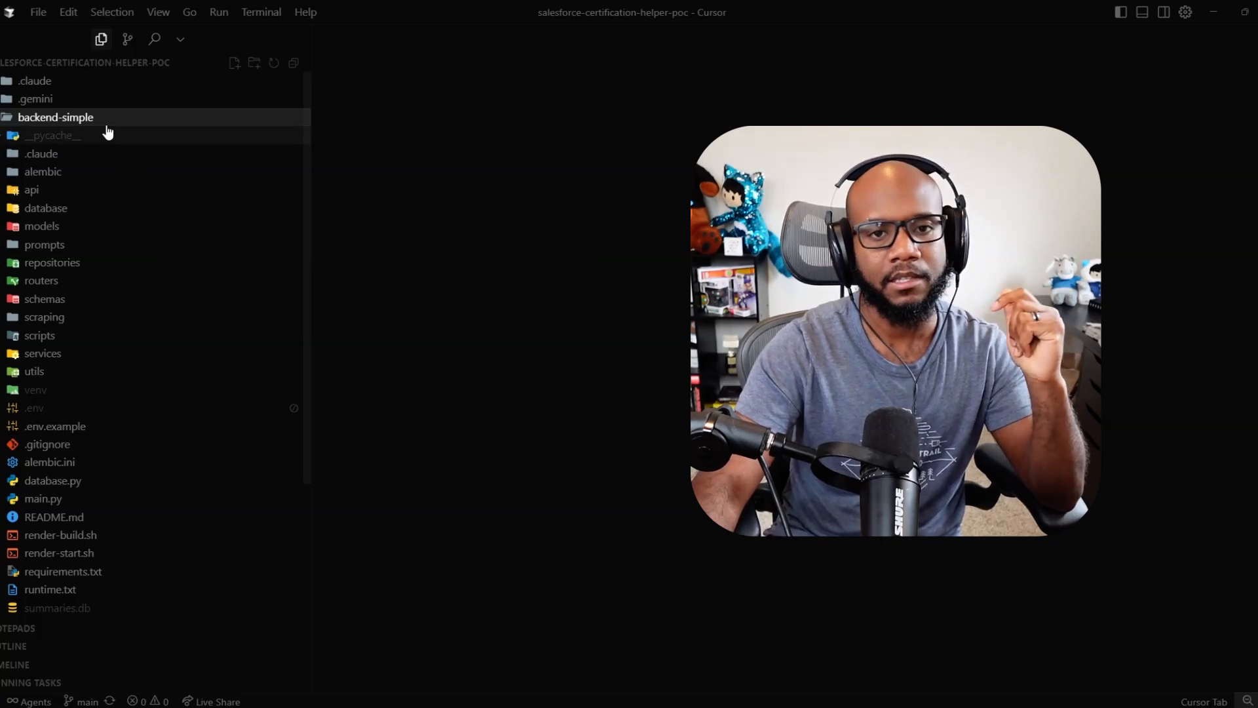
{"action": "mouse_move", "coordinate": [54, 116]}
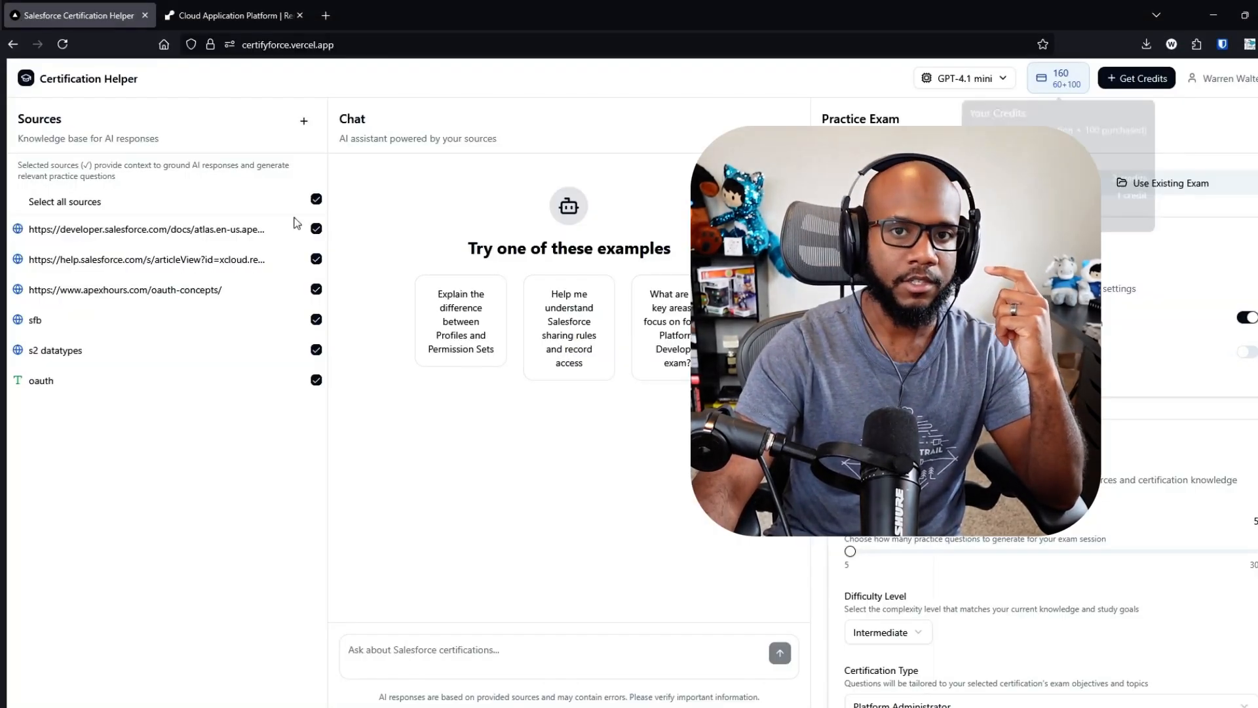
- Switch from the Certification Helper app to the neighbouring Render homepage tab
{"action": "left_click", "coordinate": [233, 14]}
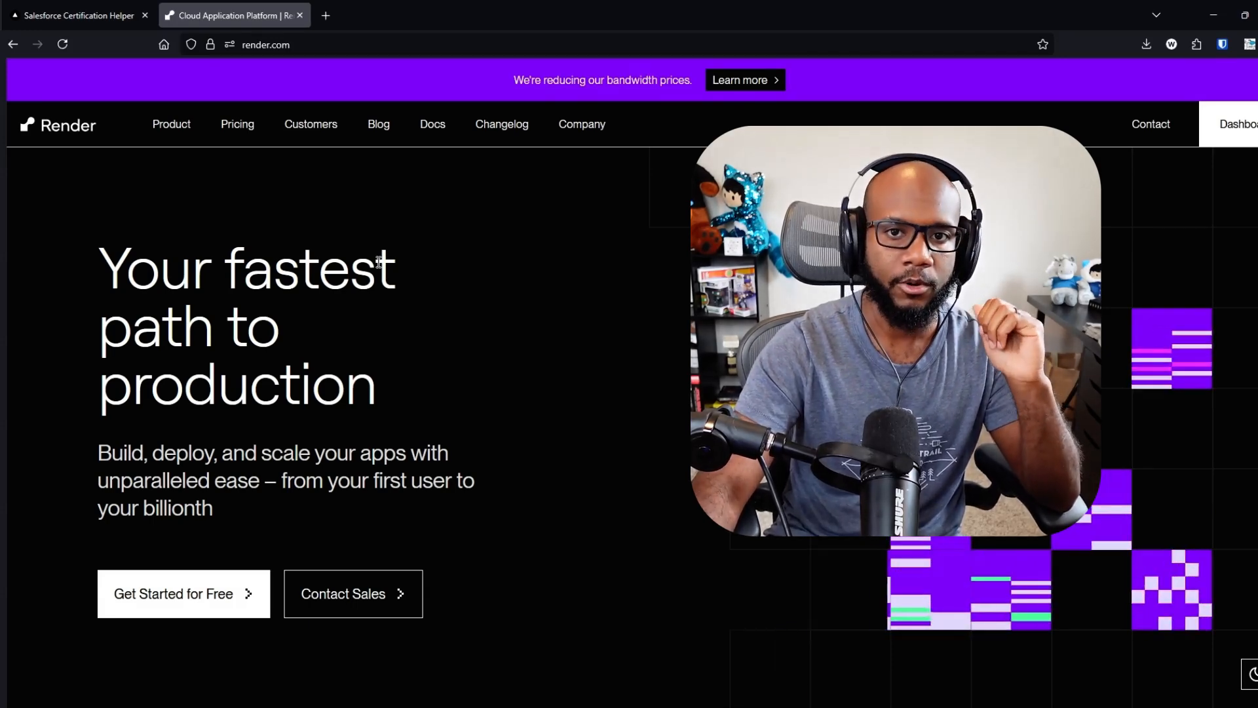
{"action": "left_click", "coordinate": [76, 15]}
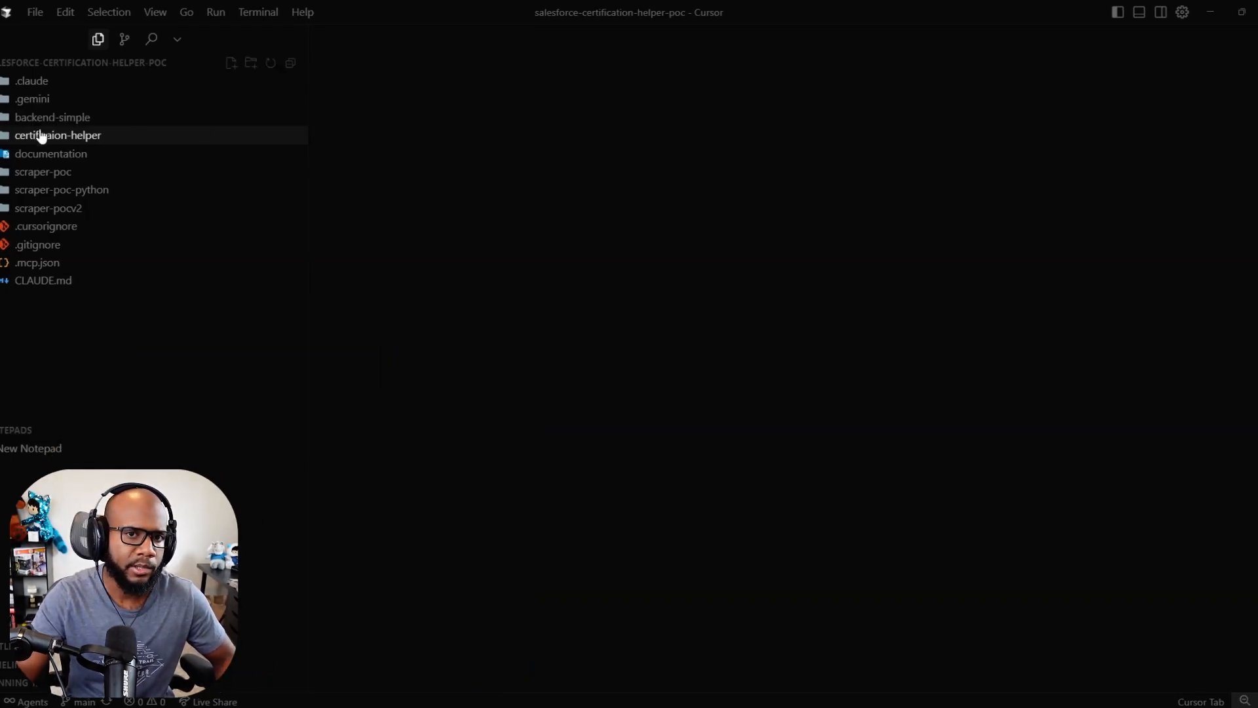
{"action": "mouse_move", "coordinate": [57, 135]}
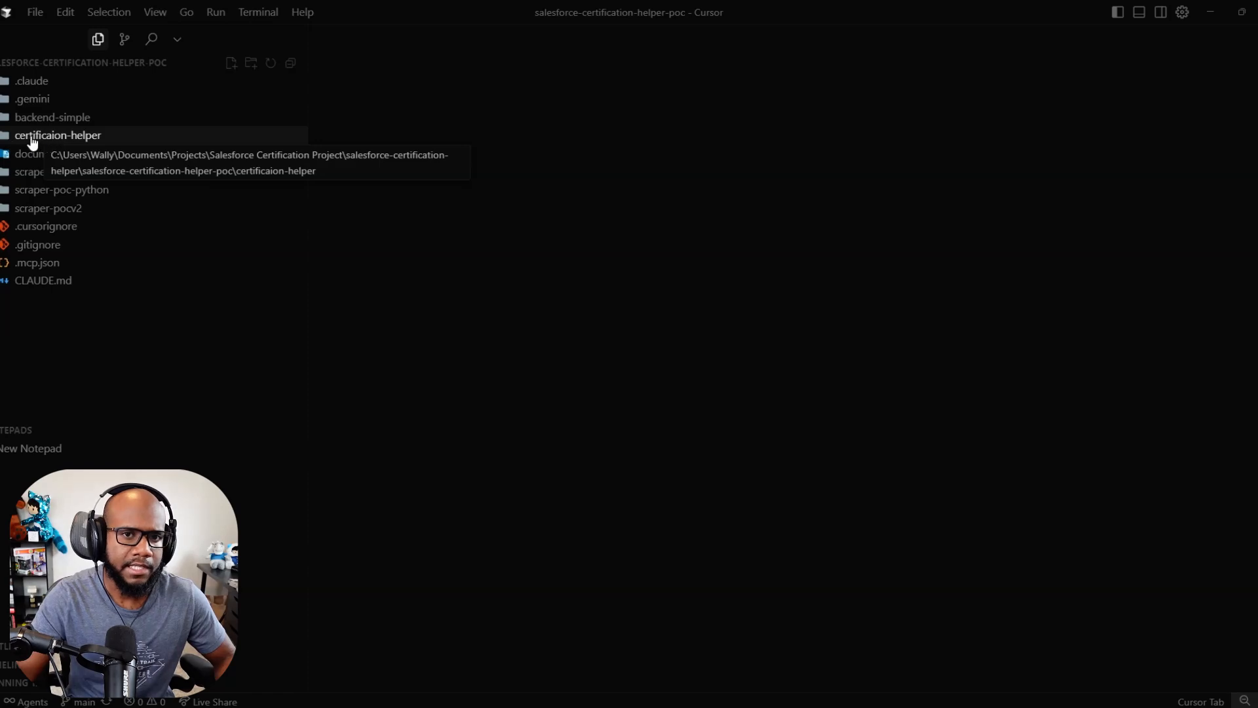
- Toggle certificaion-helper, then expand backend-simple's api folder to show openai_helpers.py
{"action": "left_click", "coordinate": [57, 135]}
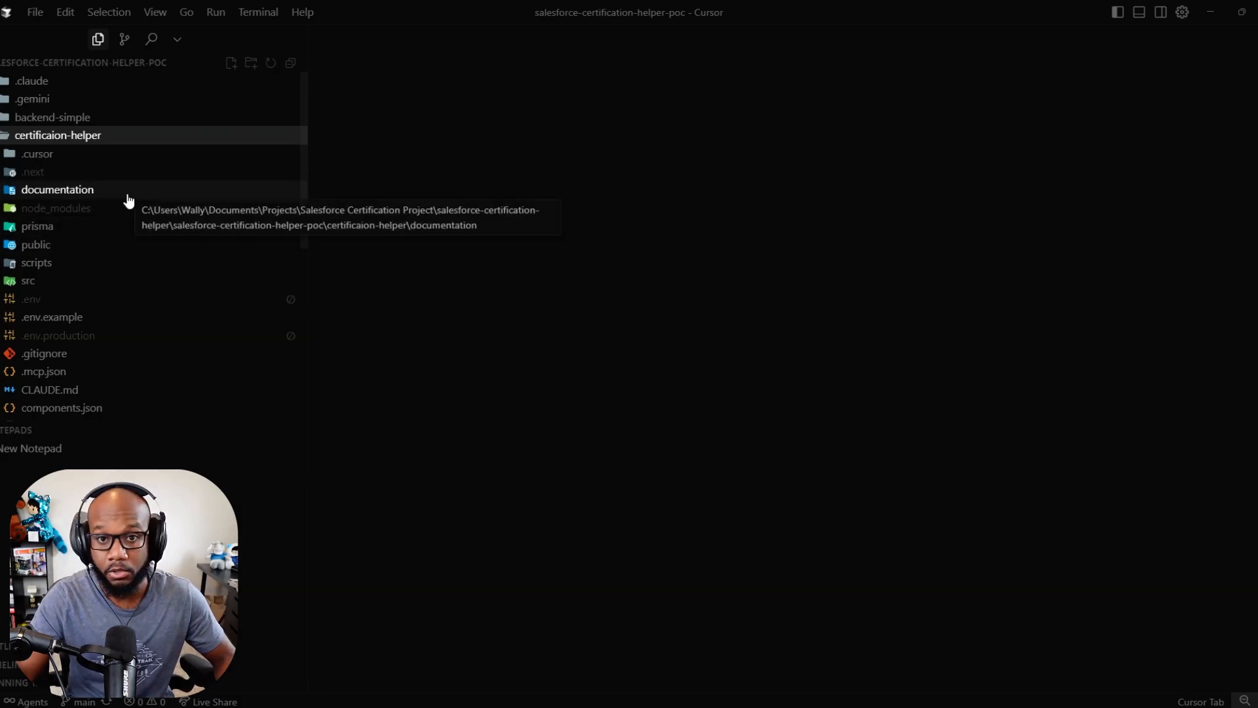
{"action": "mouse_move", "coordinate": [91, 146]}
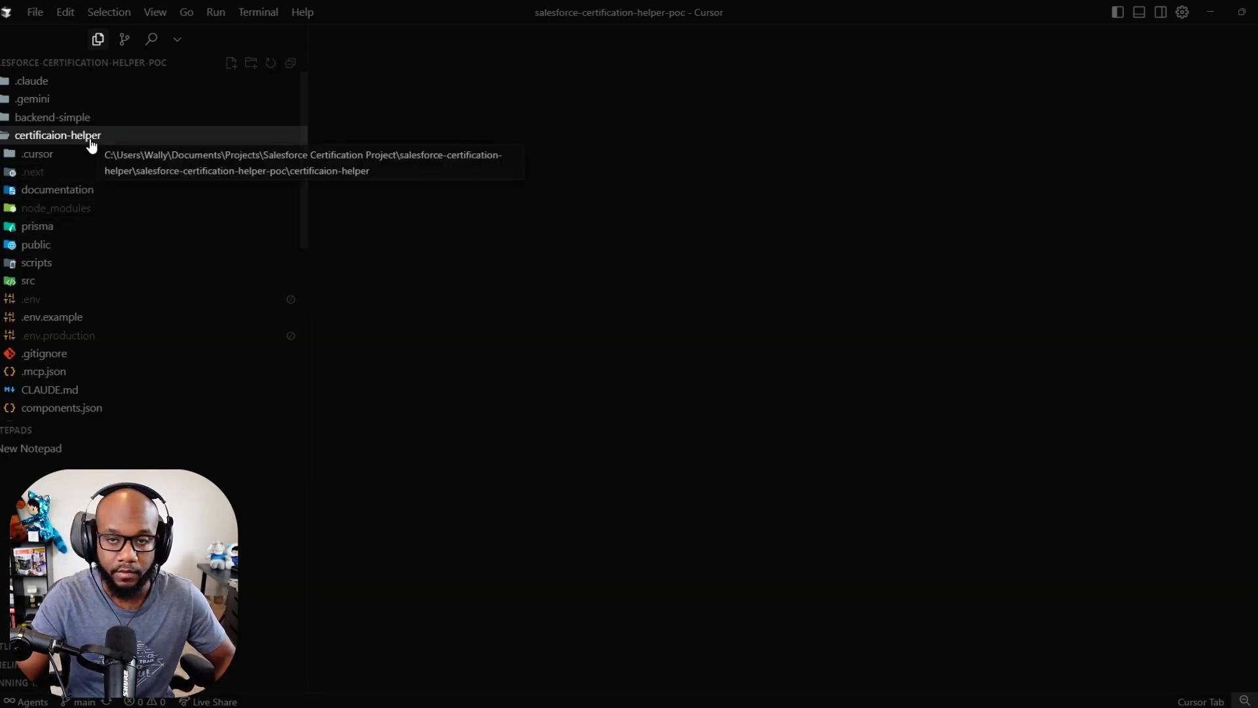
{"action": "left_click", "coordinate": [53, 117]}
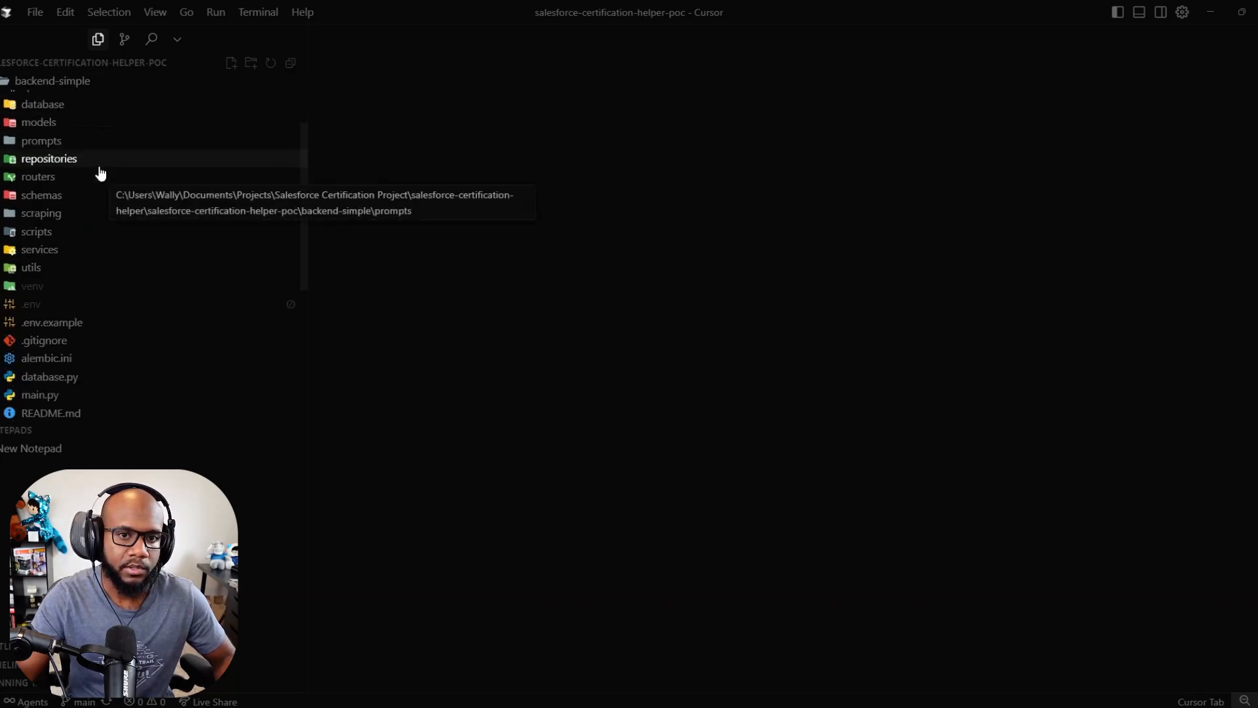
{"action": "scroll", "scroll_direction": "down", "scroll_amount": 3}
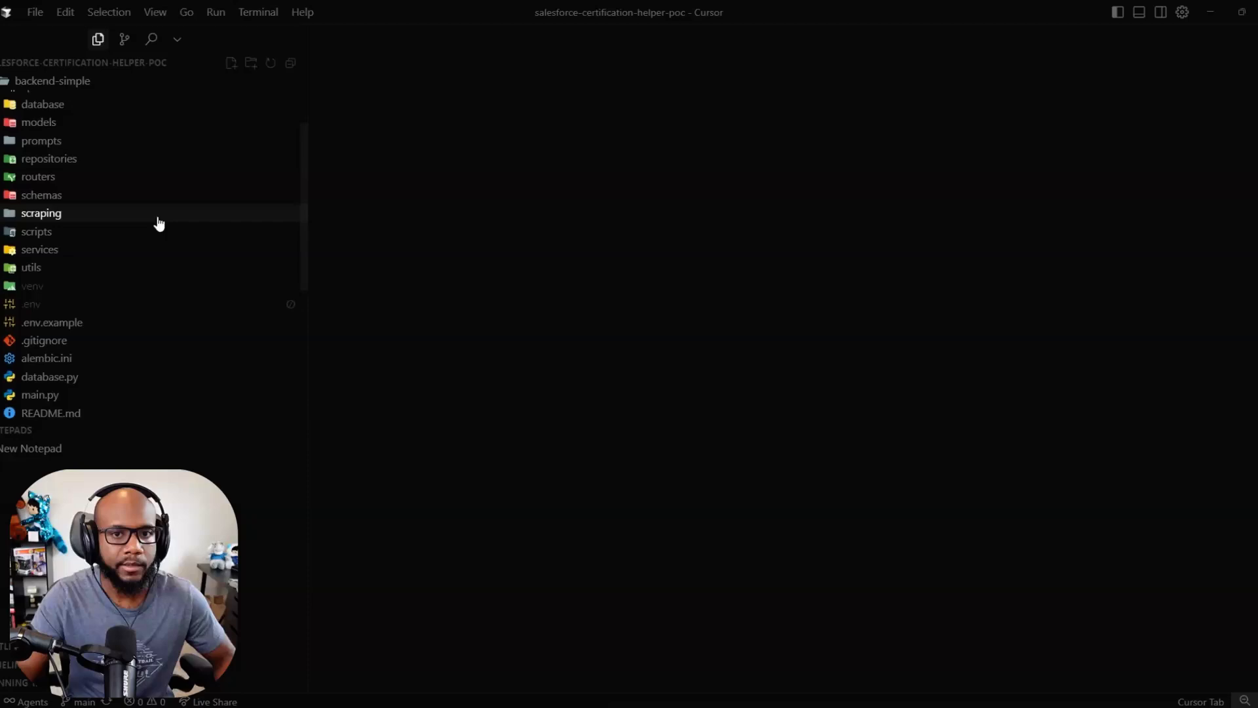
{"action": "scroll", "scroll_direction": "up", "scroll_amount": 3}
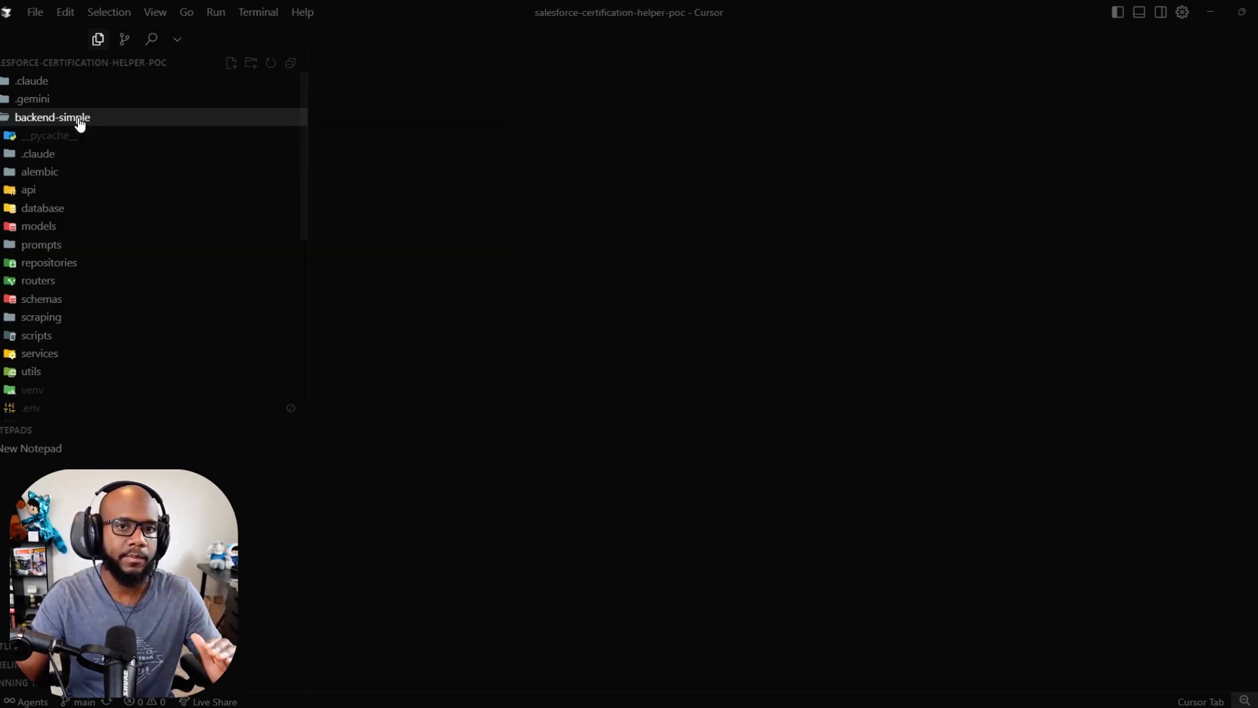
{"action": "mouse_move", "coordinate": [52, 117]}
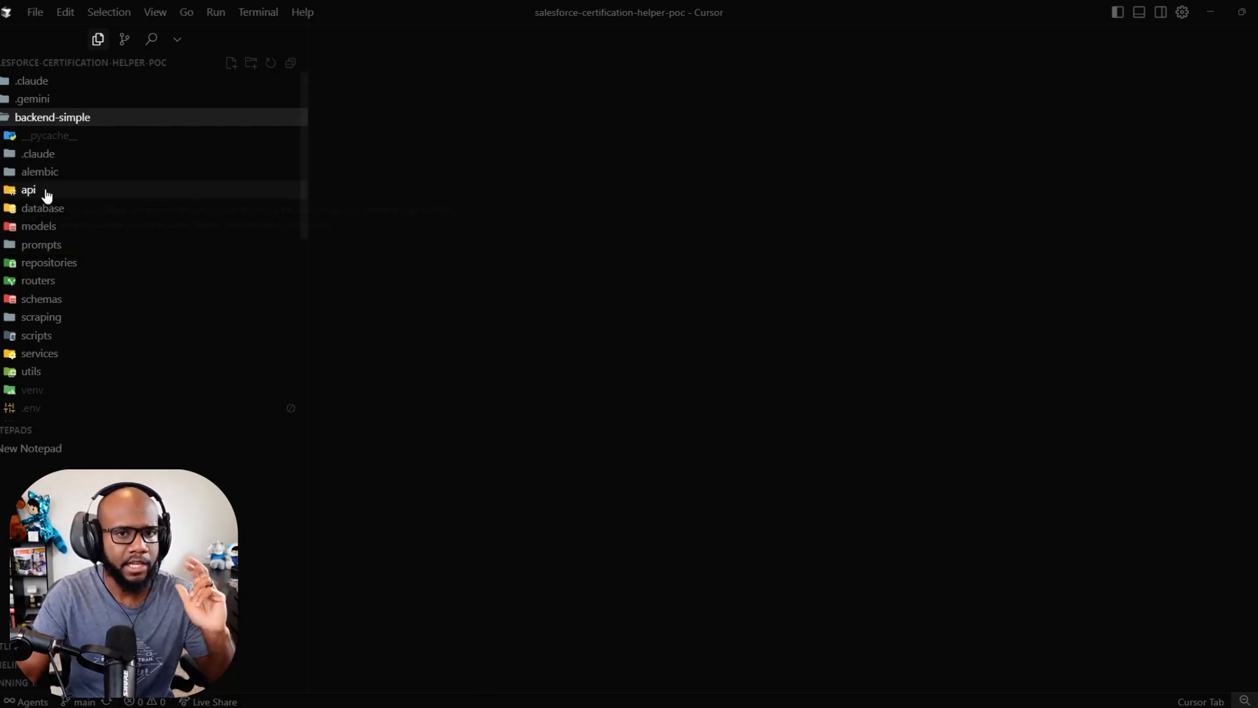
{"action": "left_click", "coordinate": [28, 190]}
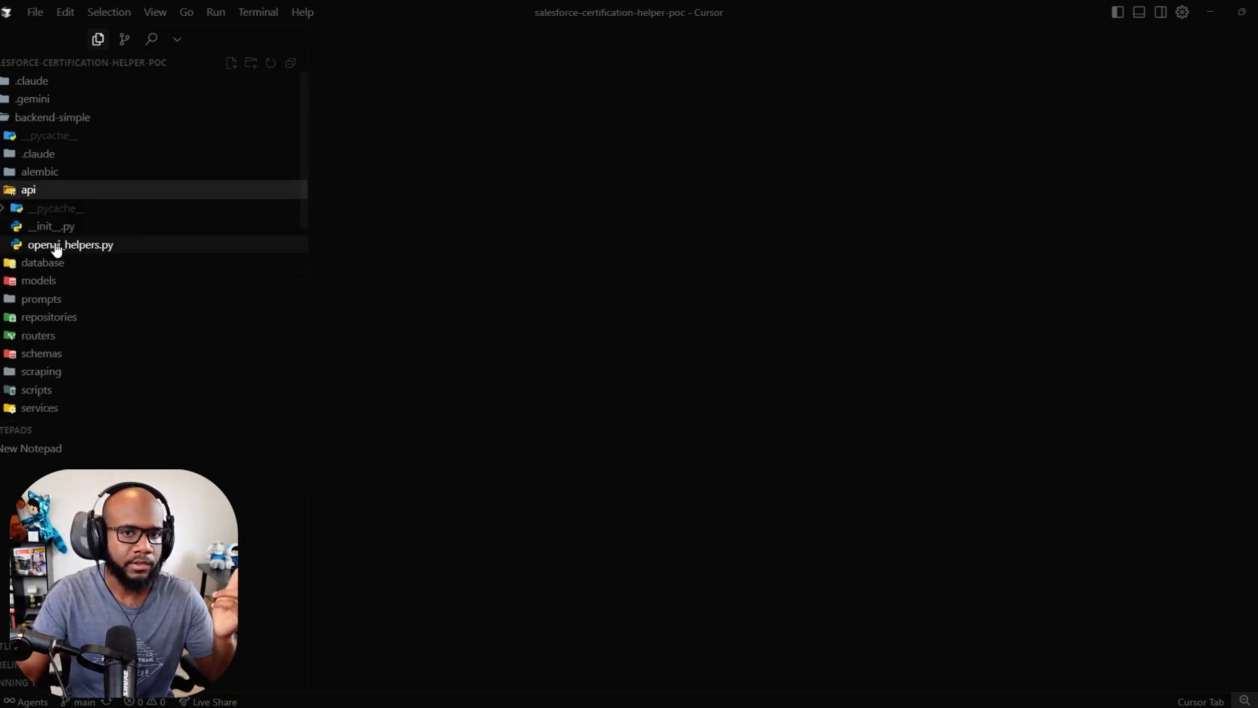
- Open openai_helpers.py to view its imports, timeout constants and API key check
{"action": "double_click", "coordinate": [71, 245]}
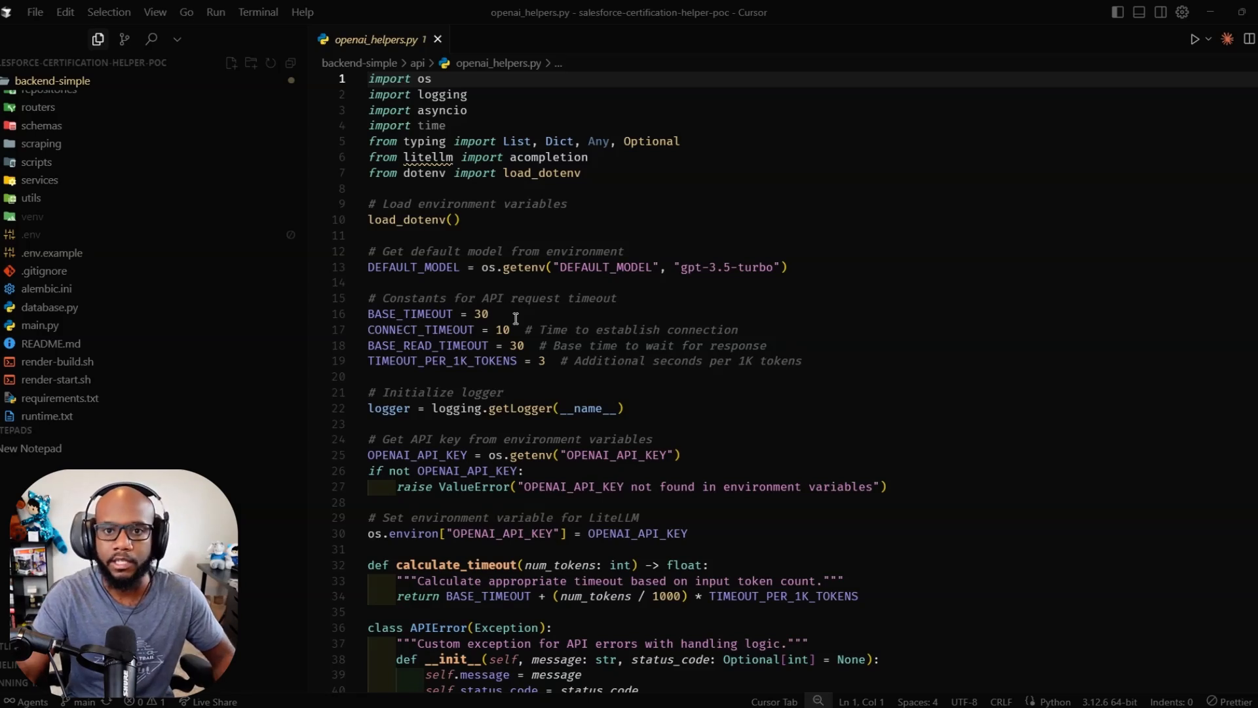
{"action": "mouse_move", "coordinate": [279, 334]}
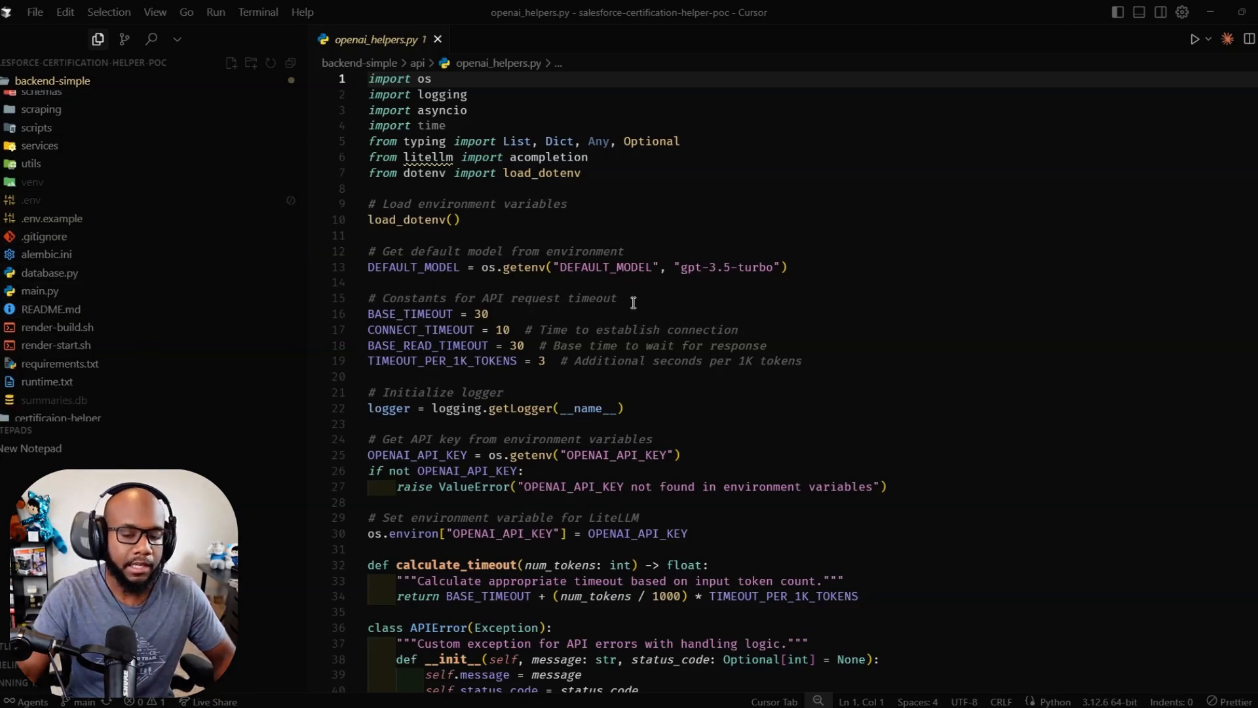
{"action": "mouse_move", "coordinate": [616, 283]}
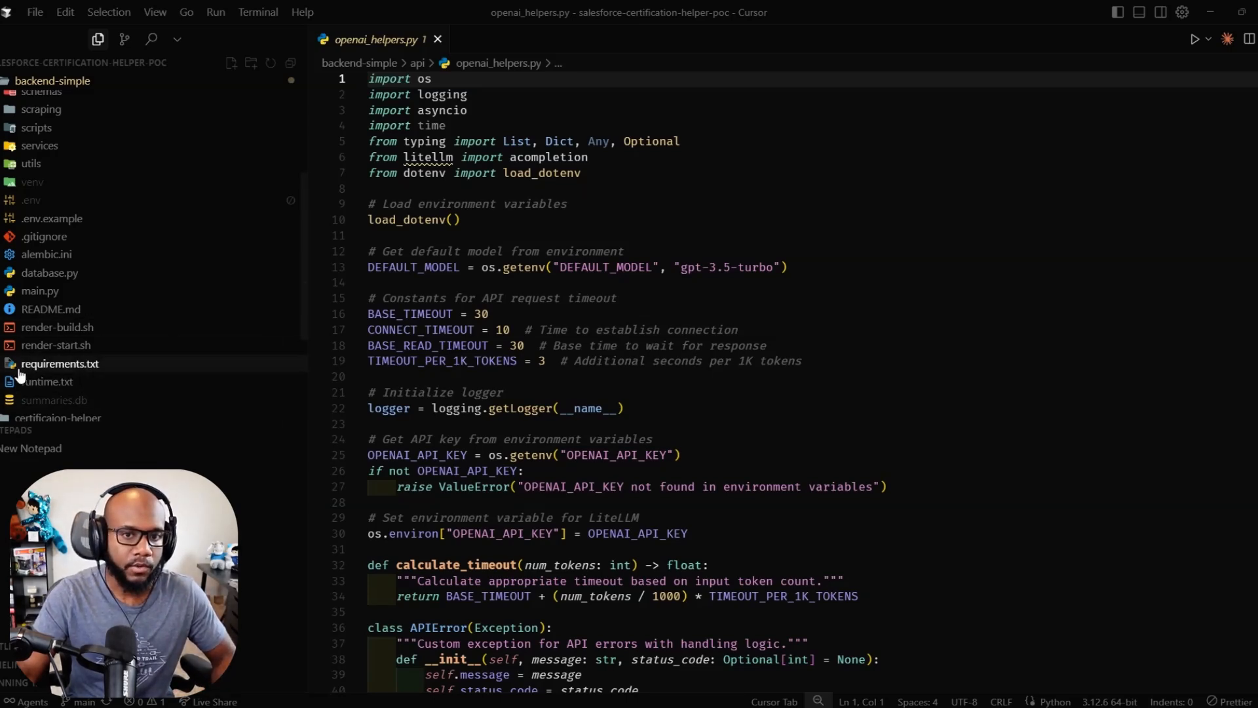
- Review requirements.txt and render-build.sh, finishing on render-start.sh
{"action": "left_click", "coordinate": [59, 364]}
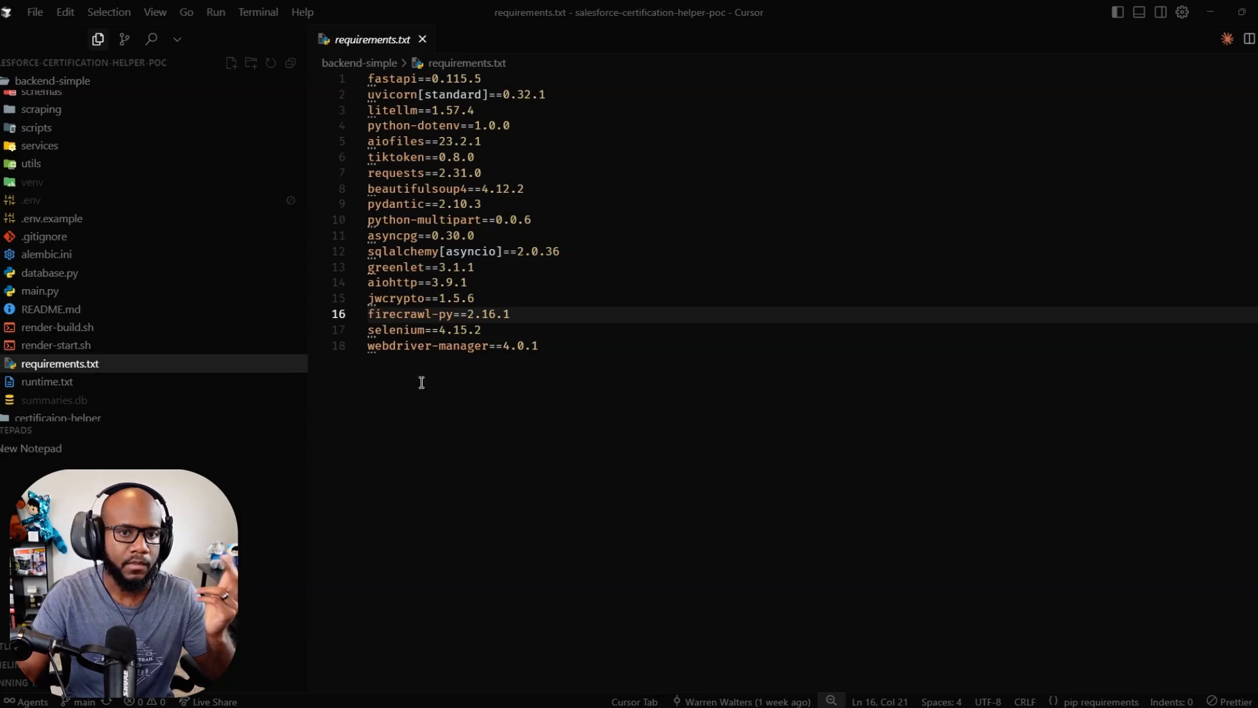
{"action": "left_click", "coordinate": [57, 345]}
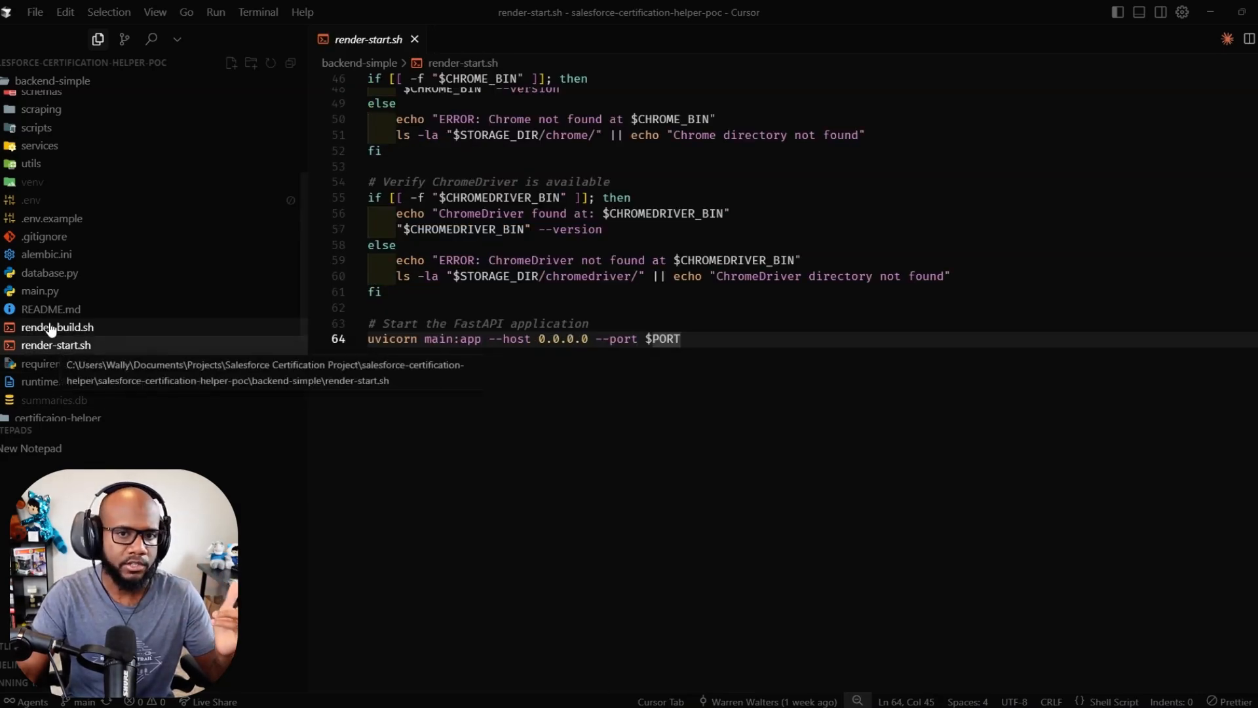
{"action": "left_click", "coordinate": [57, 326]}
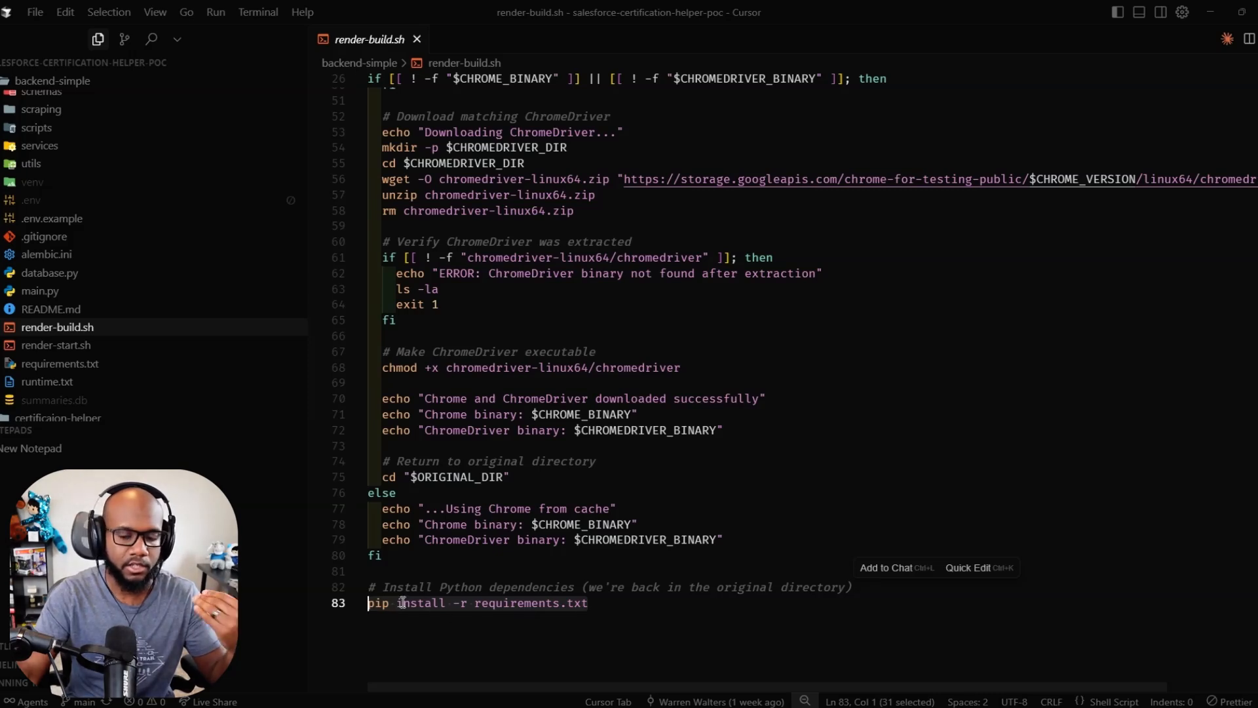
{"action": "left_click", "coordinate": [56, 345]}
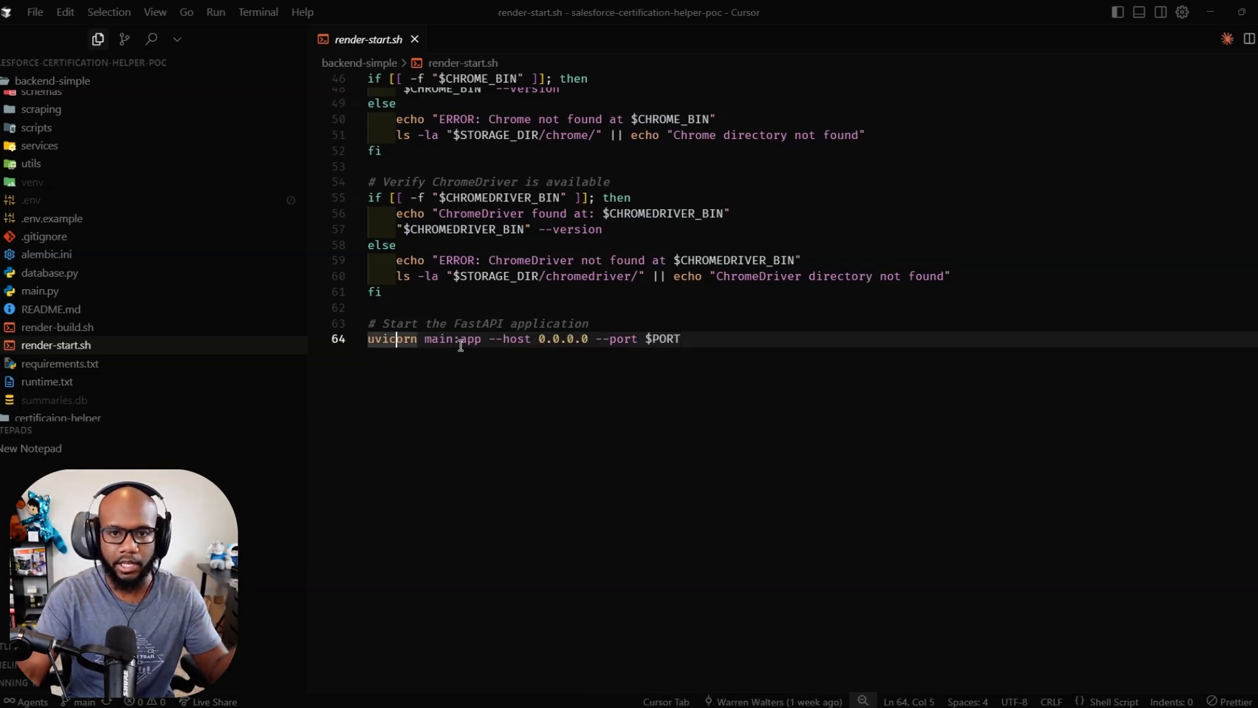
{"action": "mouse_move", "coordinate": [653, 362]}
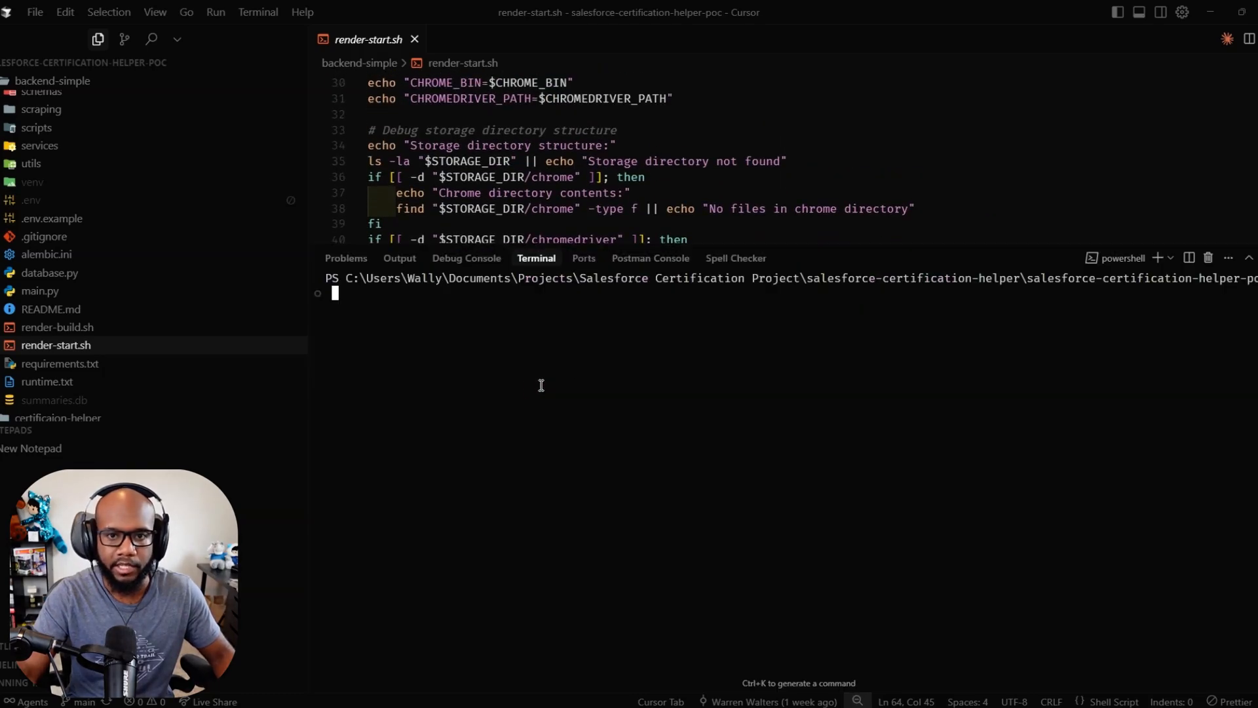
- Check .env files, activate venv and run python main.py to serve the backend locally
{"action": "type", "text": "ls -la .env*"}
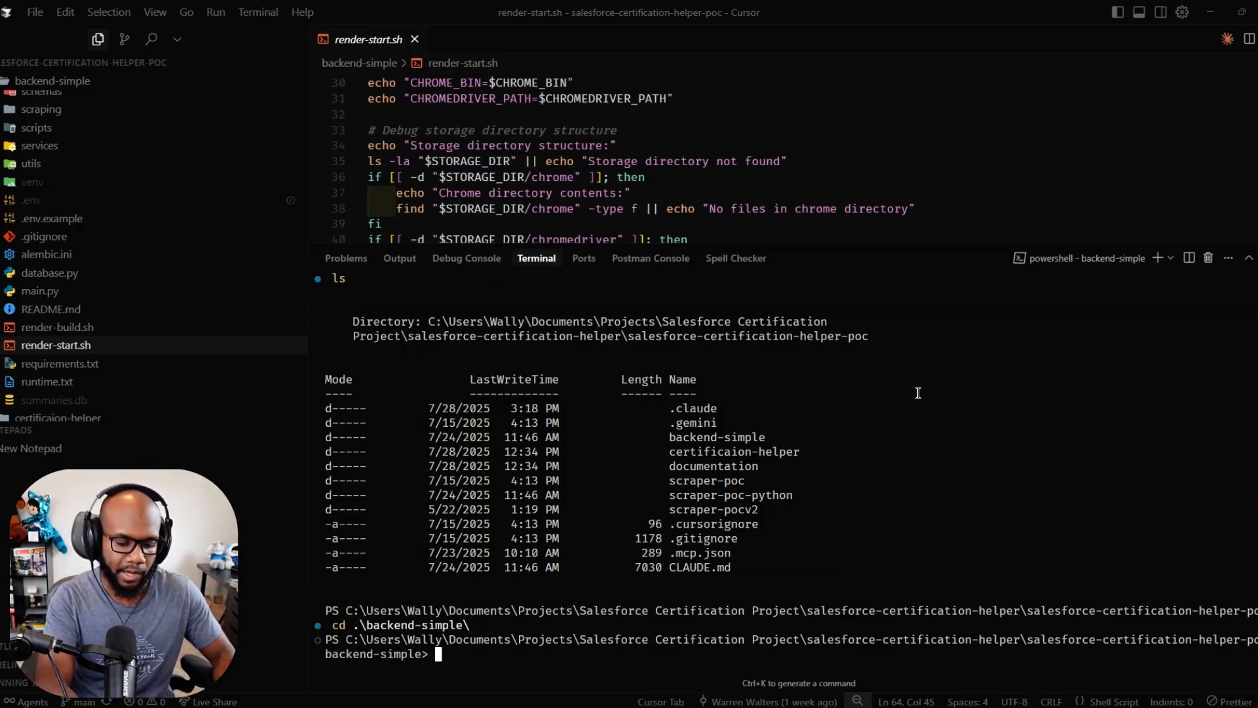
{"action": "type", "text": "venv\\Scripts\\activate"}
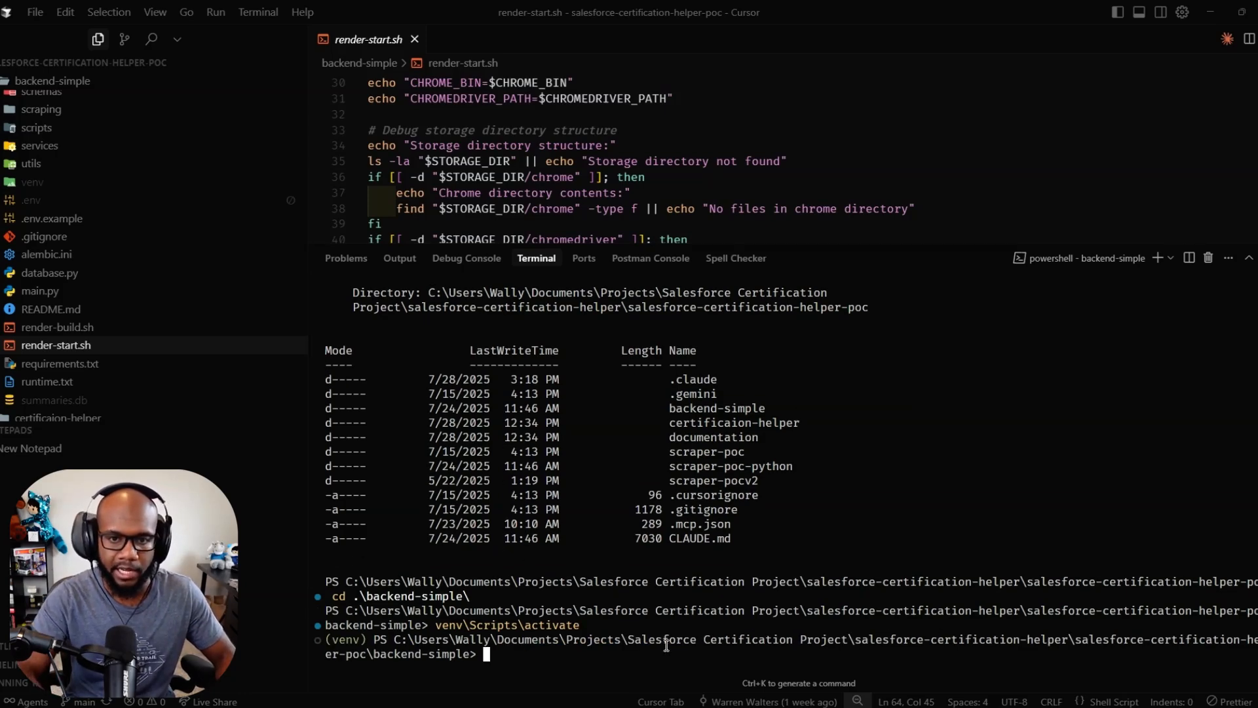
{"action": "type", "text": "clear"}
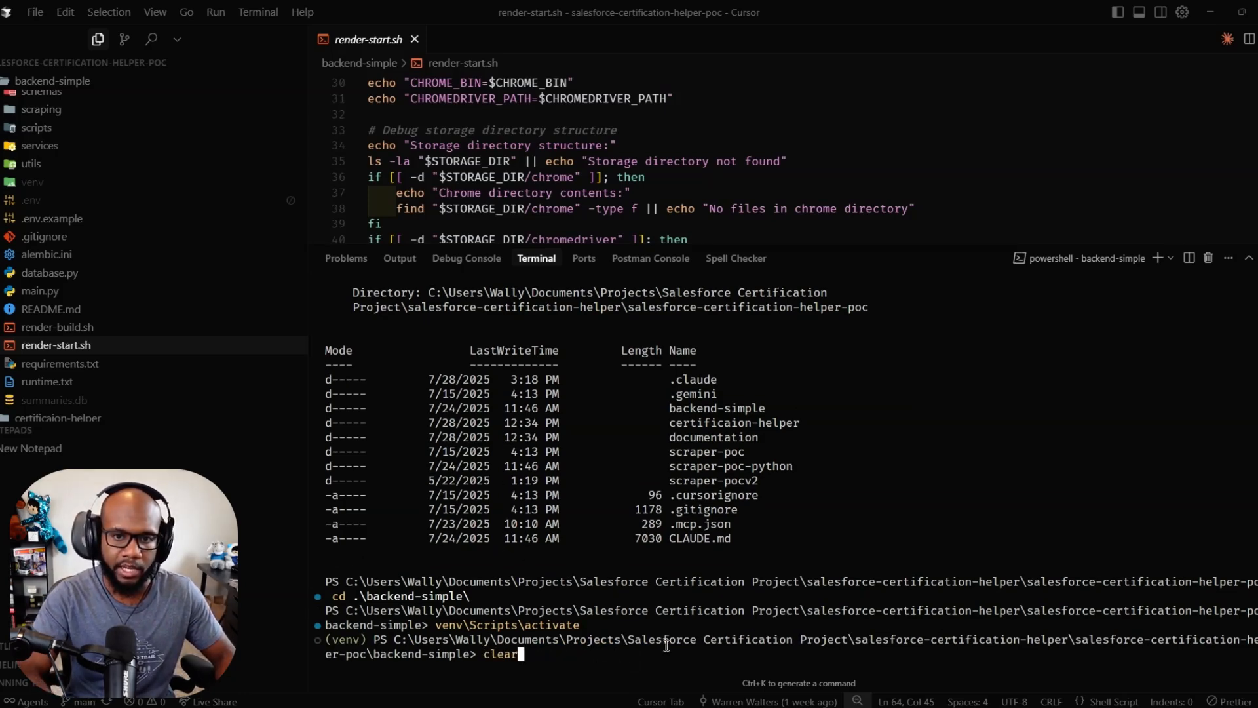
{"action": "type", "text": "python main.py"}
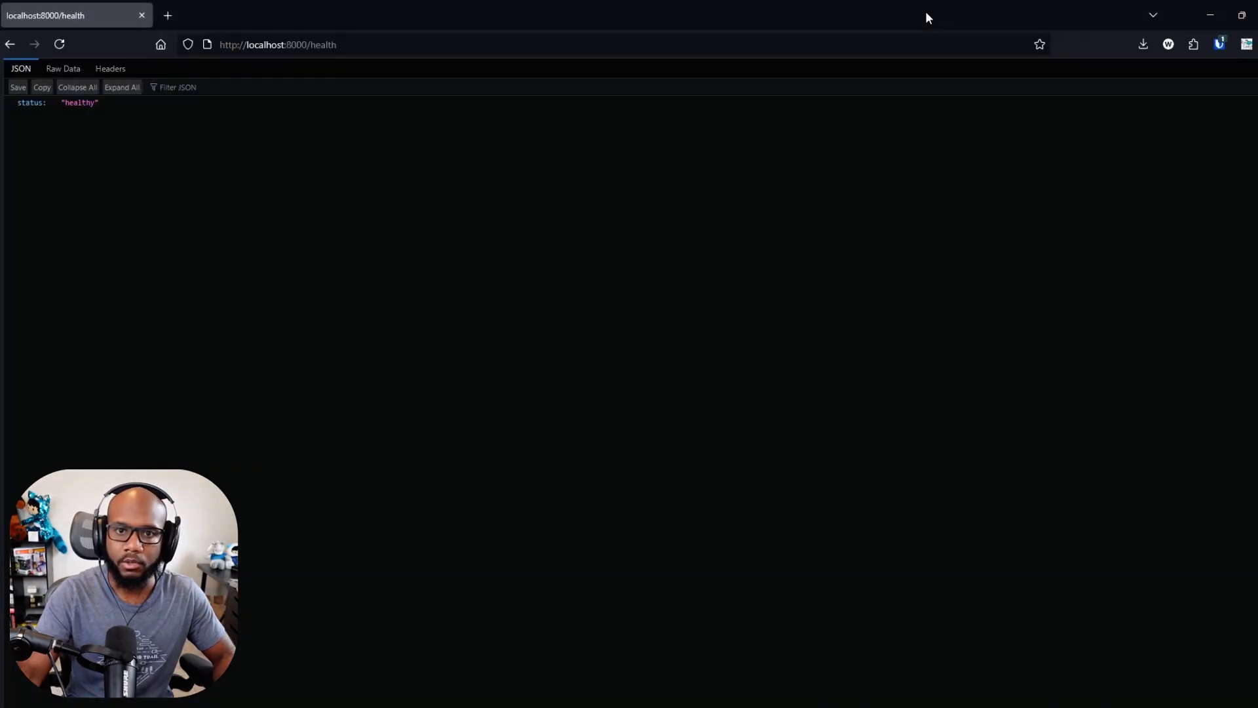
- Leave the localhost:8000/health page for render.com
{"action": "left_click", "coordinate": [276, 43]}
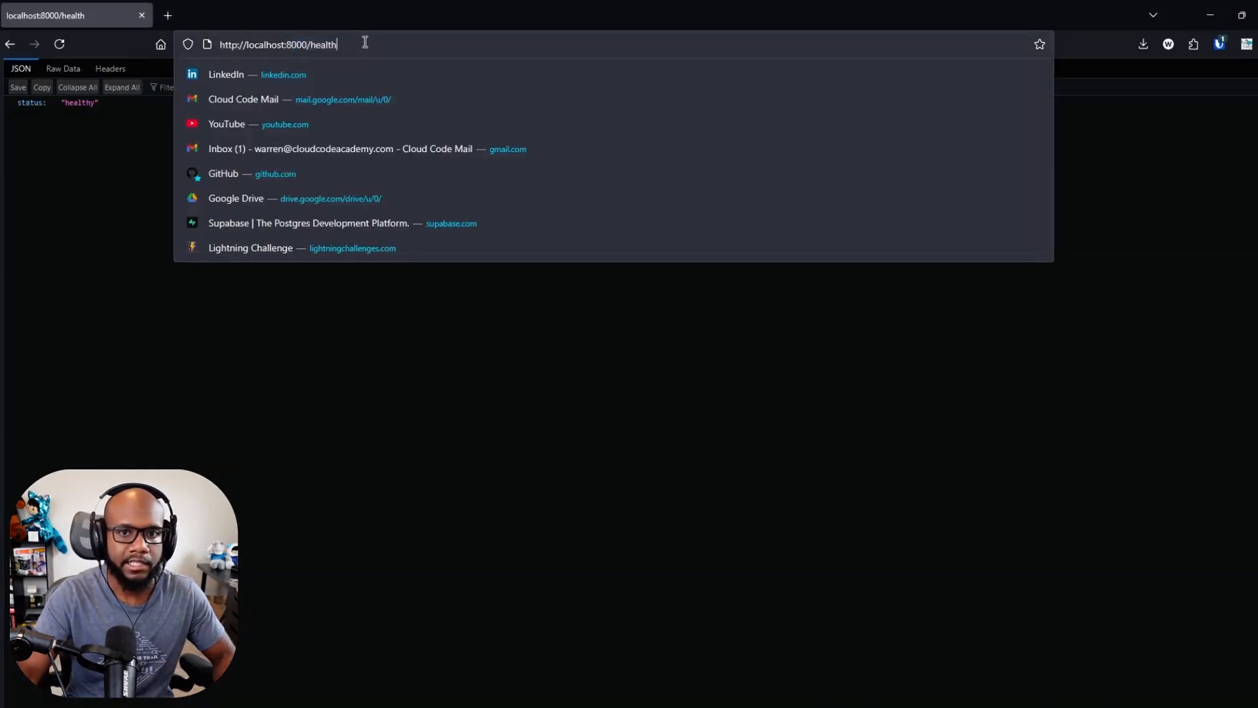
{"action": "mouse_move", "coordinate": [418, 49]}
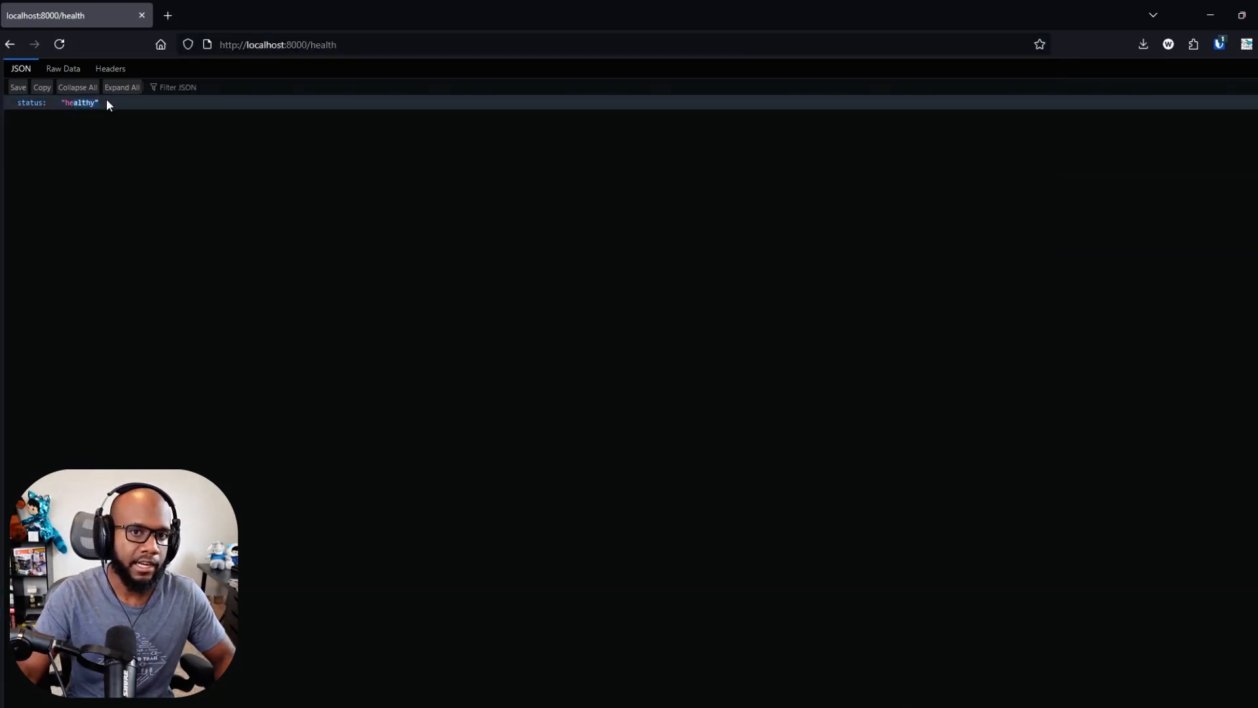
{"action": "key", "text": "alt+tab"}
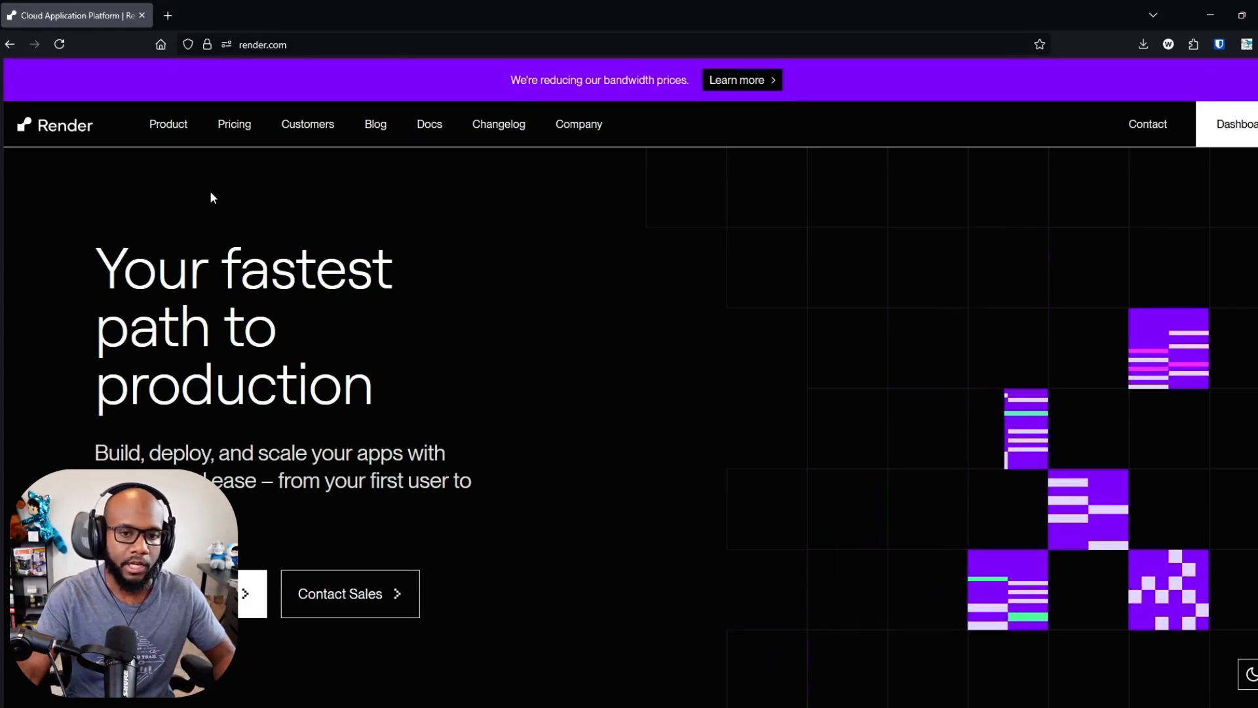
- Open Render's pricing page and scroll to the Hobby, Professional, Organization and Enterprise plans
{"action": "double_click", "coordinate": [309, 268]}
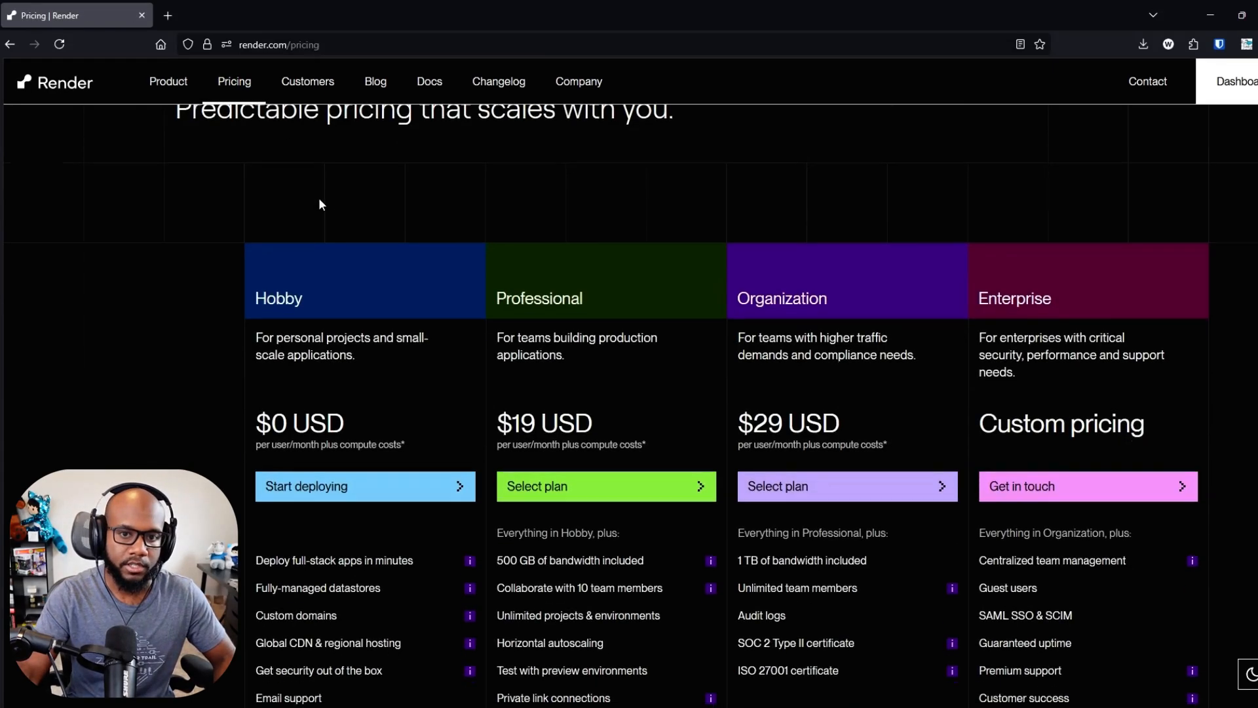
{"action": "scroll", "scroll_direction": "down", "scroll_amount": 3}
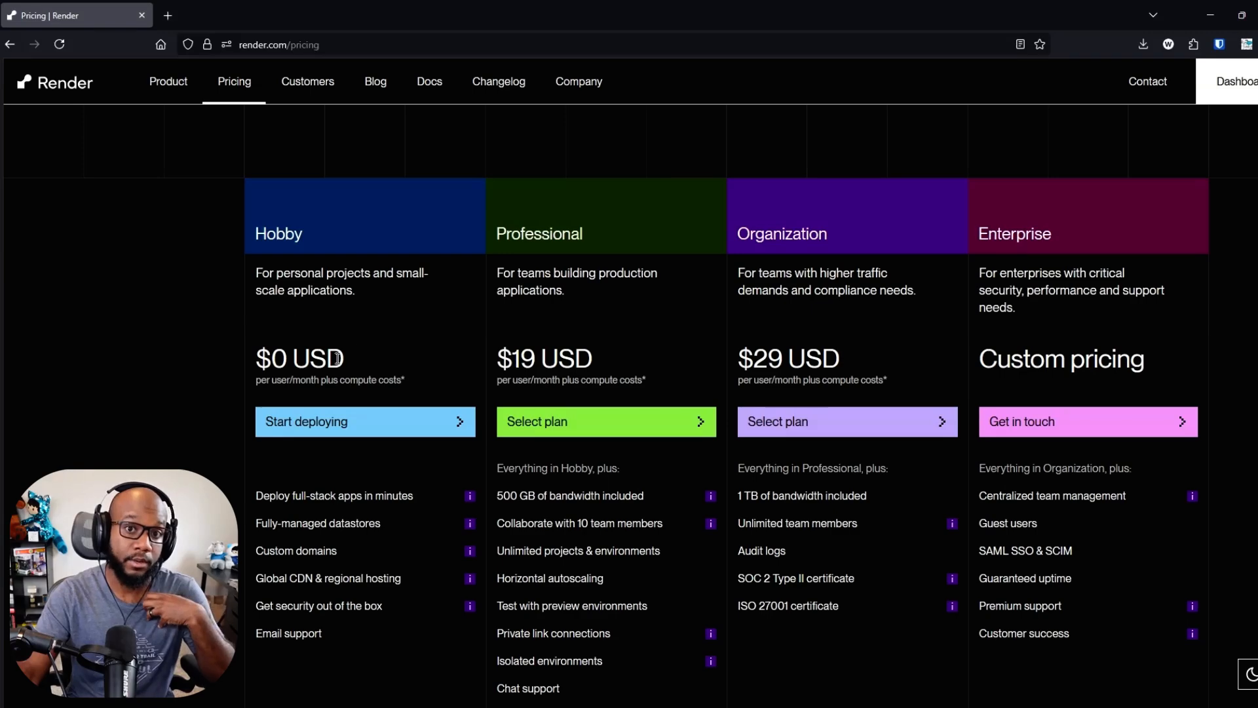
{"action": "mouse_move", "coordinate": [323, 339]}
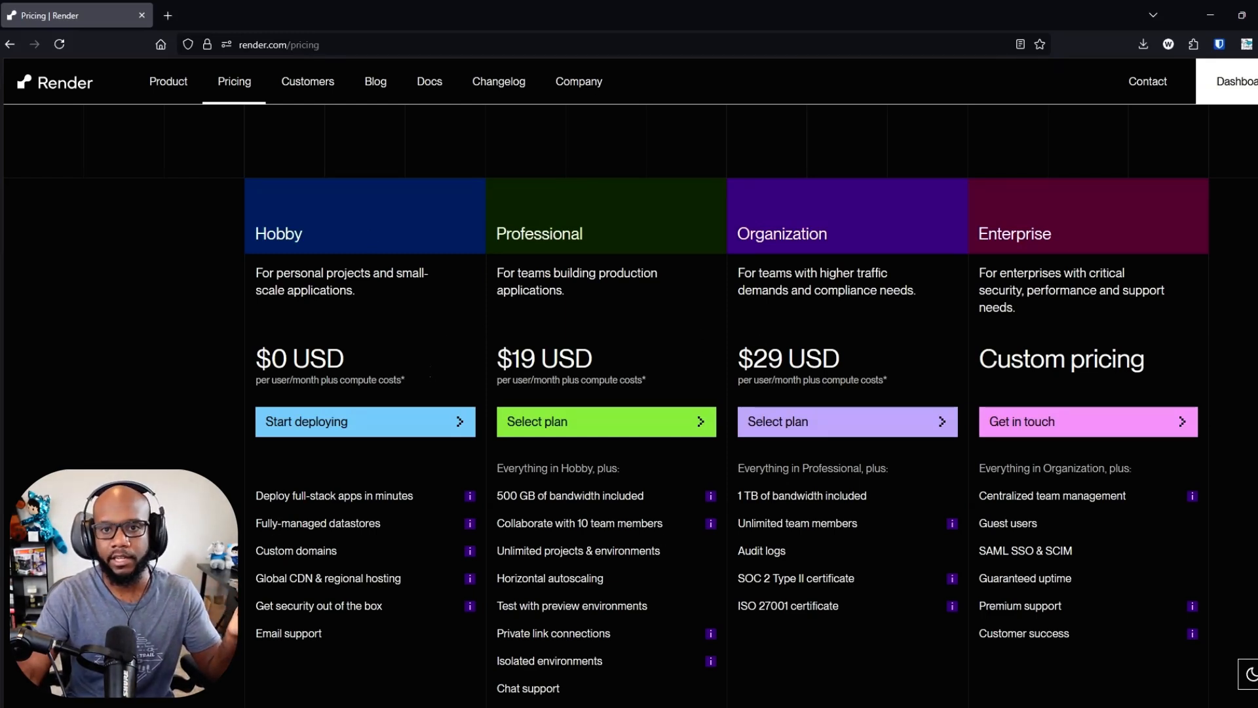
{"action": "mouse_move", "coordinate": [1239, 96]}
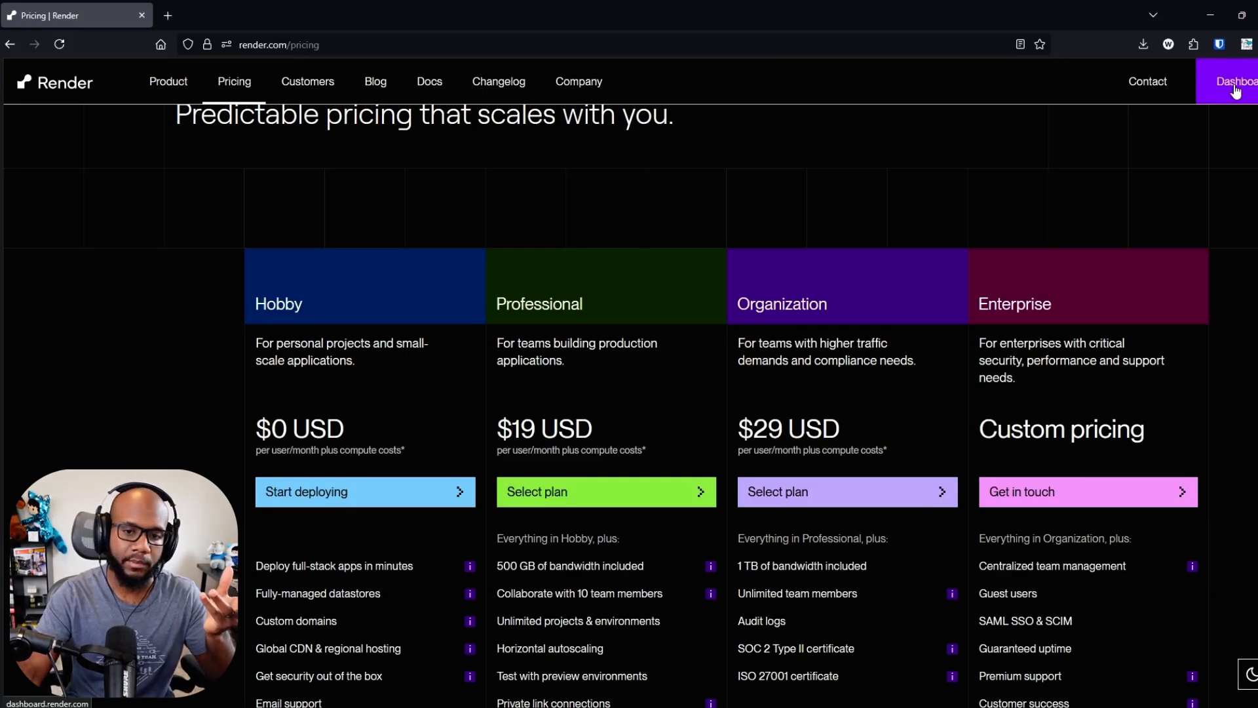
- Go to the Render dashboard and show the Add new menu of resource types
{"action": "left_click", "coordinate": [1237, 81]}
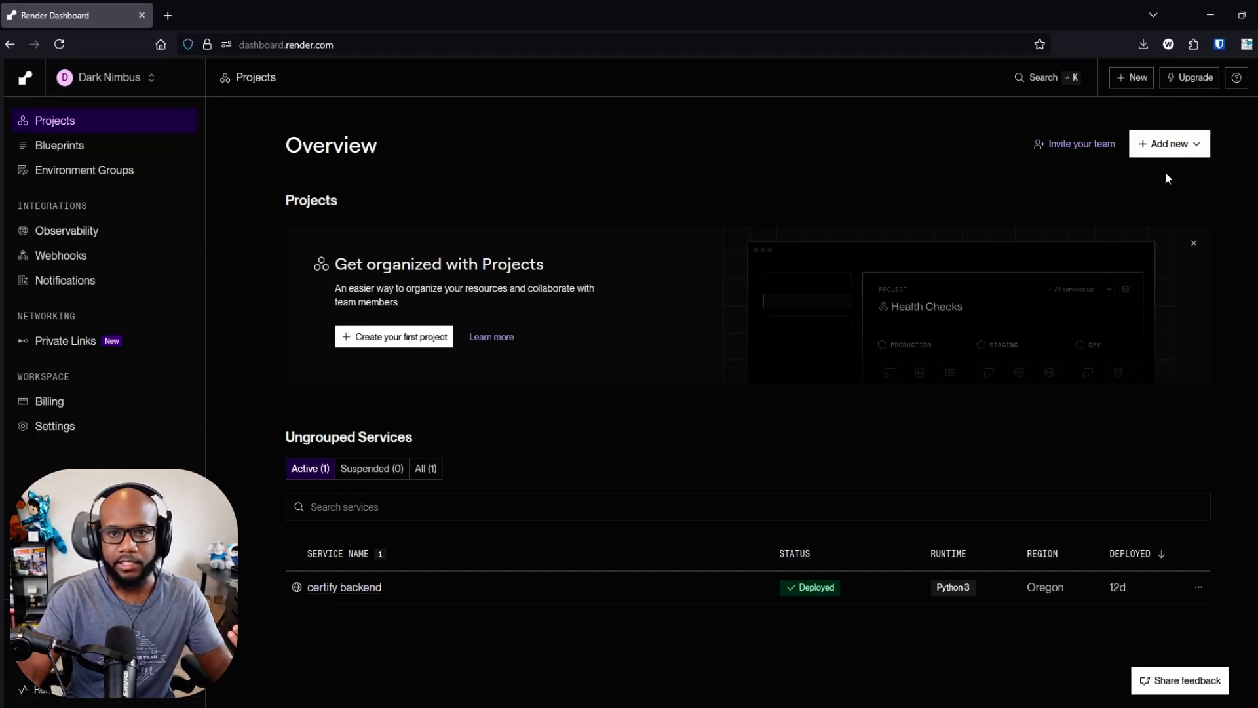
{"action": "mouse_move", "coordinate": [1210, 167]}
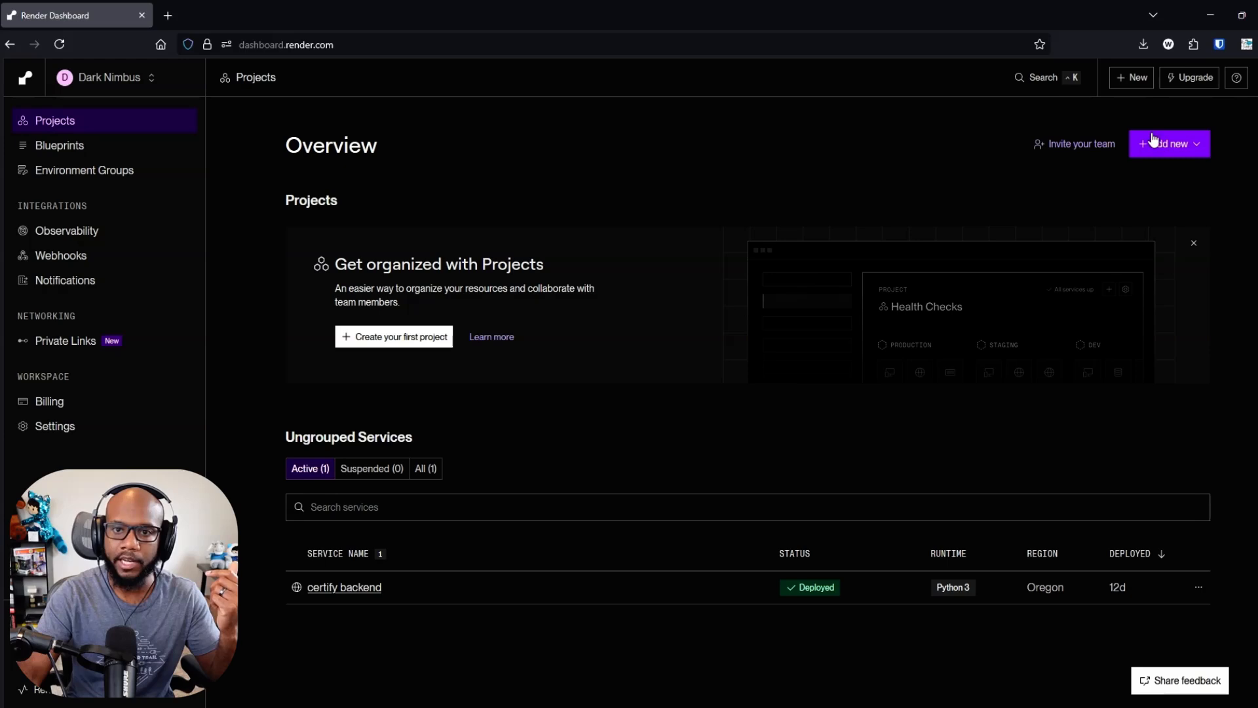
{"action": "left_click", "coordinate": [1168, 143]}
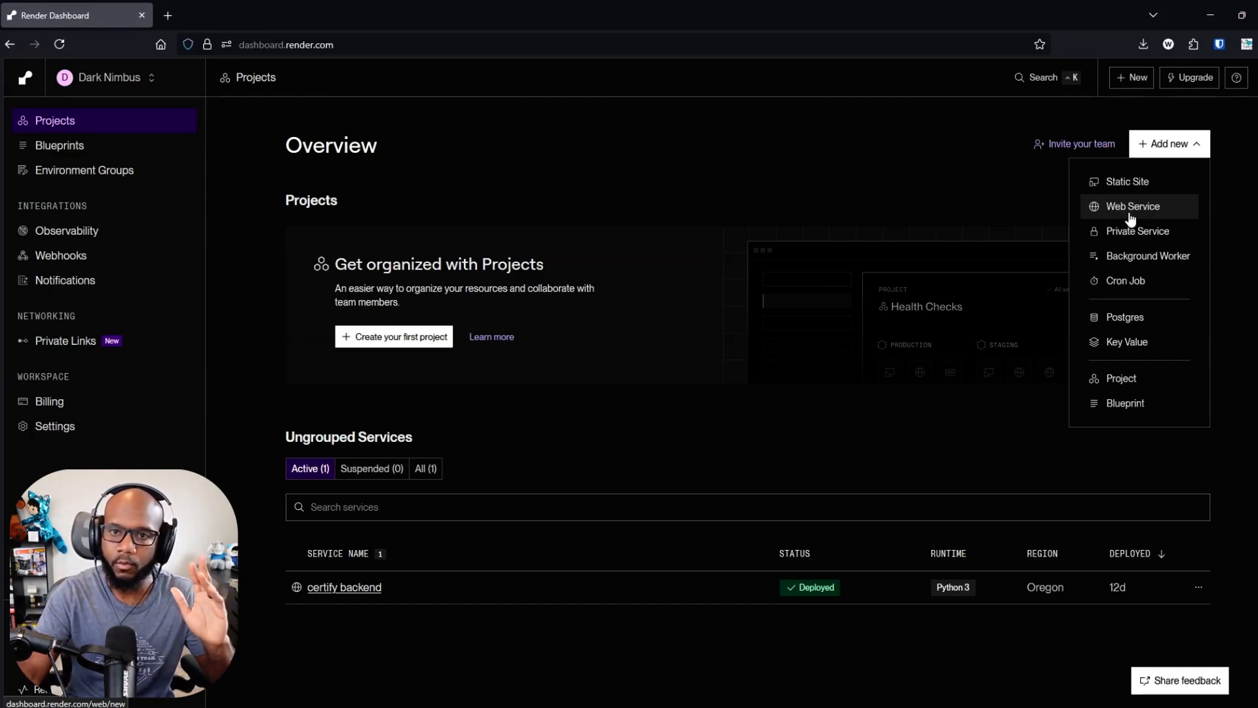
{"action": "mouse_move", "coordinate": [1111, 378]}
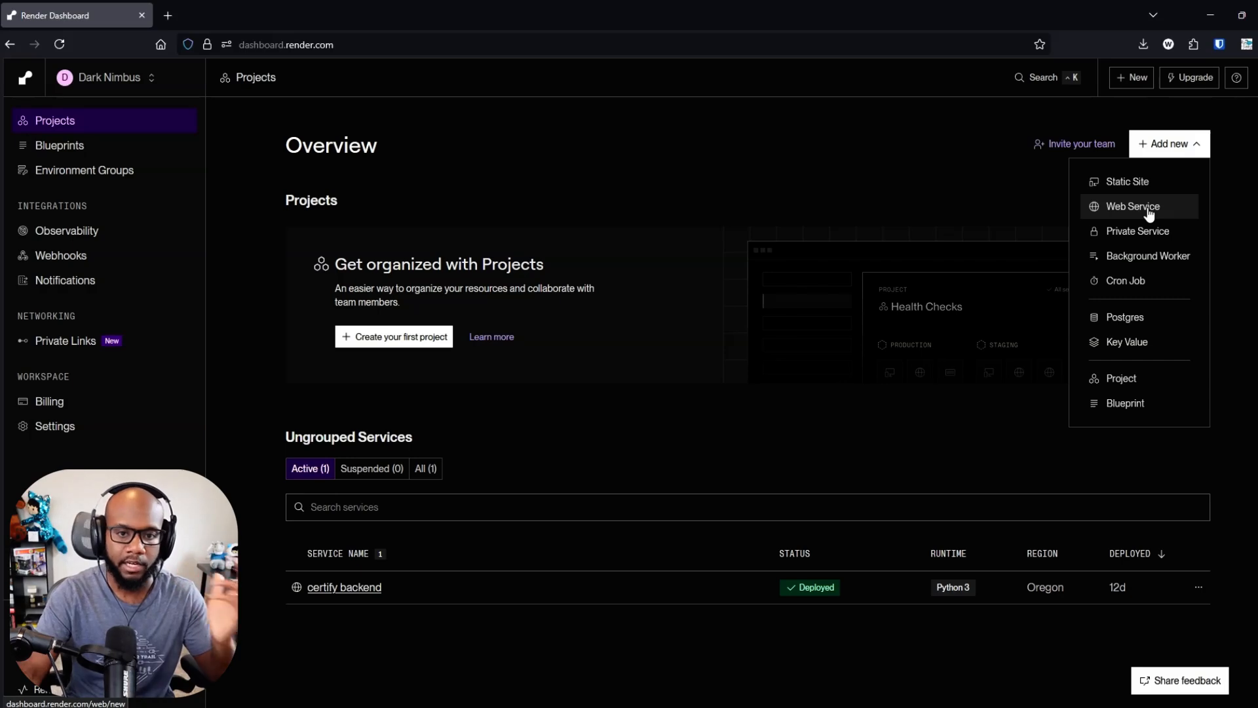
- Start a new Web Service, check credentials, and pick the salesforce-certification-helper-poc repository
{"action": "left_click", "coordinate": [1131, 206]}
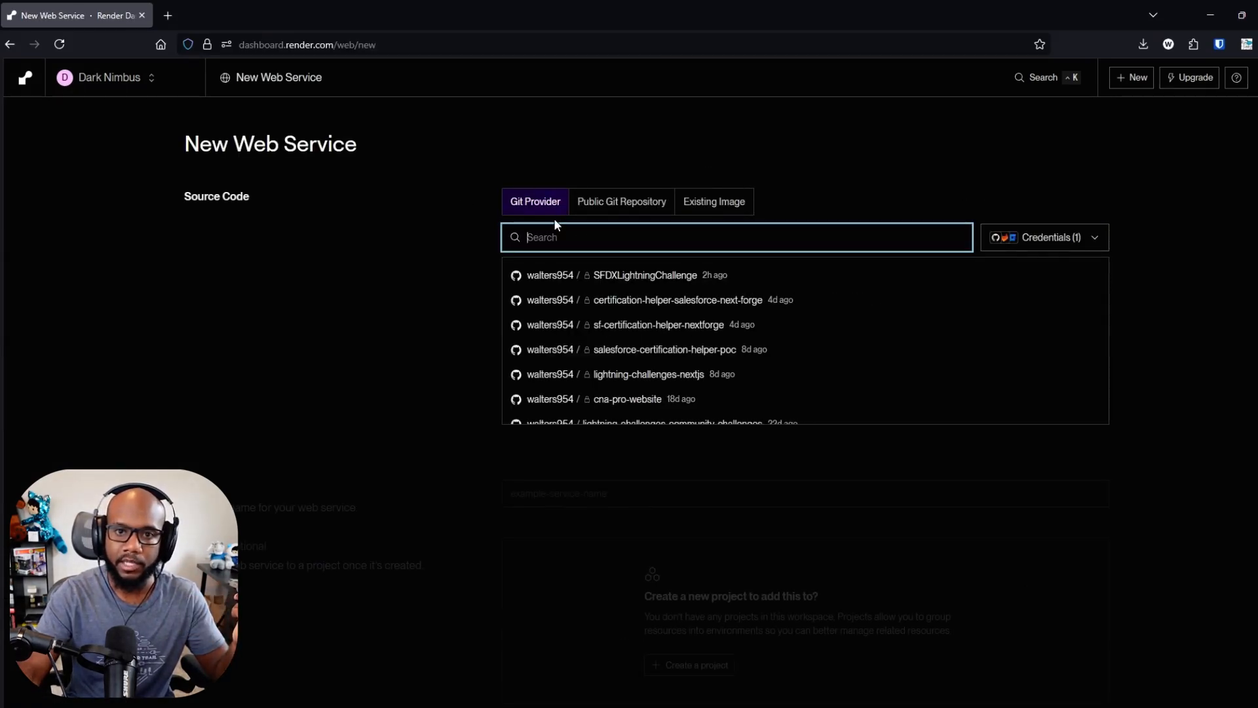
{"action": "mouse_move", "coordinate": [735, 300]}
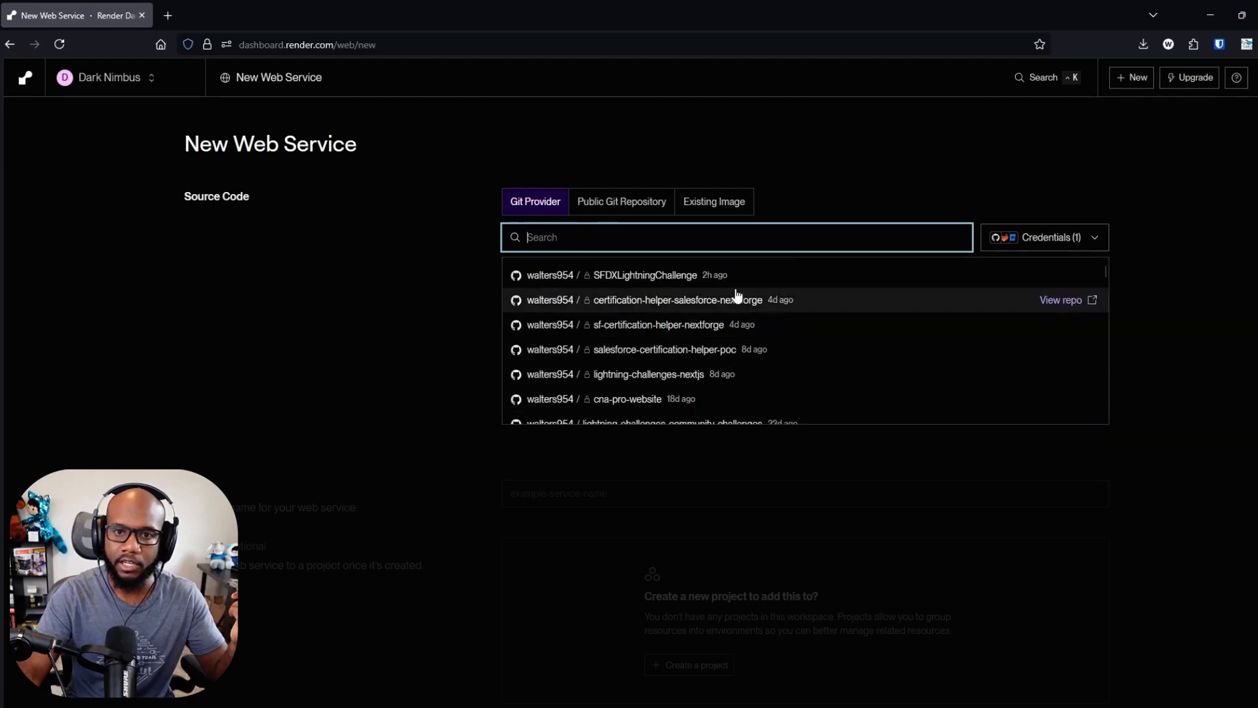
{"action": "left_click", "coordinate": [1043, 237]}
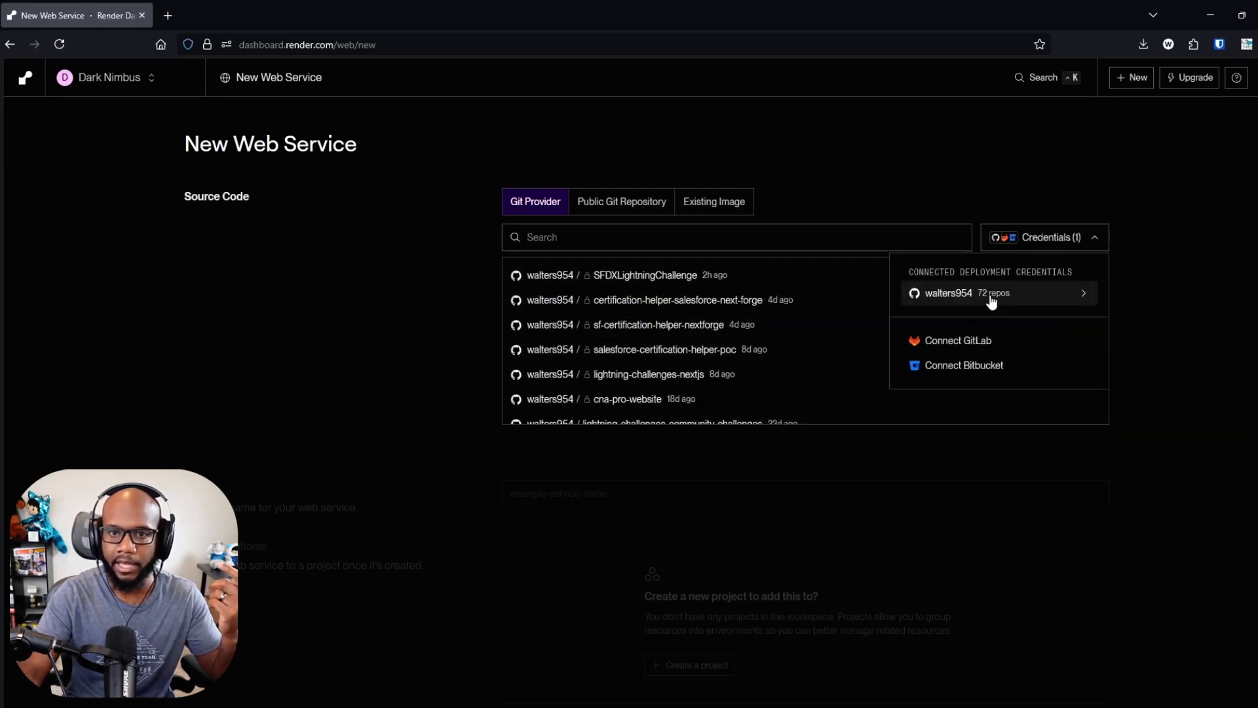
{"action": "mouse_move", "coordinate": [986, 337]}
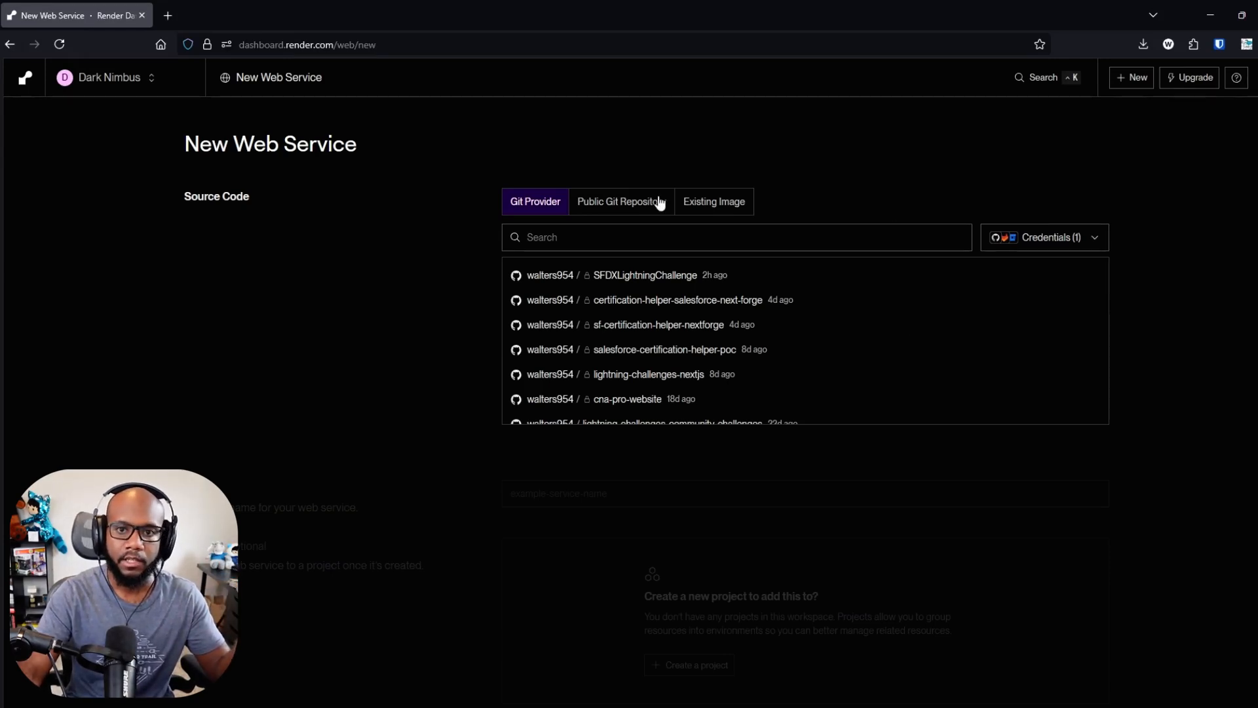
{"action": "mouse_move", "coordinate": [646, 355]}
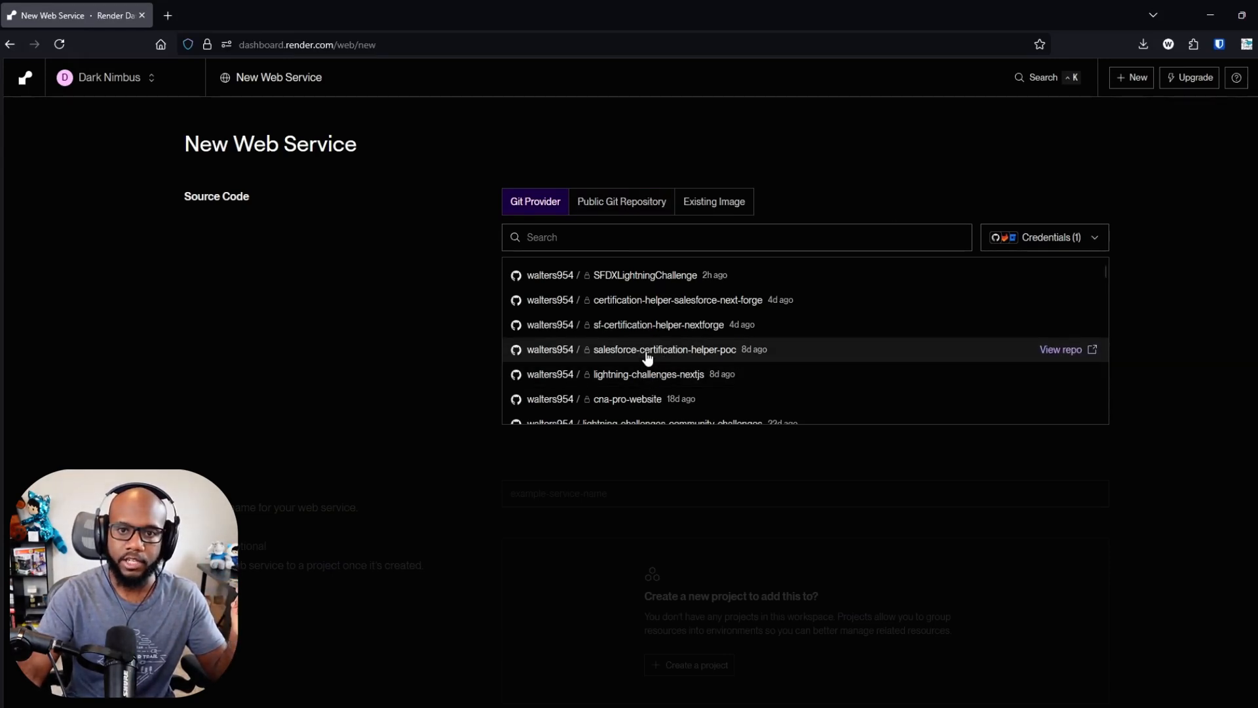
{"action": "left_click", "coordinate": [664, 349]}
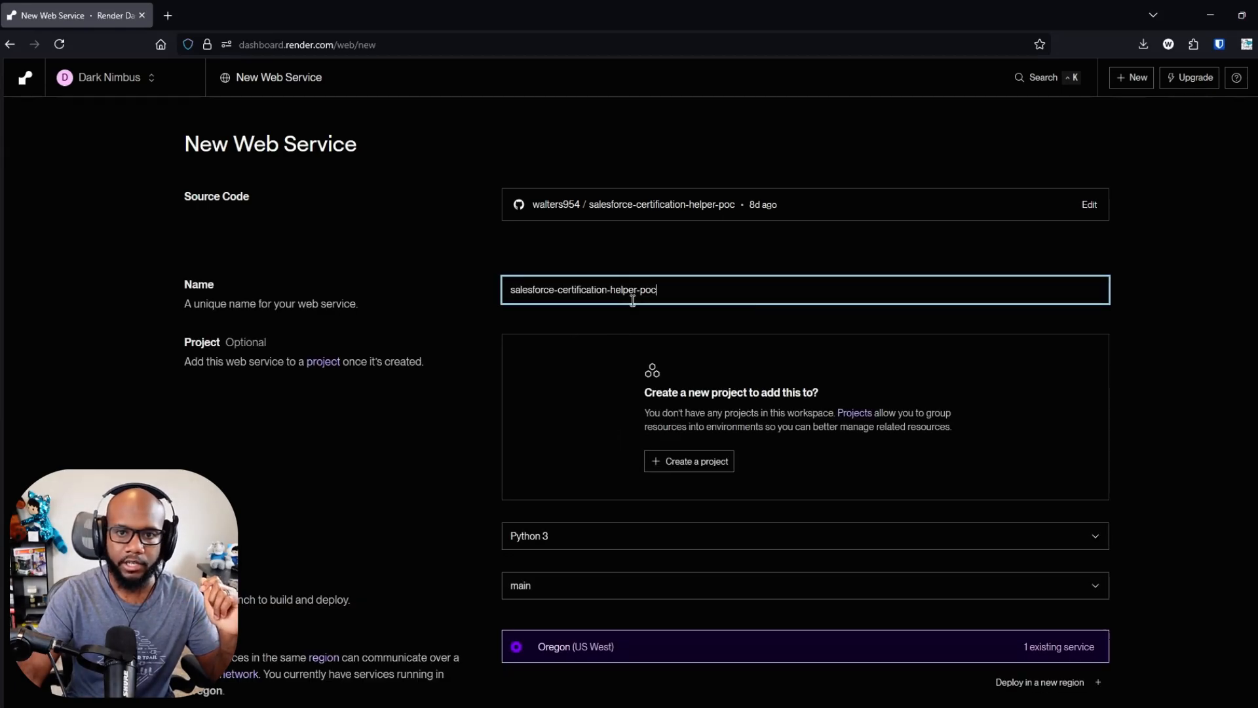
- Keep Python 3 as language and main as branch for the new web service
{"action": "scroll", "scroll_direction": "down", "scroll_amount": 3}
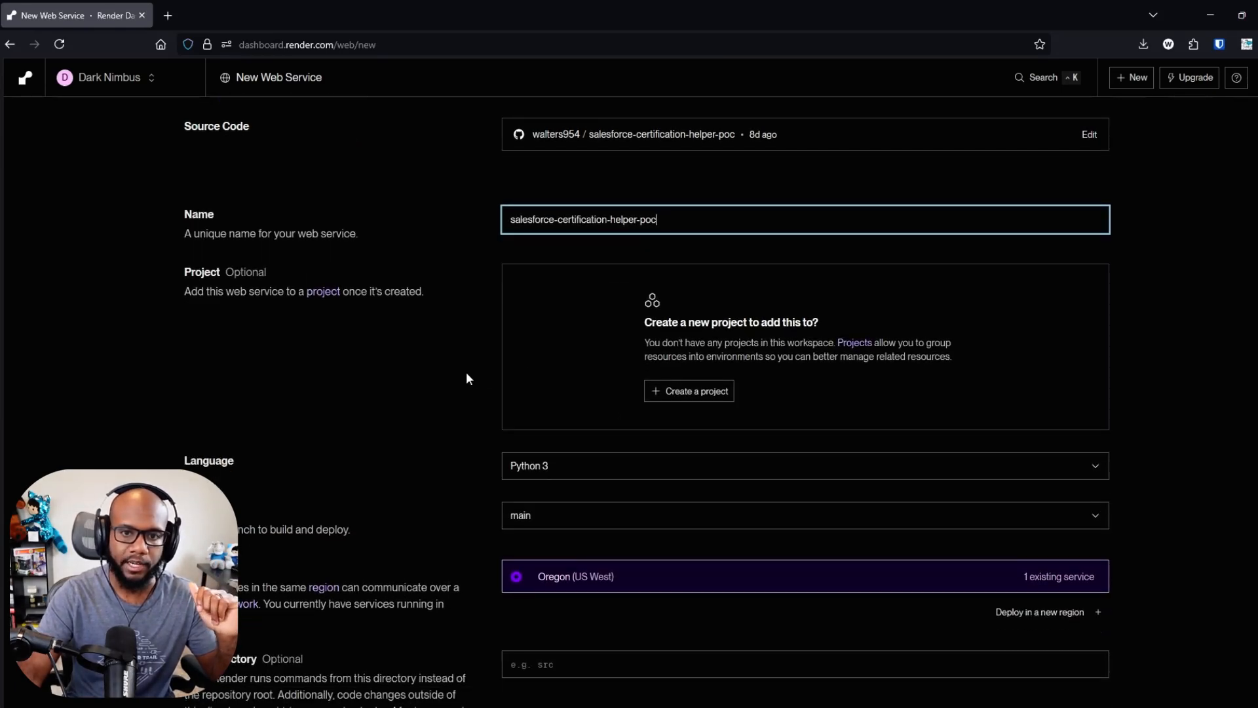
{"action": "scroll", "scroll_direction": "down", "scroll_amount": 3}
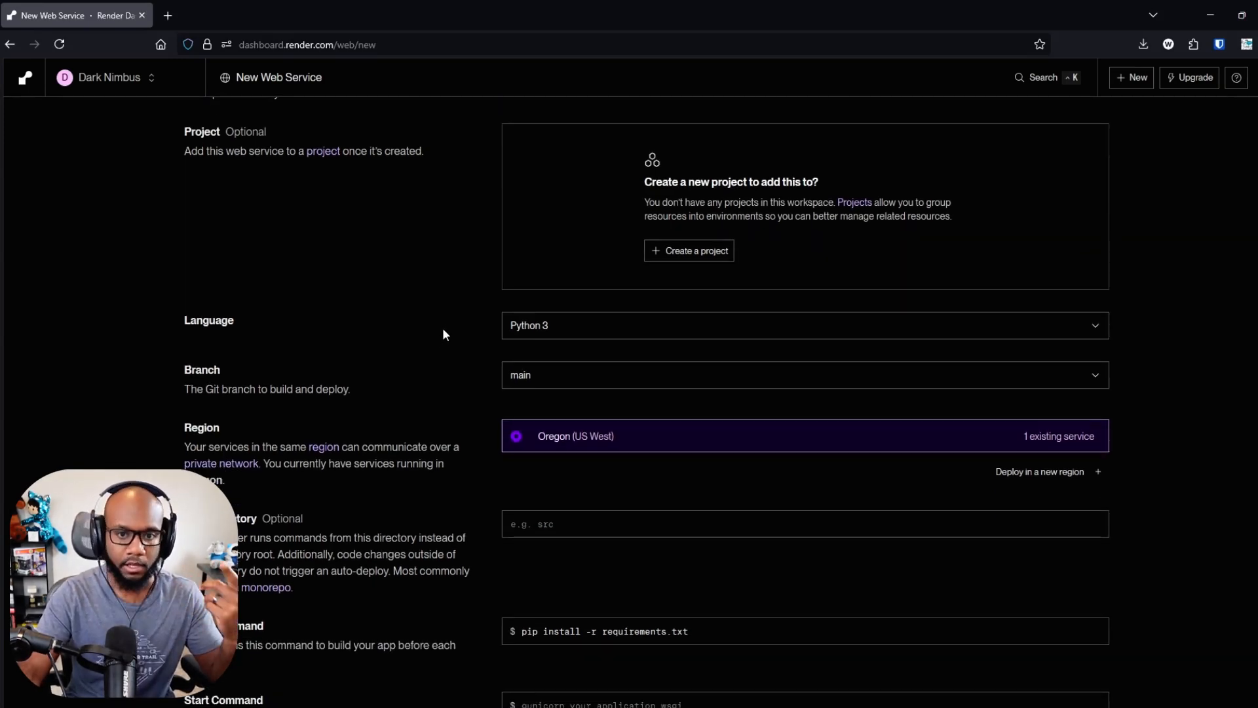
{"action": "mouse_move", "coordinate": [463, 347]}
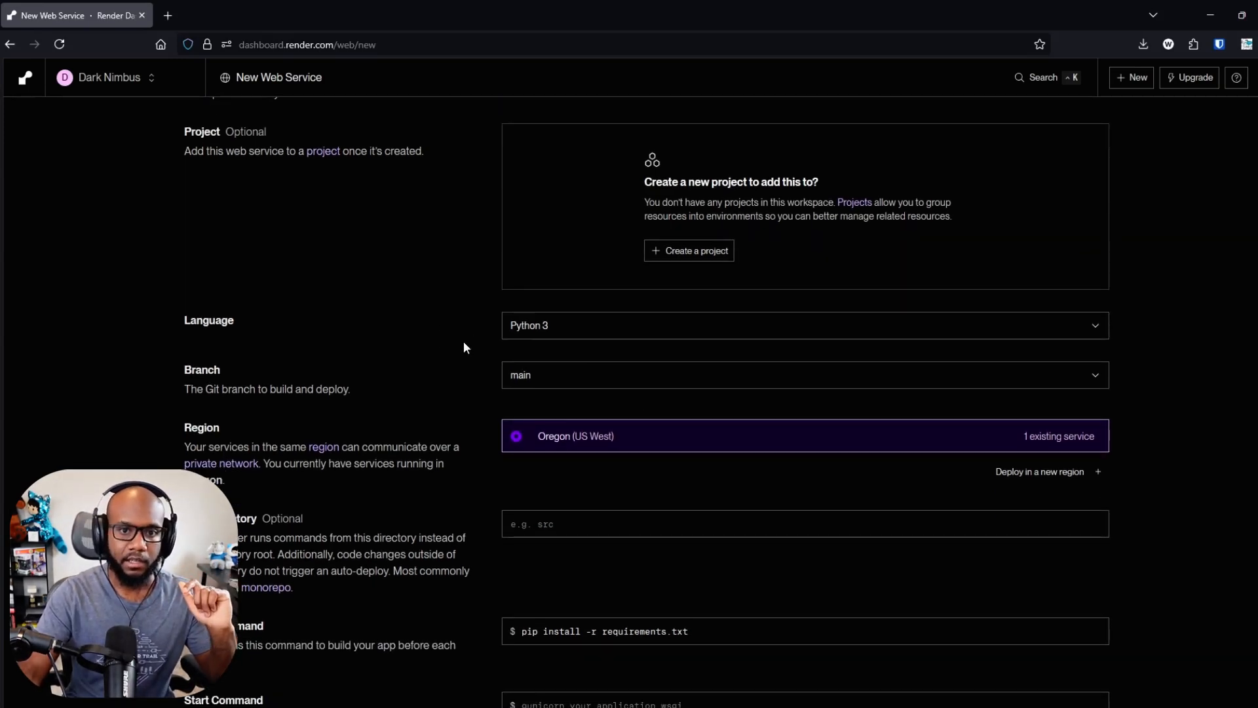
{"action": "left_click", "coordinate": [802, 325]}
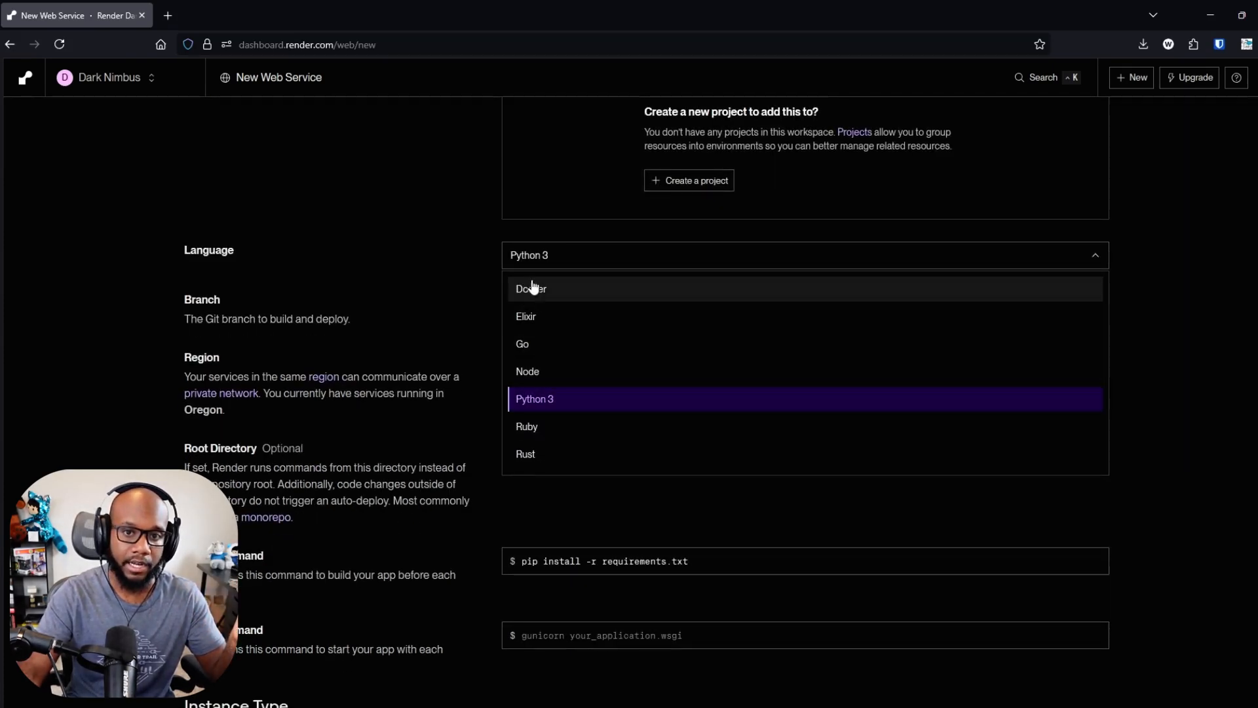
{"action": "left_click", "coordinate": [535, 399]}
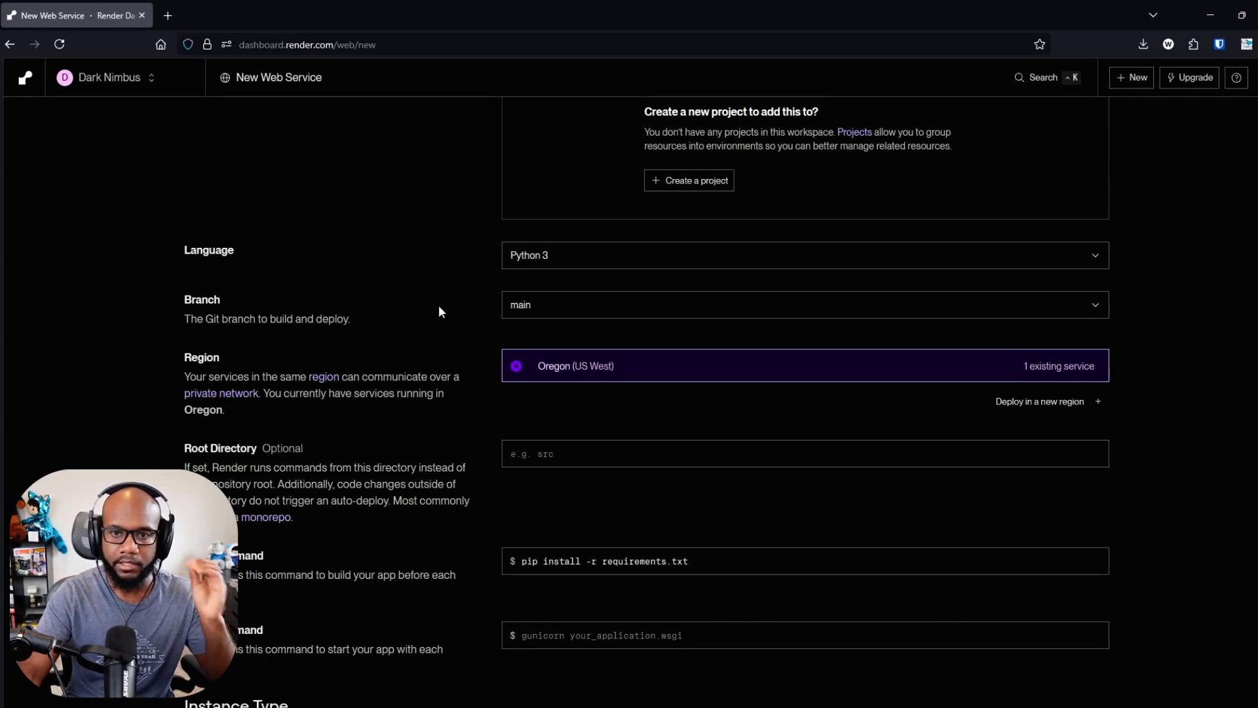
{"action": "scroll", "scroll_direction": "down", "scroll_amount": 3}
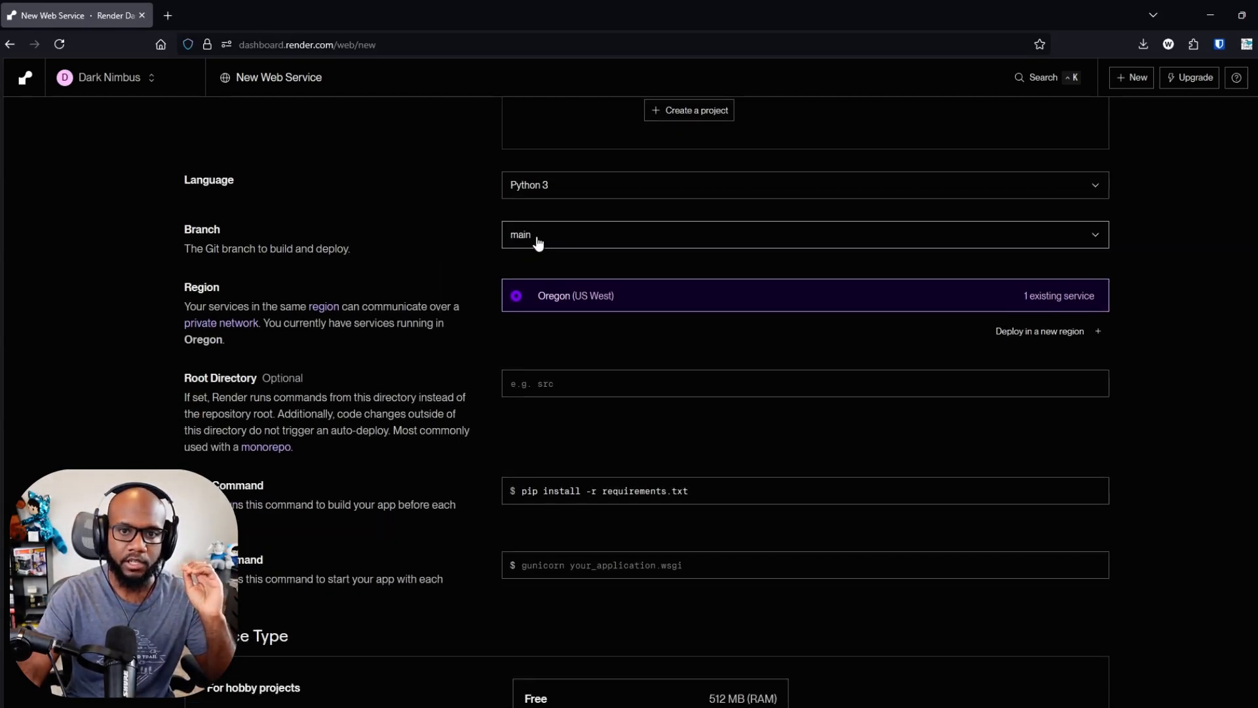
{"action": "left_click", "coordinate": [802, 235]}
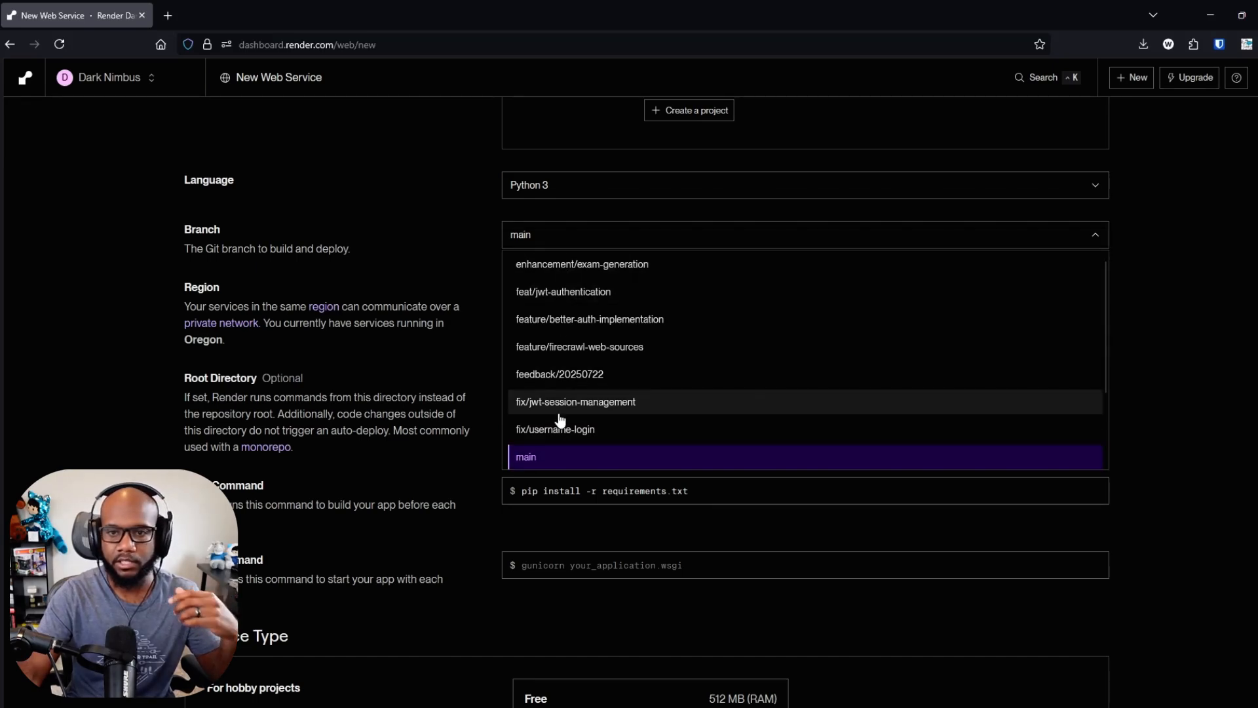
{"action": "mouse_move", "coordinate": [479, 340]}
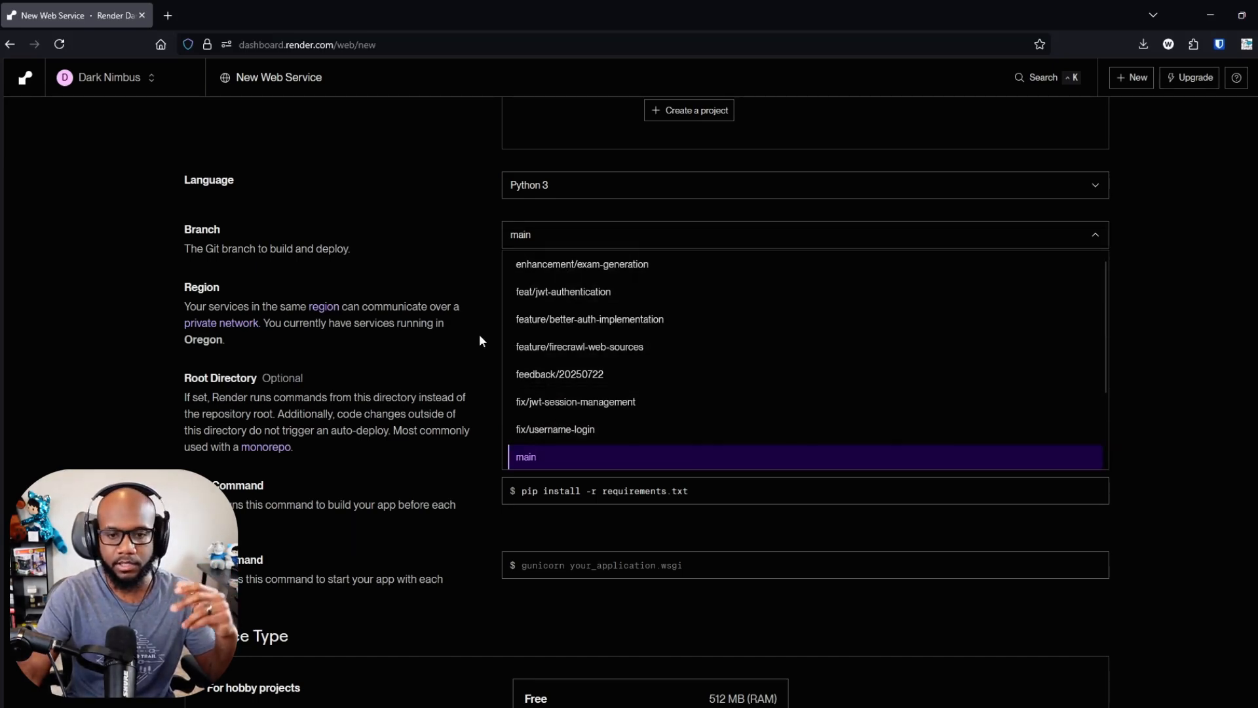
{"action": "left_click", "coordinate": [525, 456]}
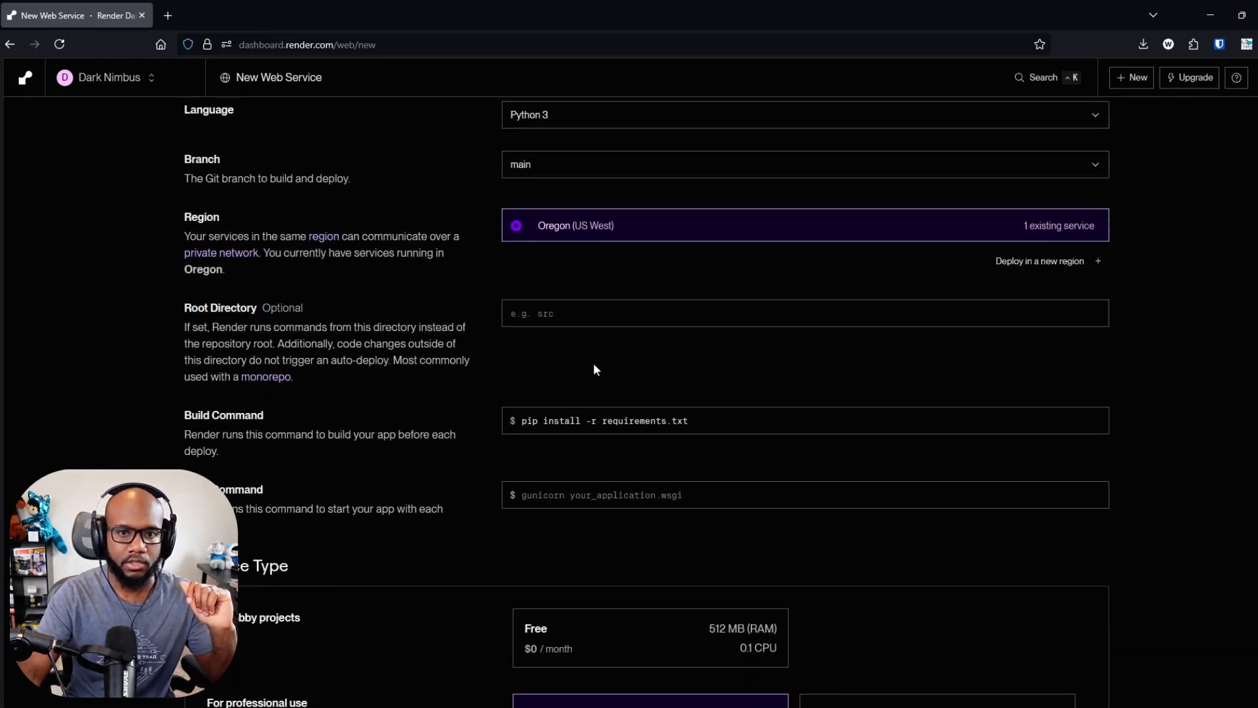
- Enter backend-simple as the new web service's Root Directory
{"action": "left_click", "coordinate": [802, 313]}
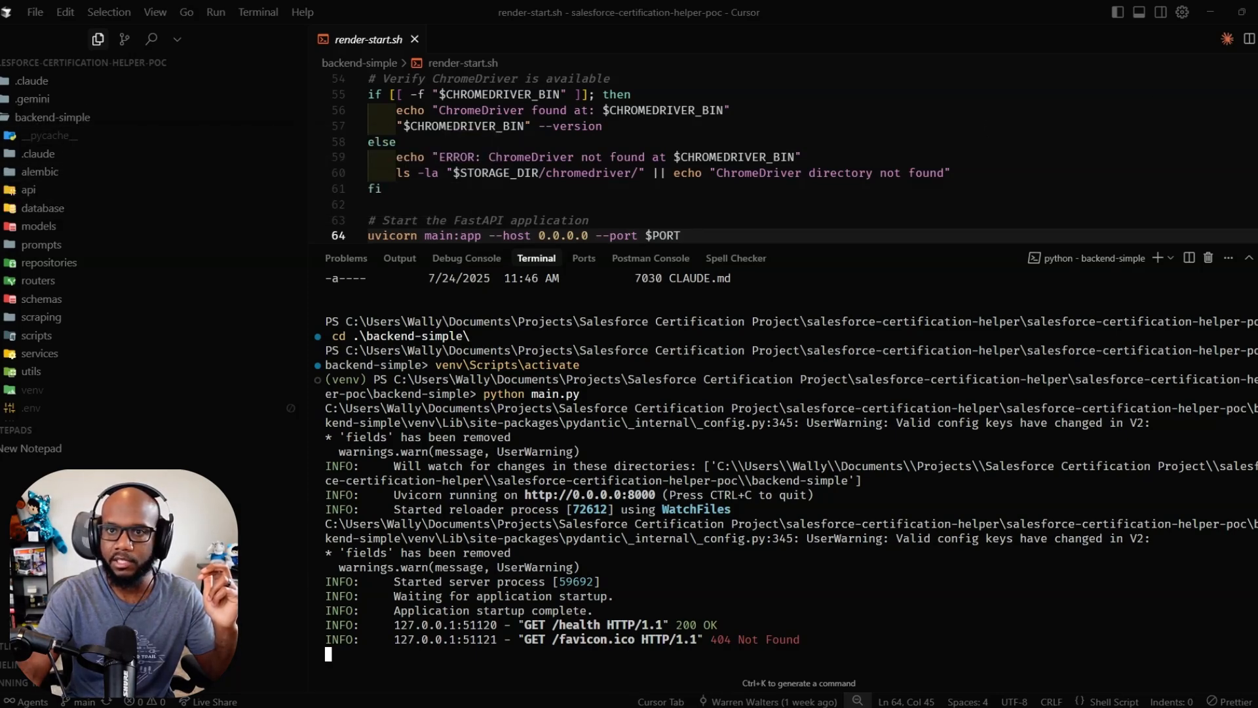
{"action": "type", "text": "b"}
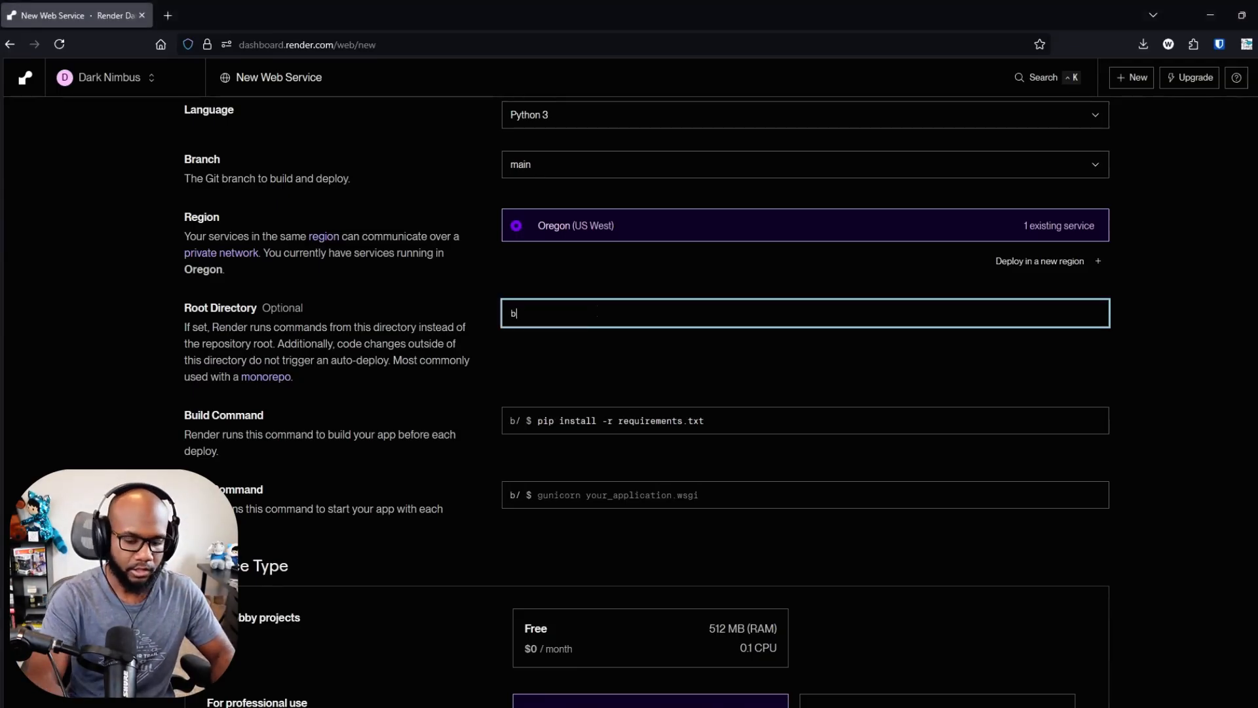
{"action": "type", "text": "ackend-simple"}
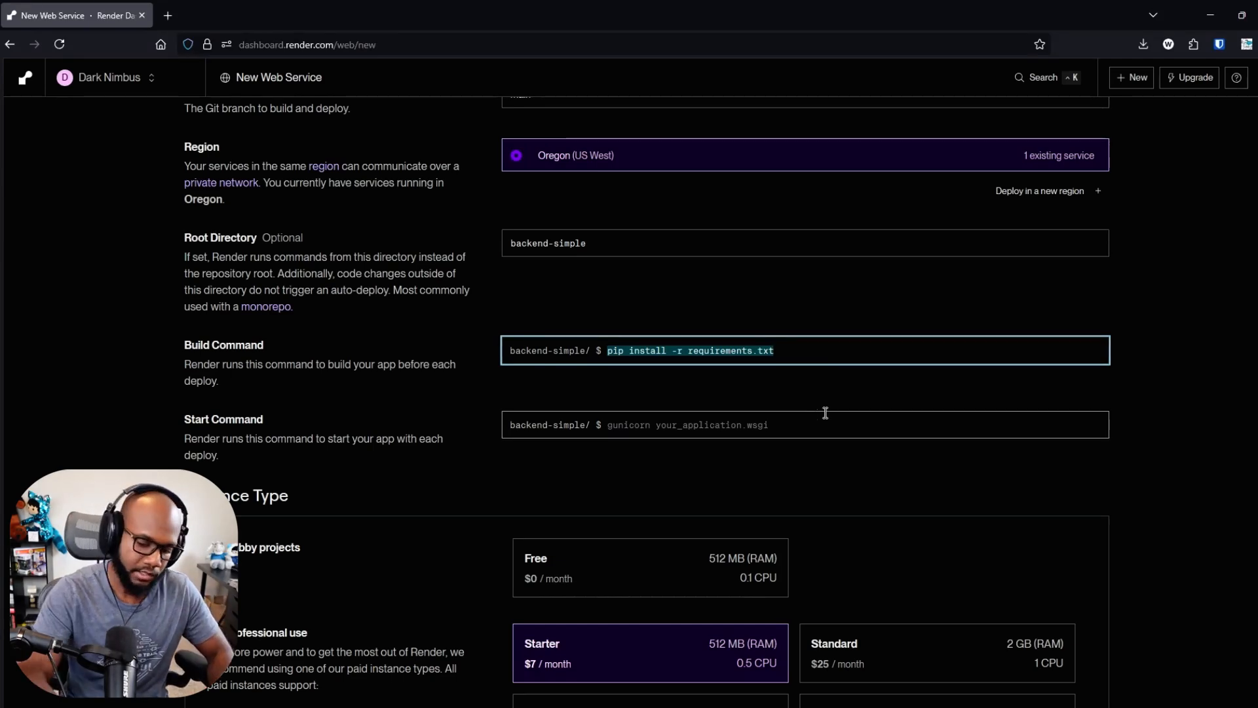
- Set build command to ./render-build.sh and start command to ./render-start.sh
{"action": "type", "text": "./"}
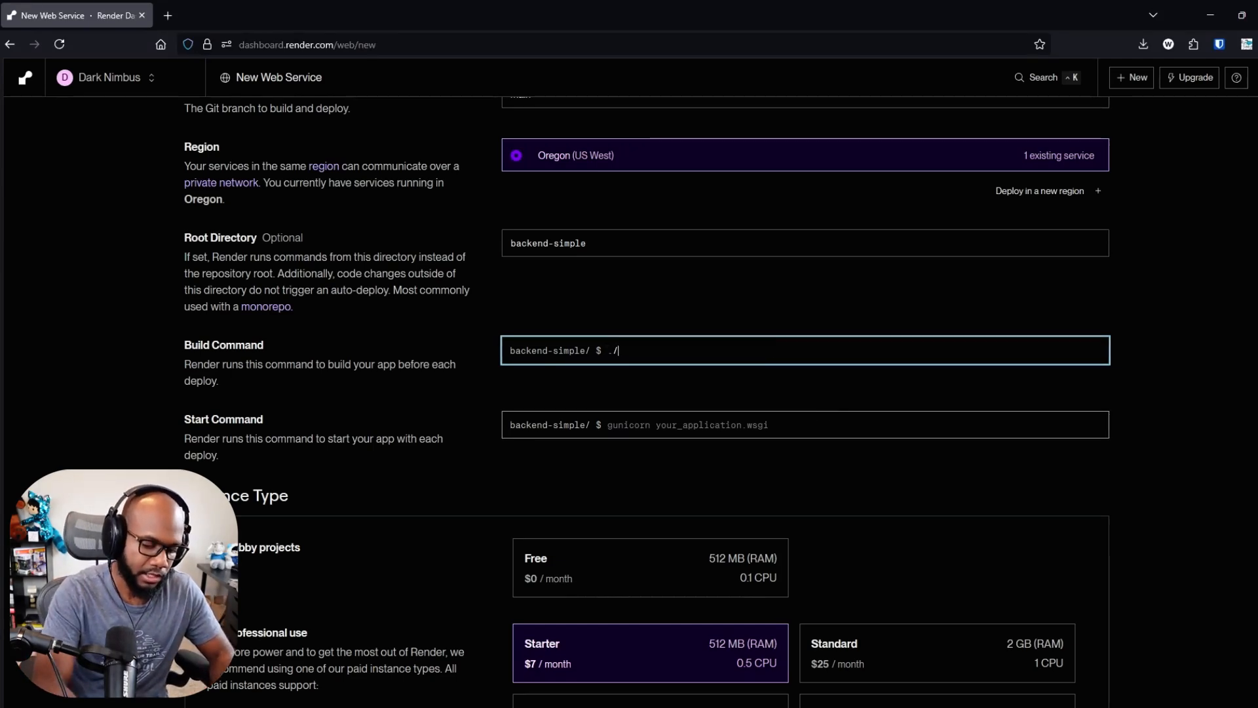
{"action": "type", "text": "render-buil"}
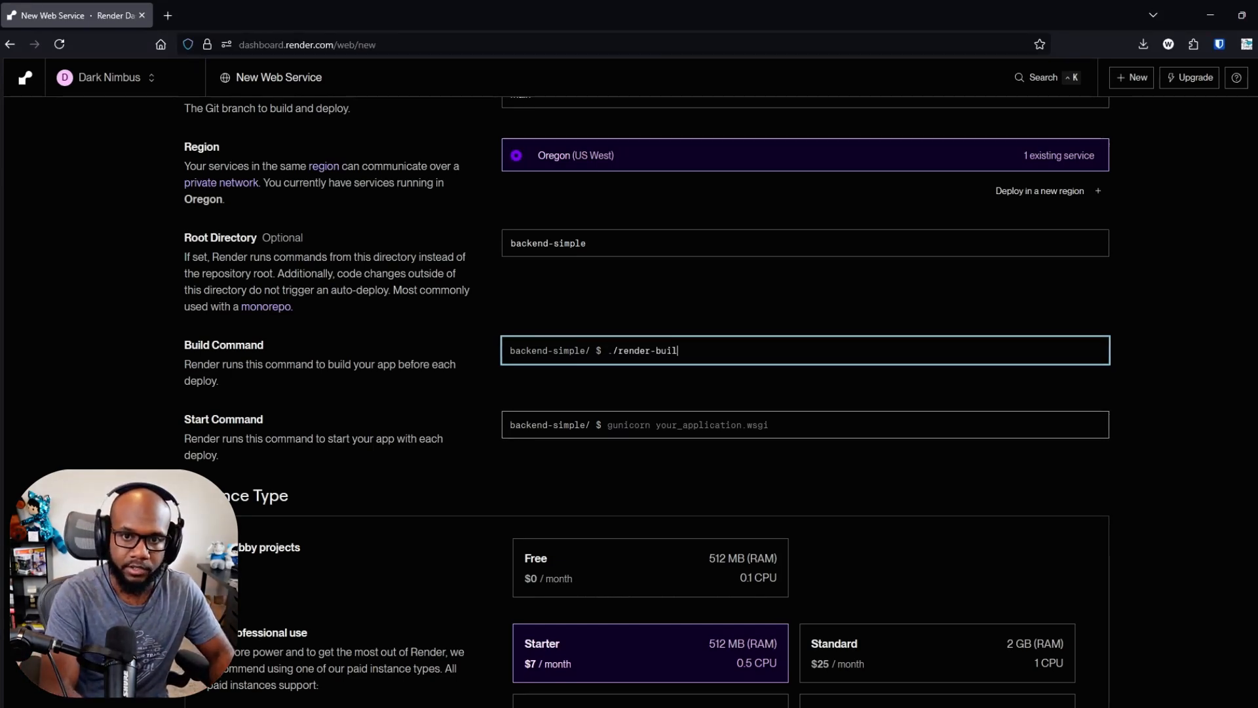
{"action": "type", "text": "d.sh"}
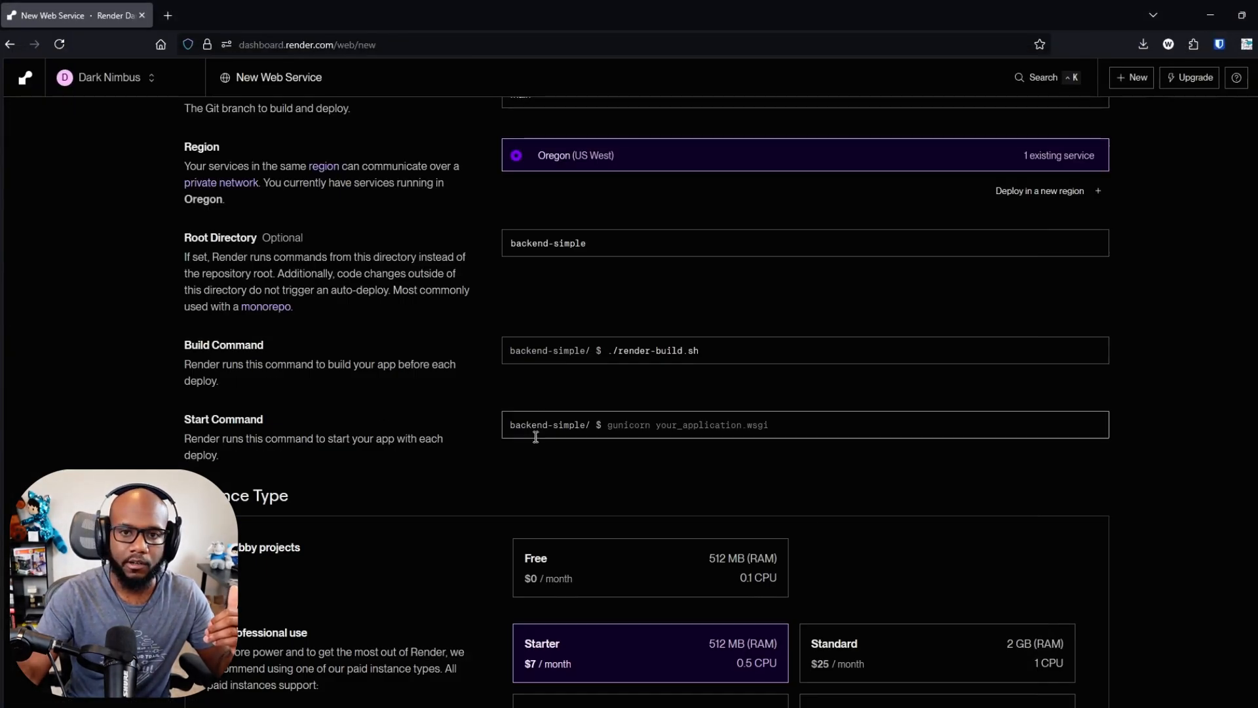
{"action": "left_click", "coordinate": [802, 424]}
{"action": "type", "text": "./render-s"}
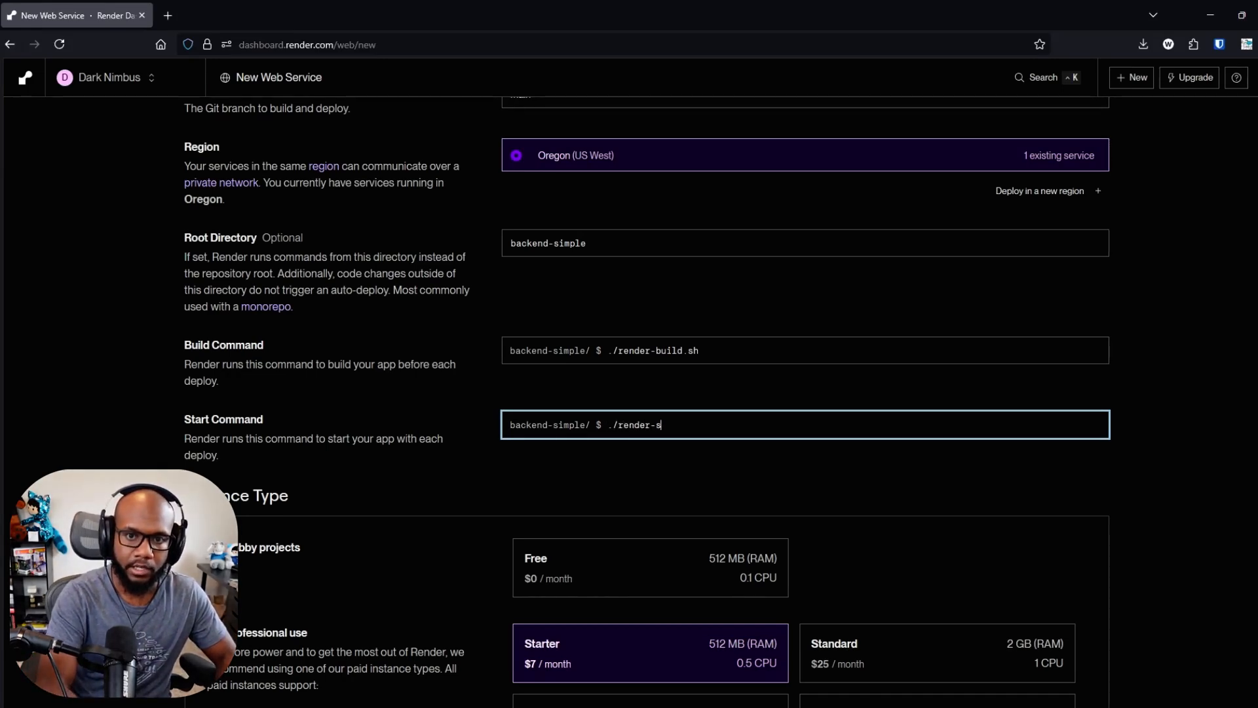
{"action": "type", "text": "tart.sh"}
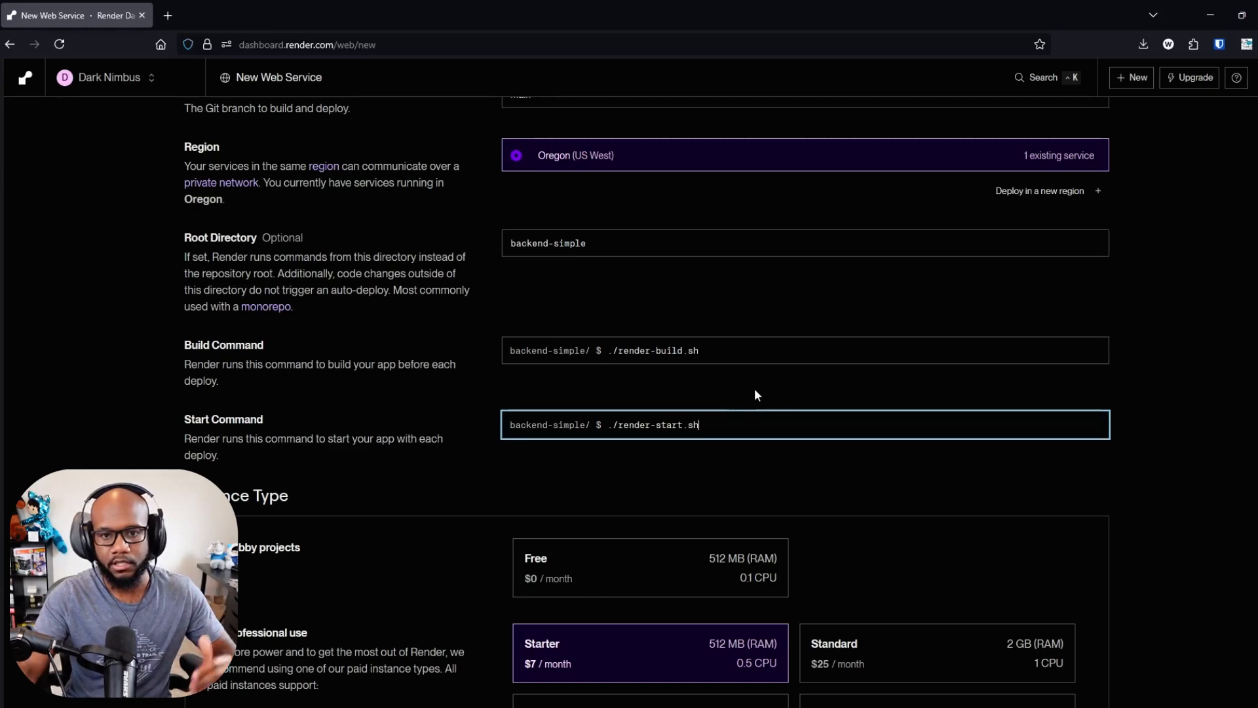
{"action": "scroll", "scroll_direction": "down", "scroll_amount": 3}
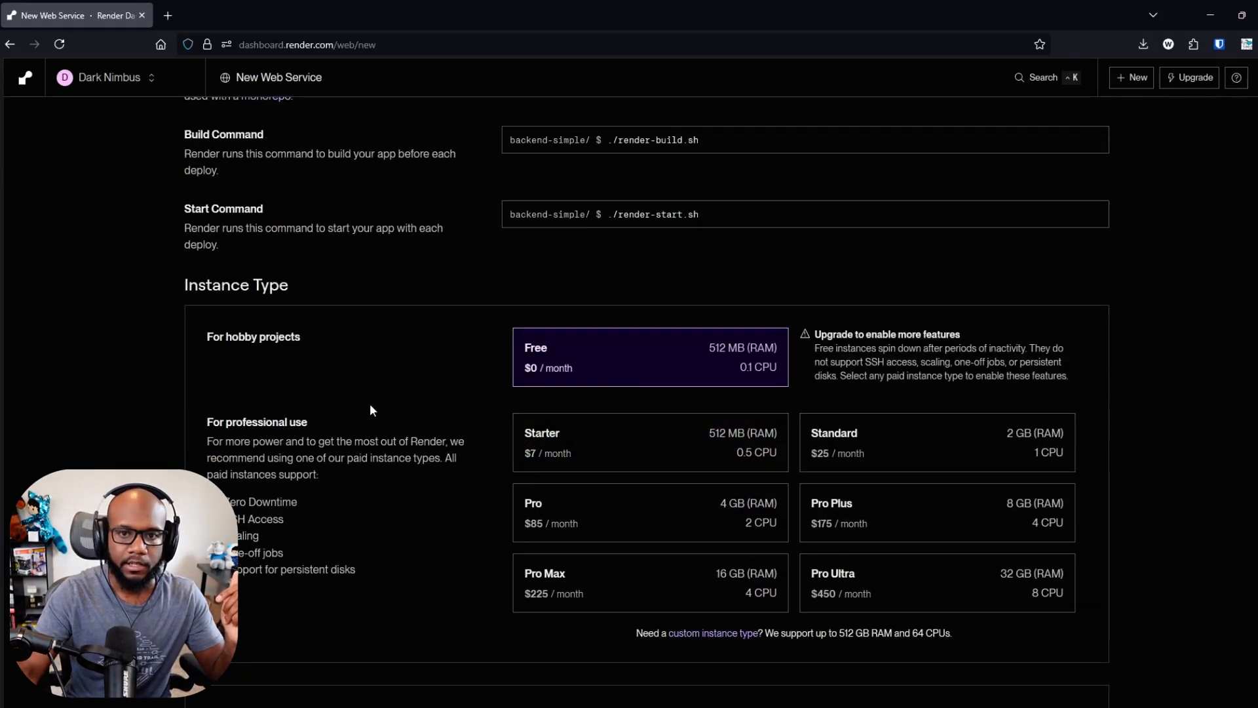
{"action": "scroll", "scroll_direction": "down", "scroll_amount": 3}
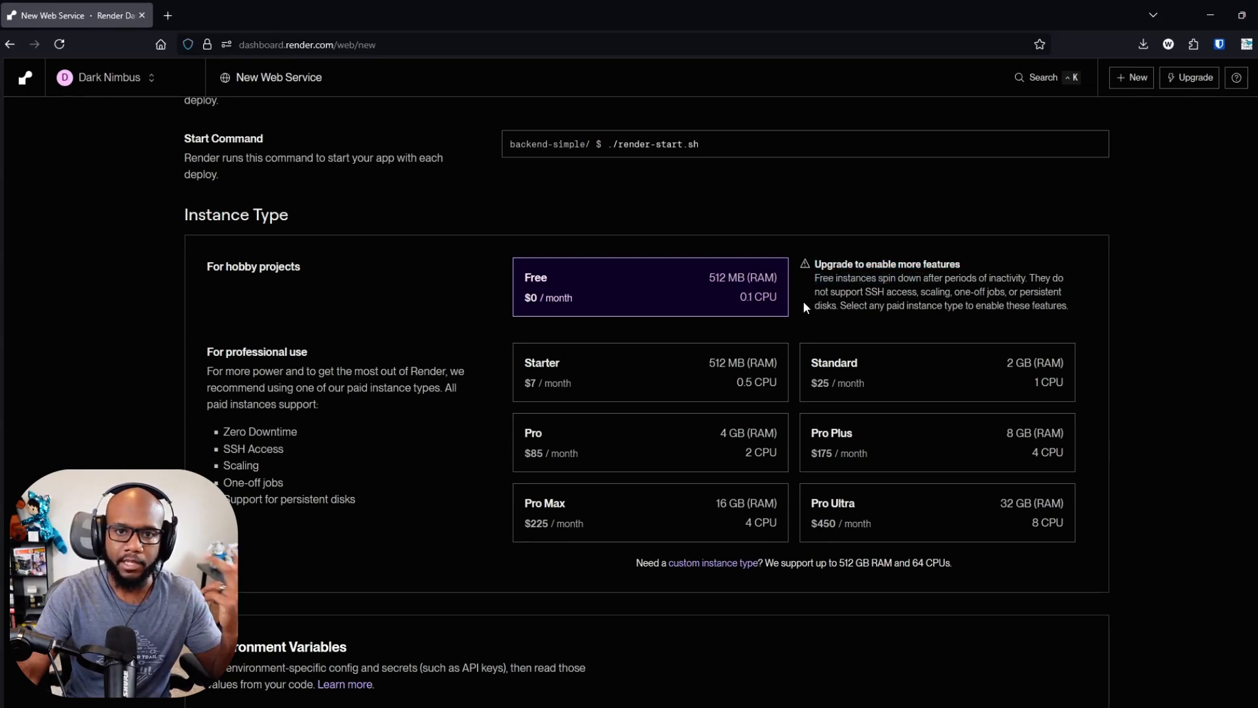
{"action": "left_click_drag", "start_coordinate": [812, 277], "coordinate": [925, 278]}
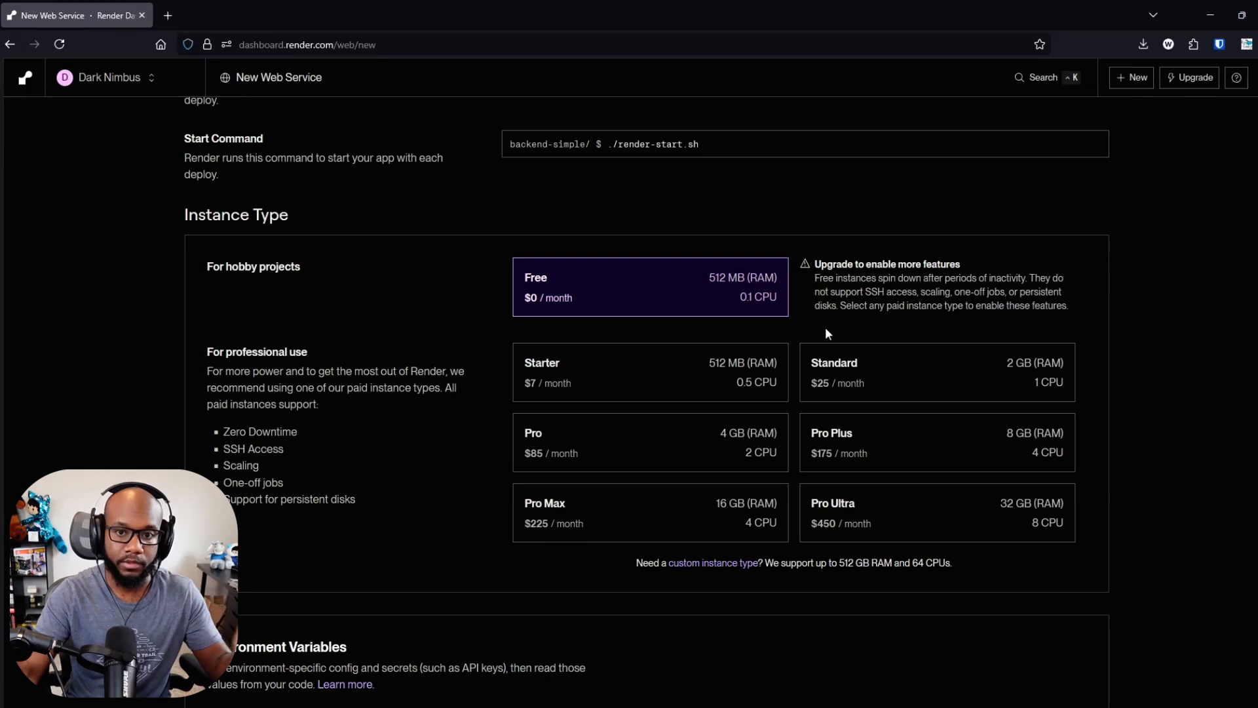
{"action": "mouse_move", "coordinate": [812, 310]}
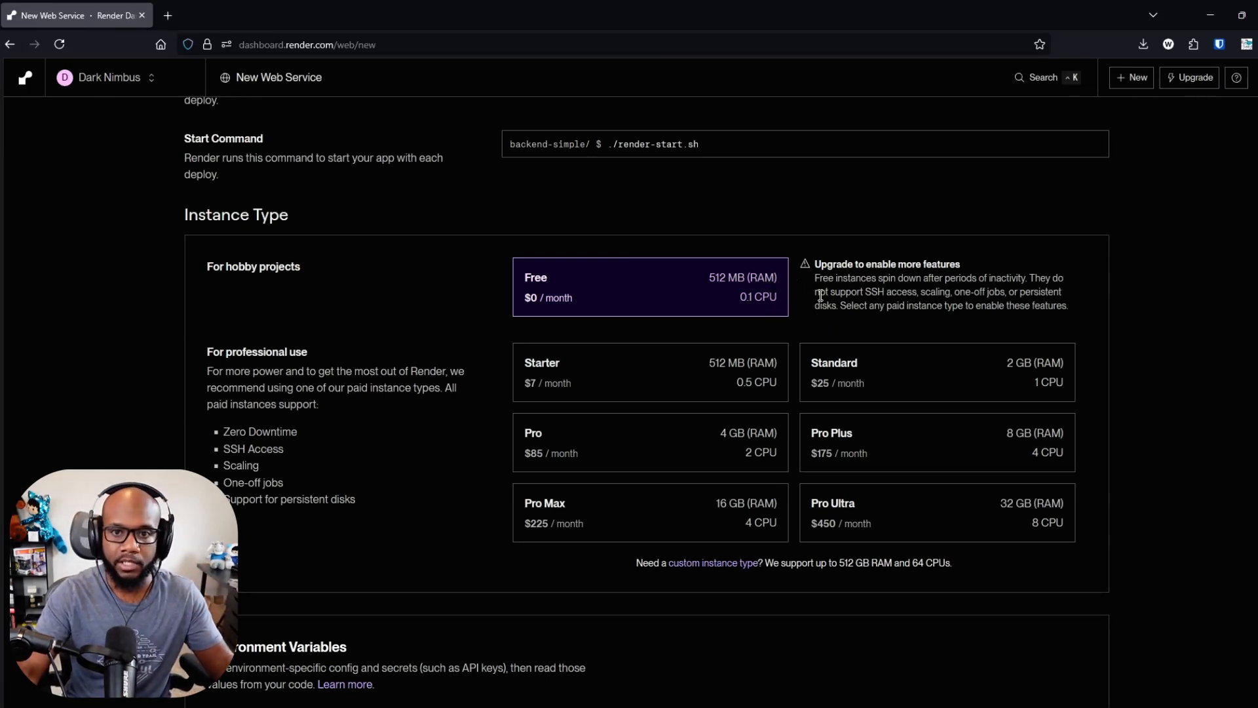
{"action": "mouse_move", "coordinate": [558, 255]}
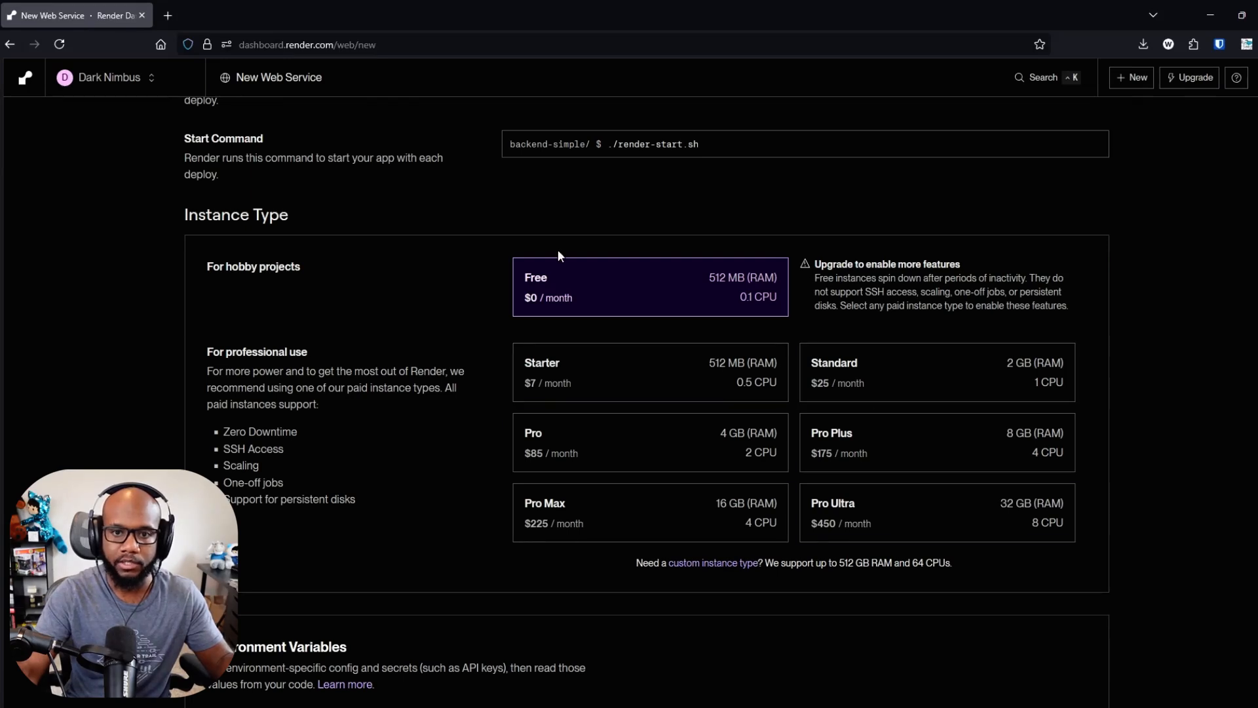
{"action": "mouse_move", "coordinate": [416, 345]}
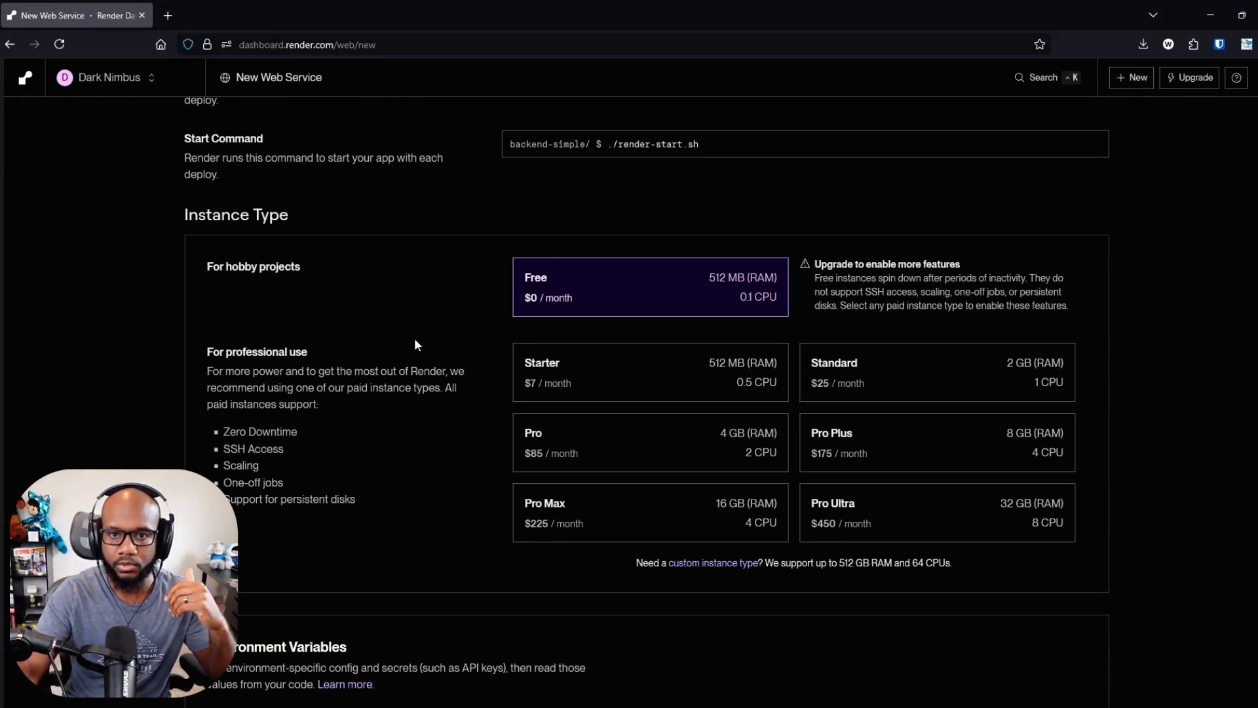
- Try an environment variable row with a generated value, then review the remaining form settings
{"action": "scroll", "scroll_direction": "down", "scroll_amount": 3}
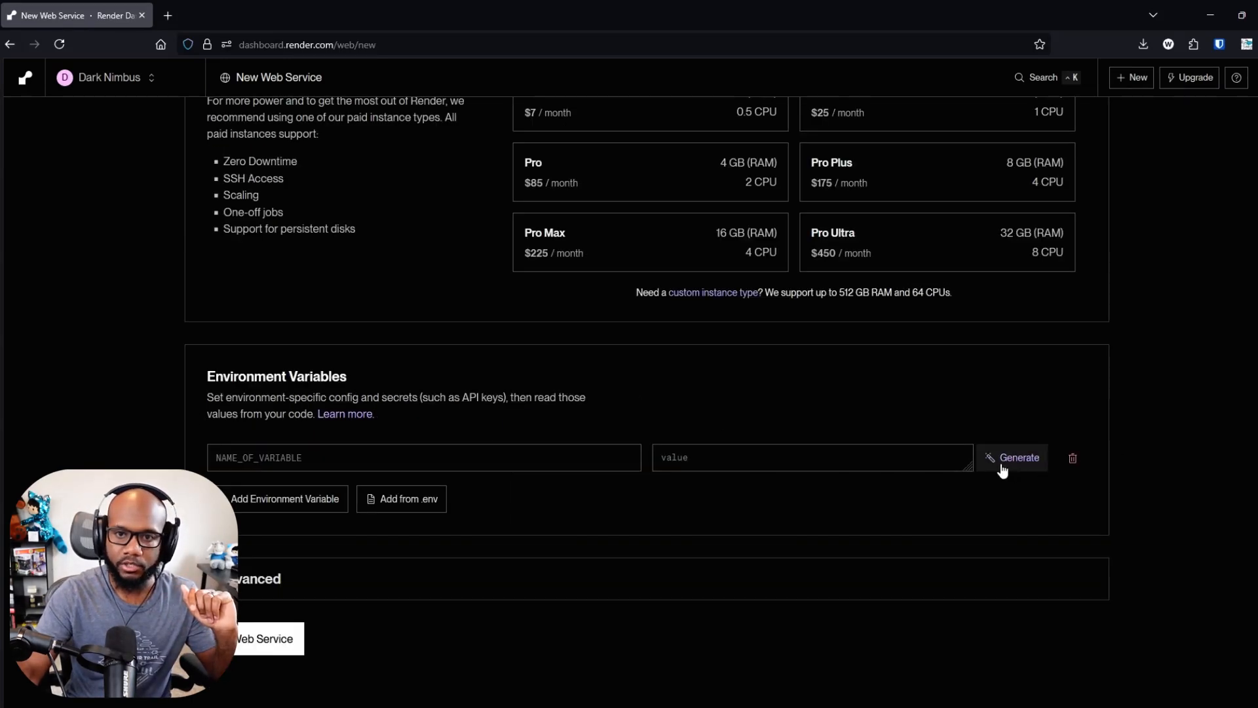
{"action": "left_click", "coordinate": [1018, 457]}
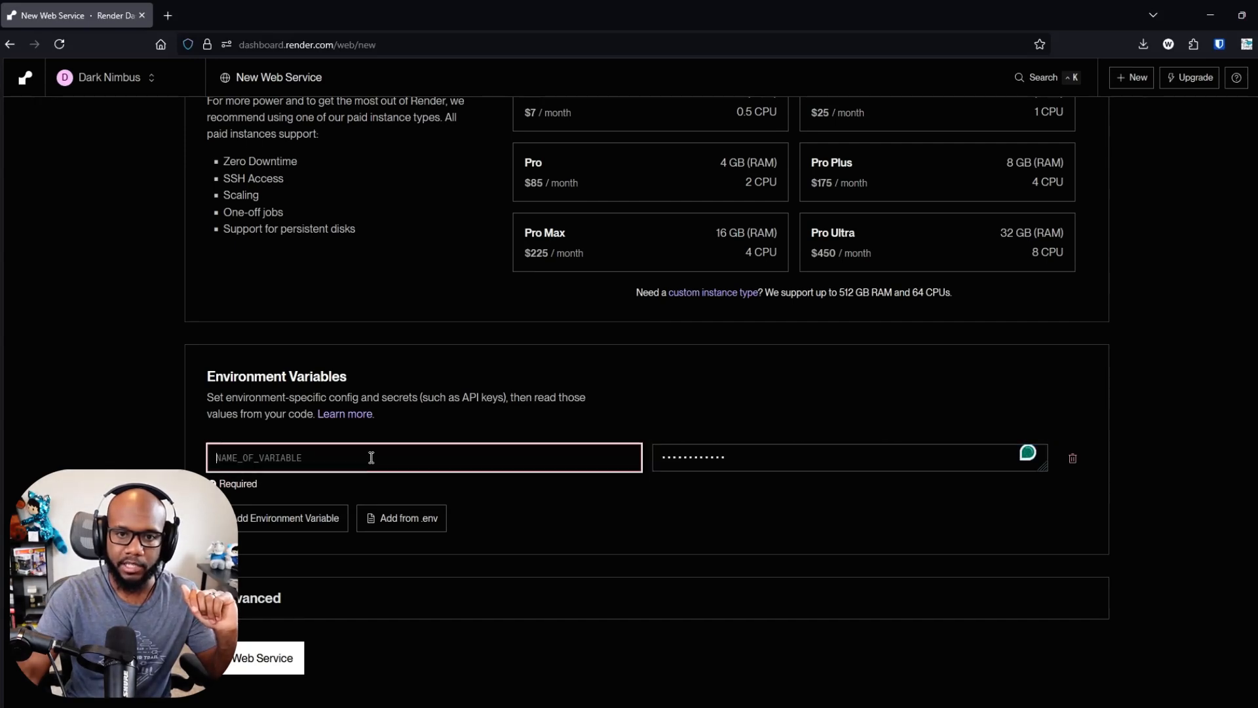
{"action": "left_click", "coordinate": [843, 458]}
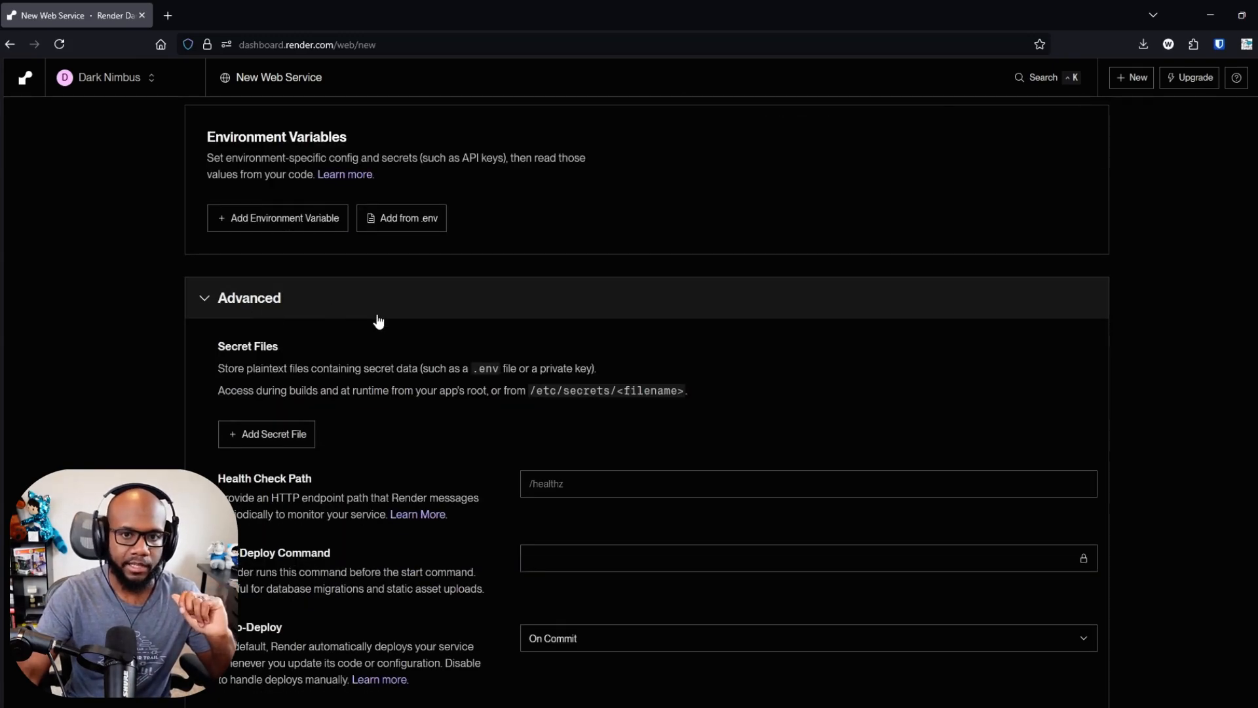
{"action": "scroll", "scroll_direction": "down", "scroll_amount": 3}
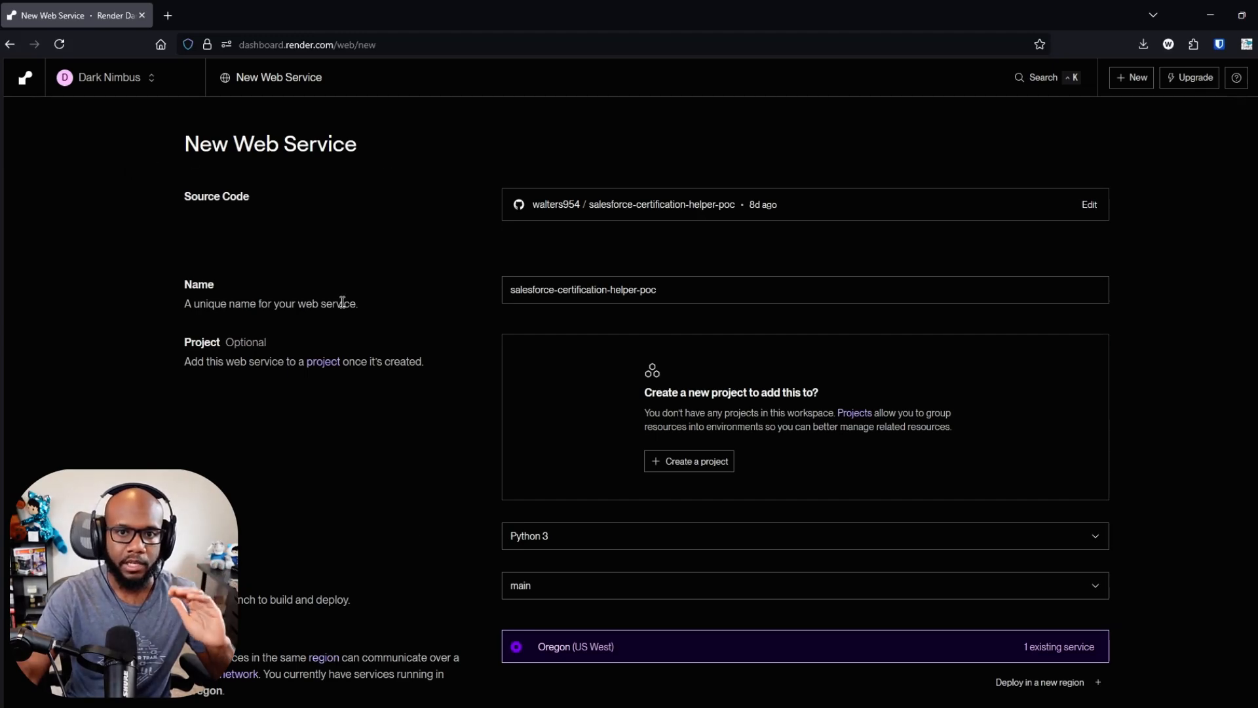
{"action": "mouse_move", "coordinate": [244, 442]}
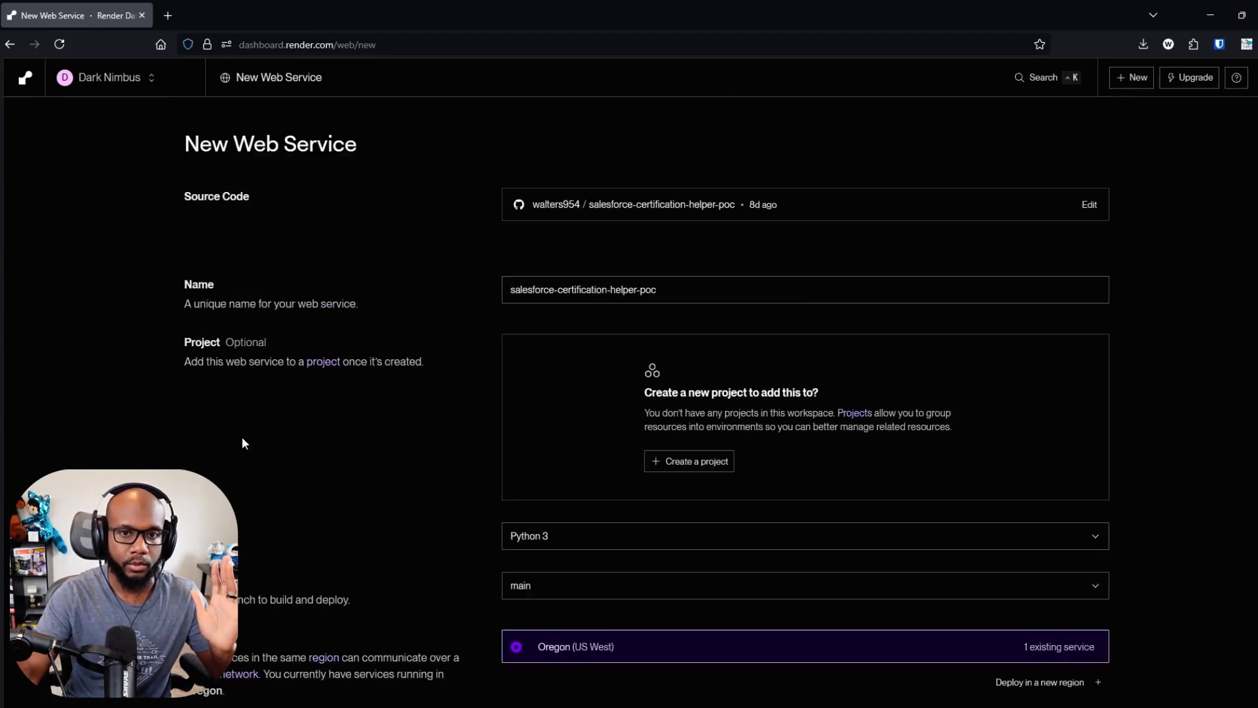
- Return to the dashboard Overview and open certify backend under Ungrouped Services
{"action": "left_click", "coordinate": [110, 77]}
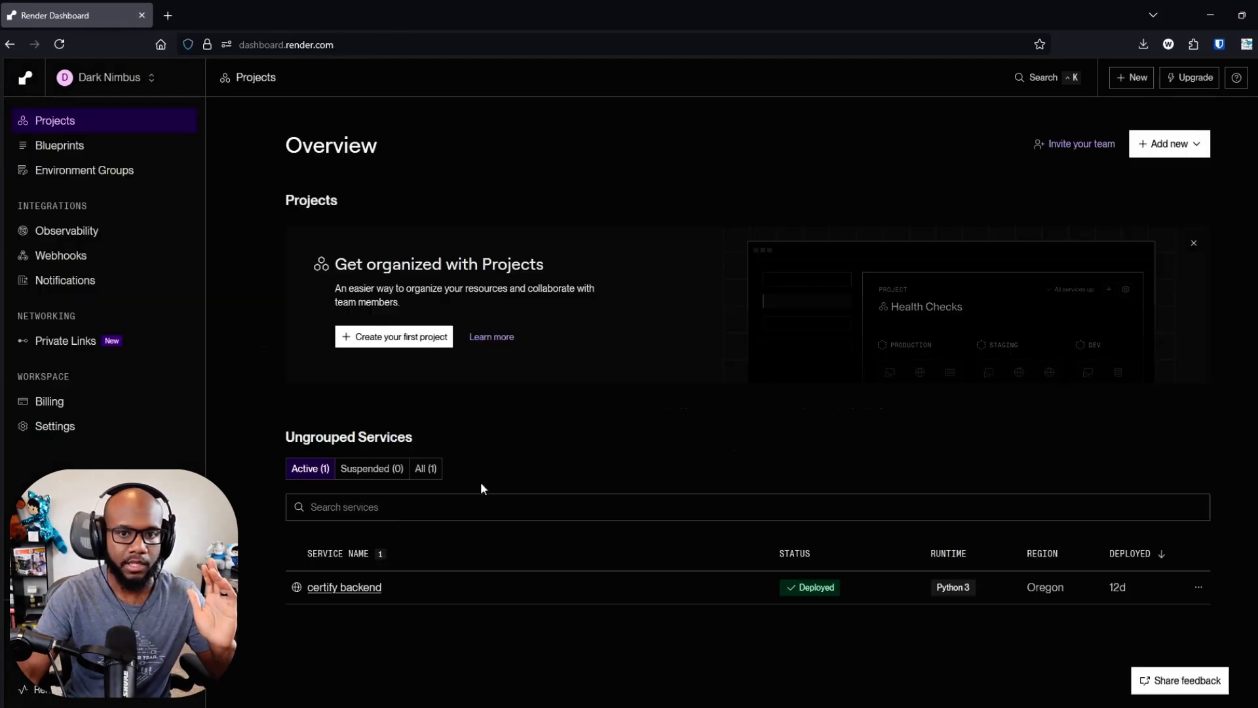
{"action": "left_click", "coordinate": [344, 586]}
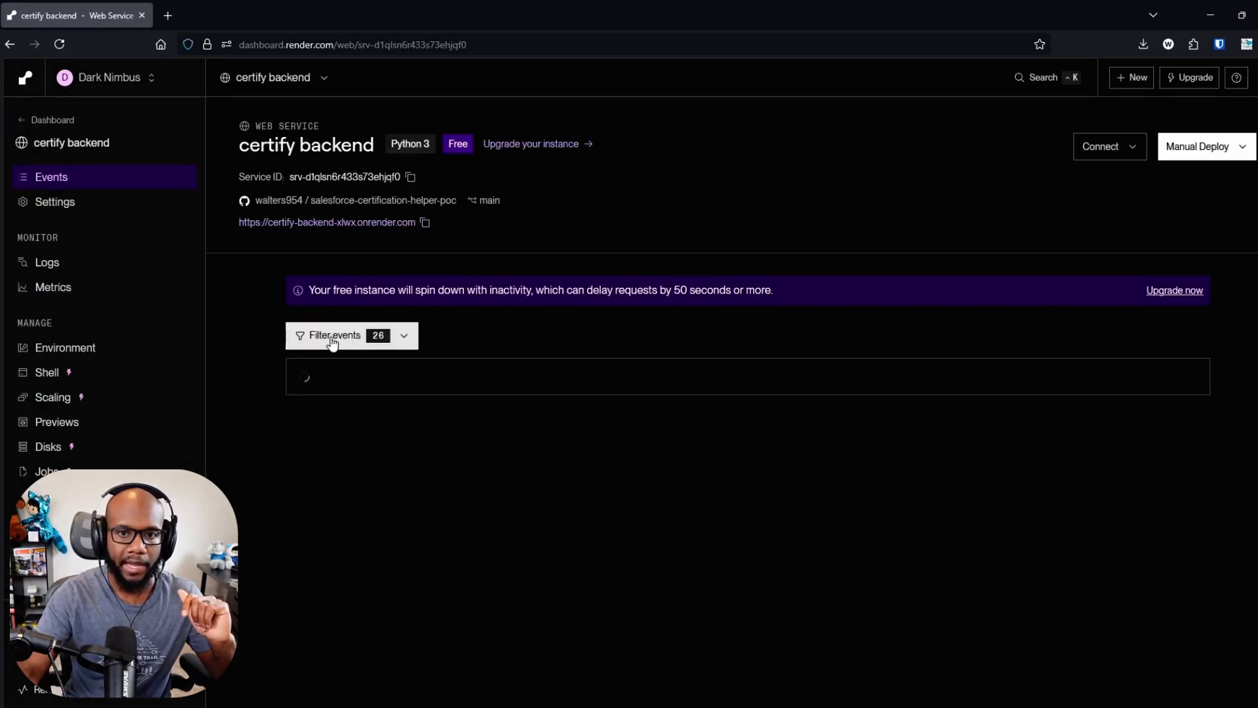
- Review certify backend Settings: start command, auto-deploy, deploy hook and custom domains
{"action": "left_click", "coordinate": [54, 201]}
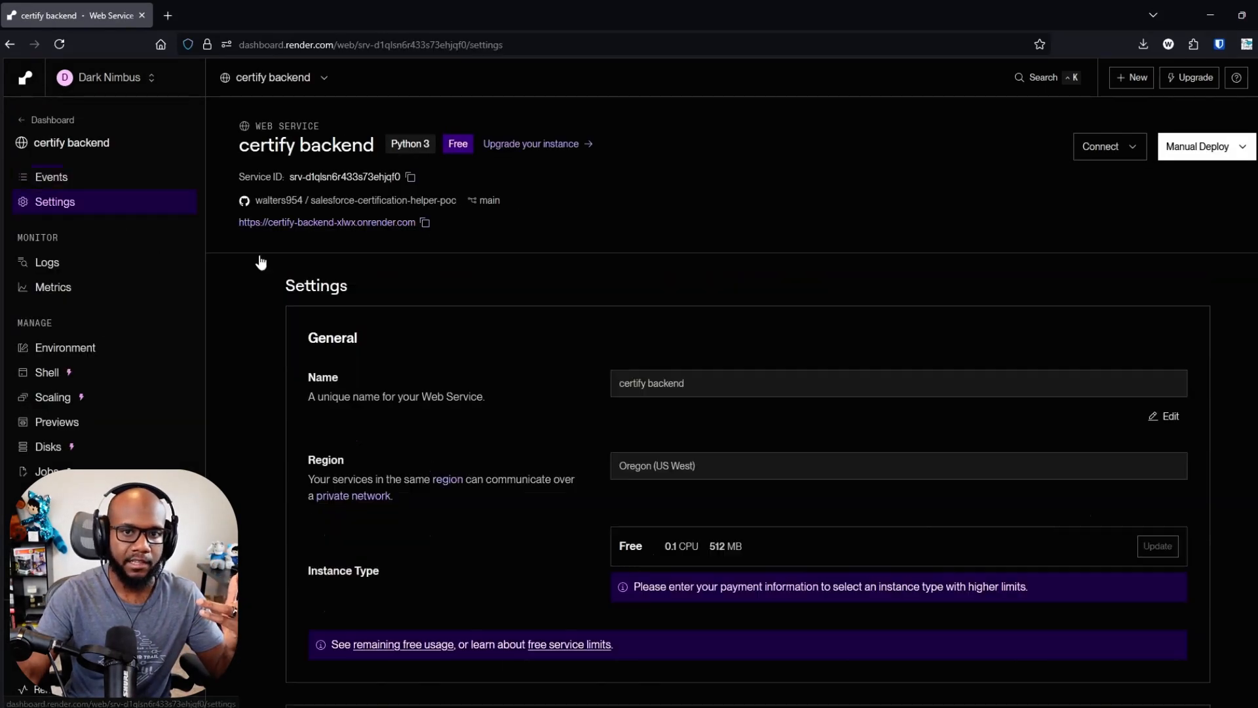
{"action": "scroll", "scroll_direction": "down", "scroll_amount": 3}
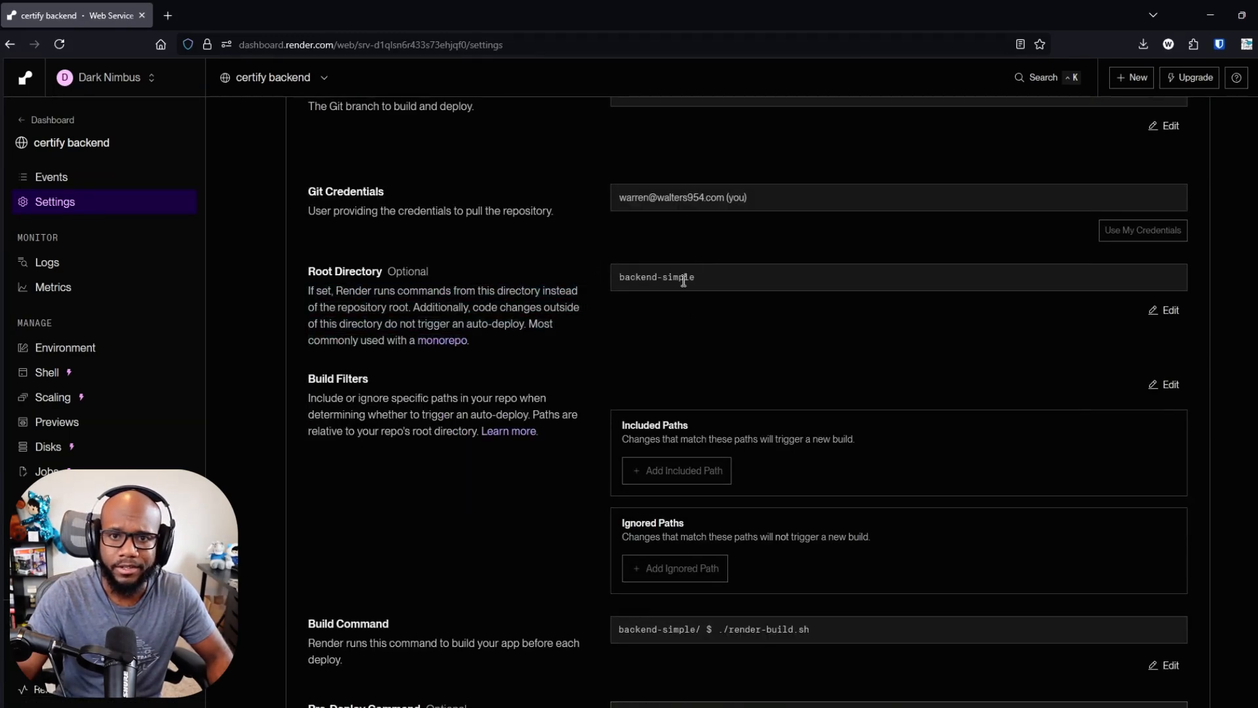
{"action": "scroll", "scroll_direction": "down", "scroll_amount": 3}
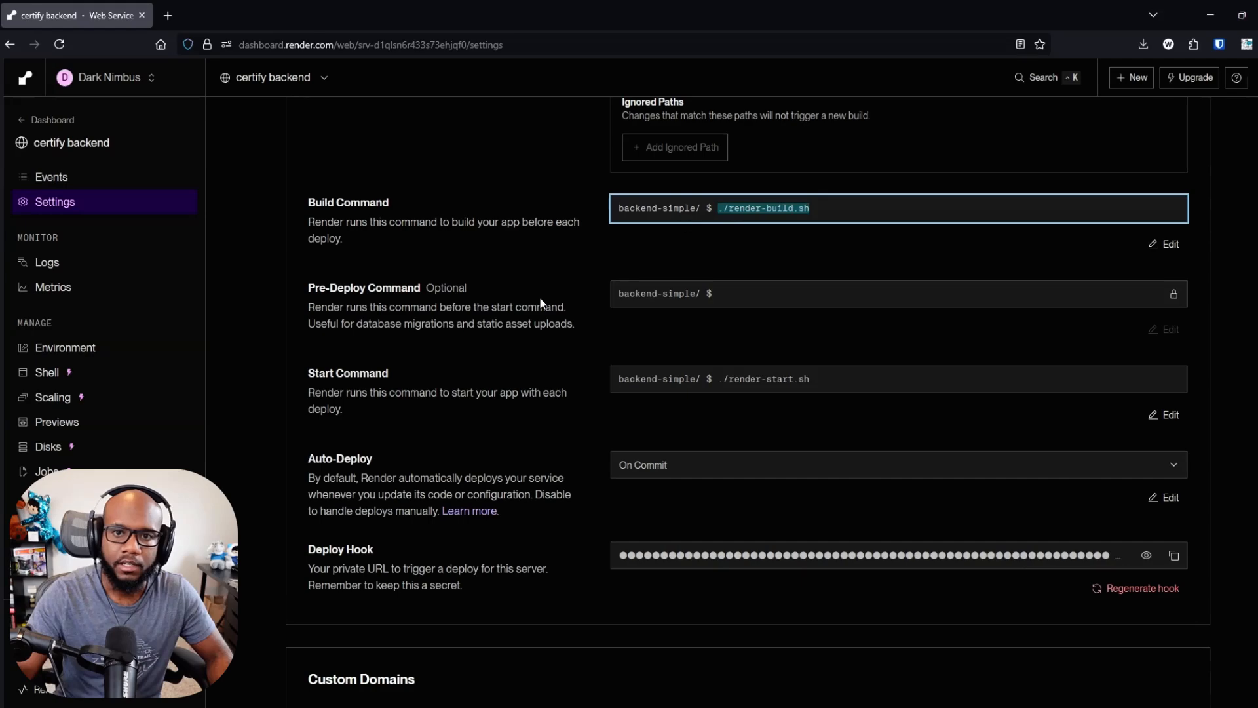
{"action": "scroll", "scroll_direction": "down", "scroll_amount": 3}
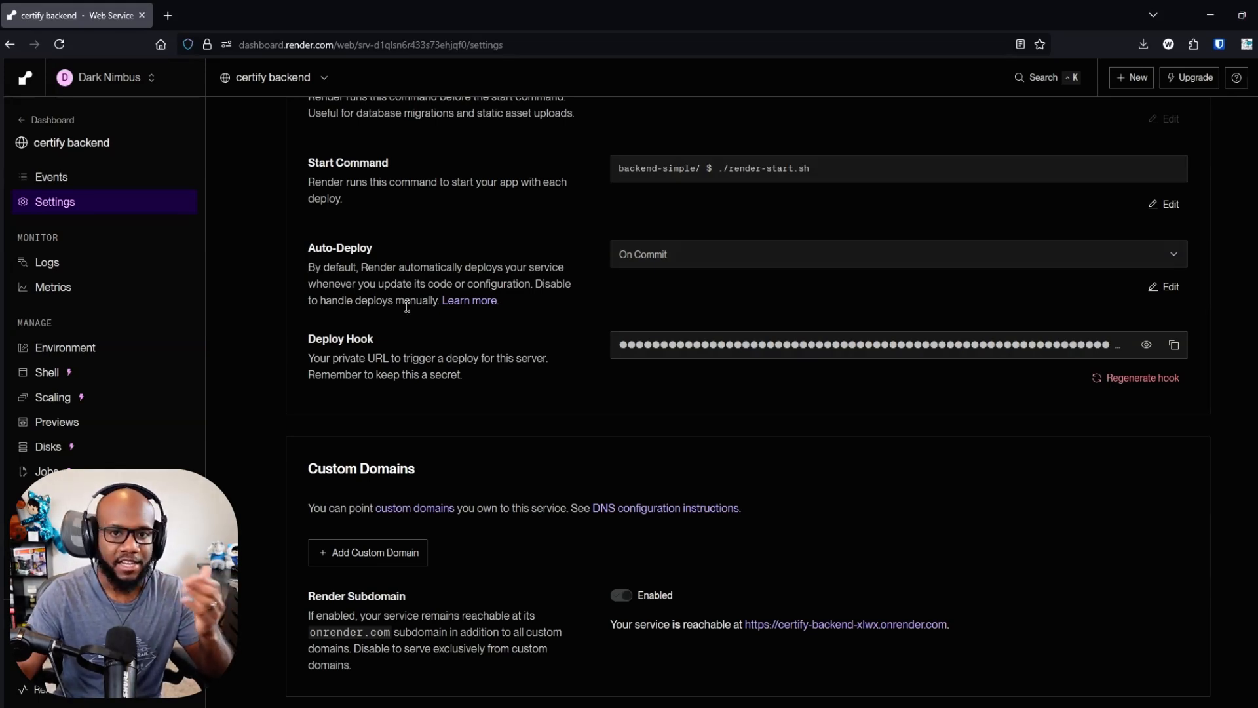
{"action": "mouse_move", "coordinate": [136, 176]}
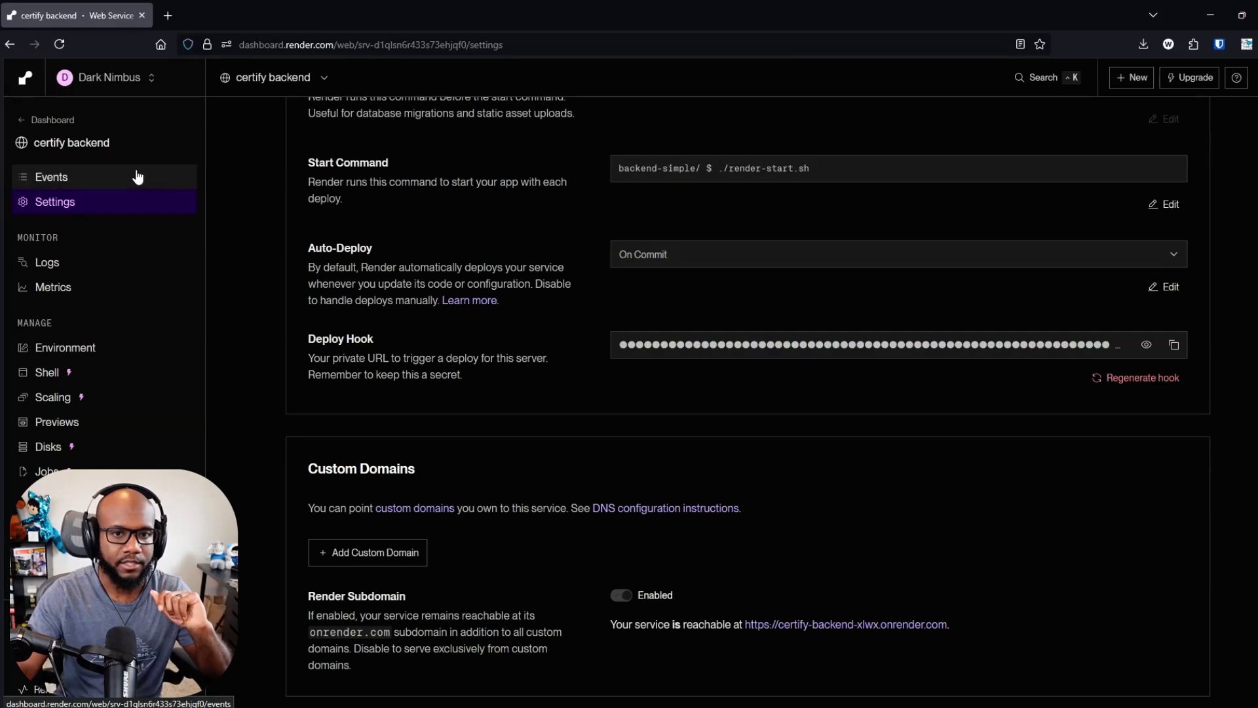
- Run Clear build cache & deploy from Events and follow the build logs
{"action": "left_click", "coordinate": [50, 176]}
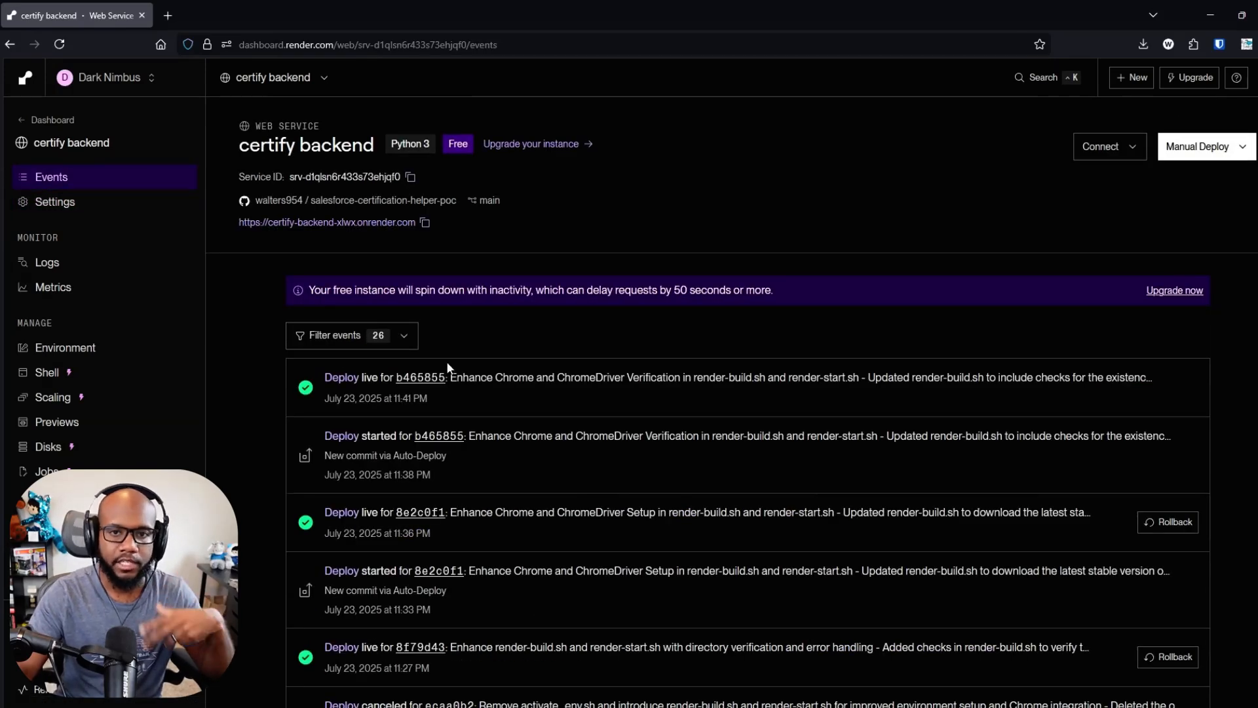
{"action": "left_click", "coordinate": [1198, 146]}
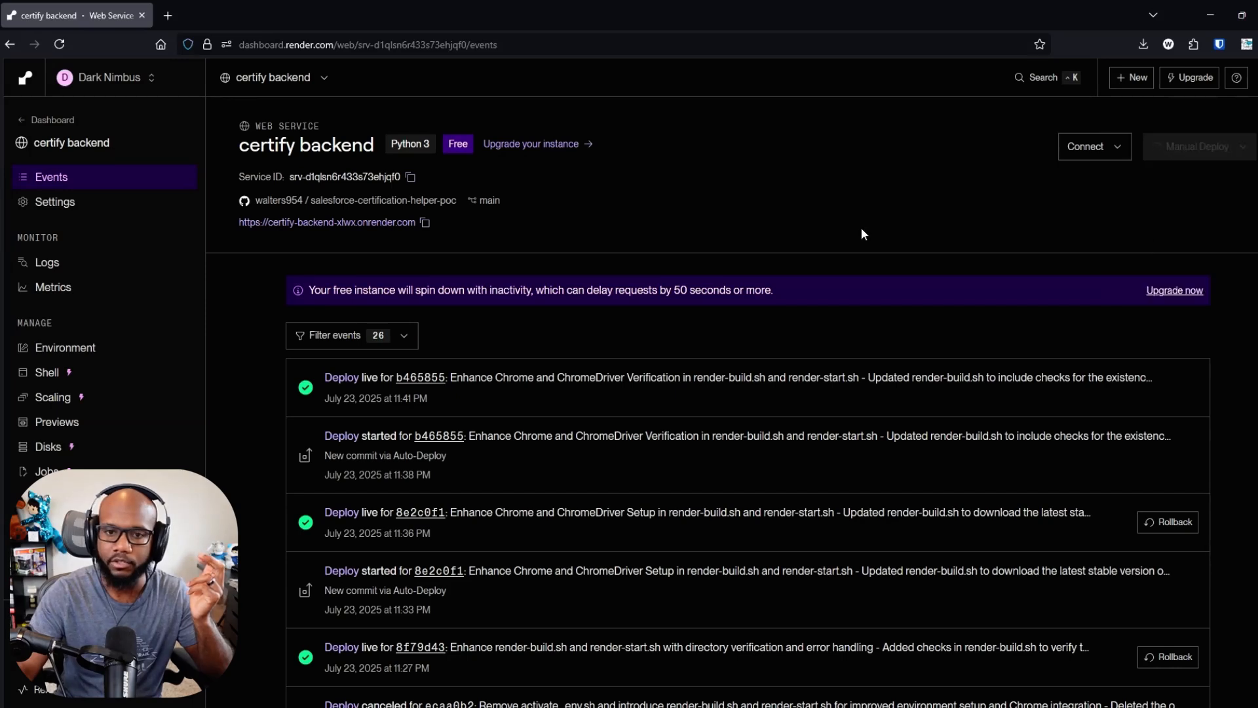
{"action": "left_click", "coordinate": [419, 377]}
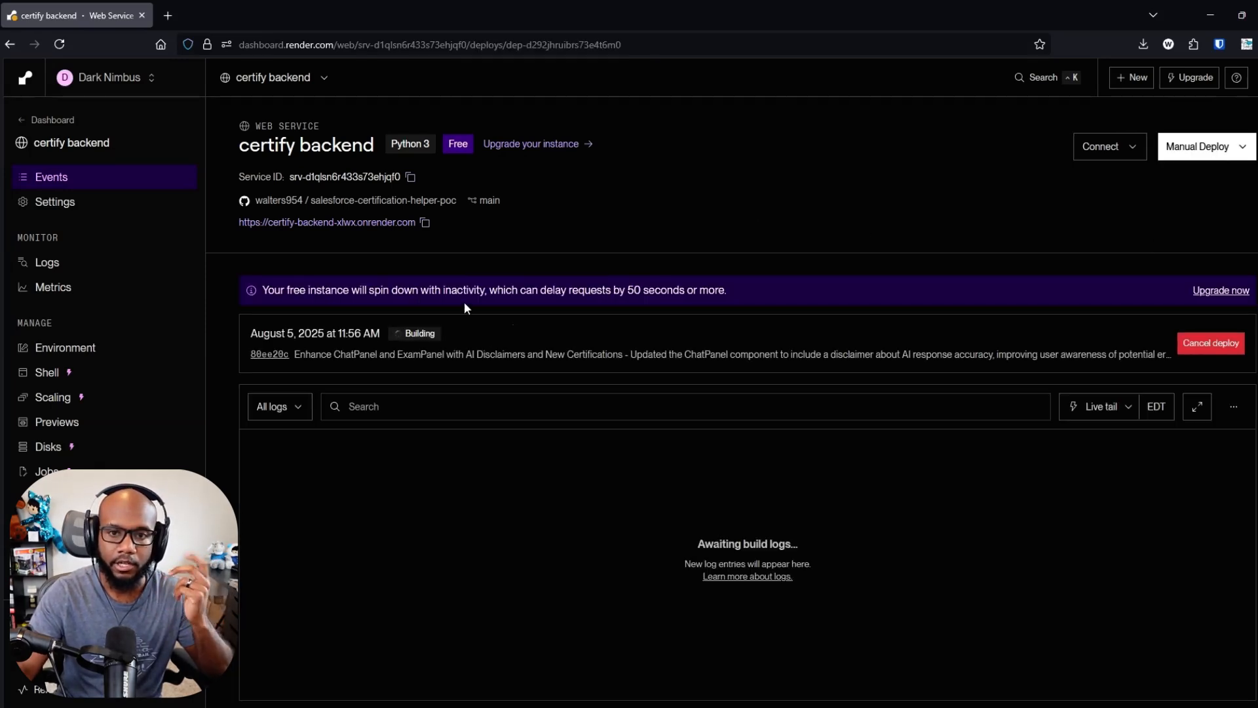
{"action": "mouse_move", "coordinate": [700, 385]}
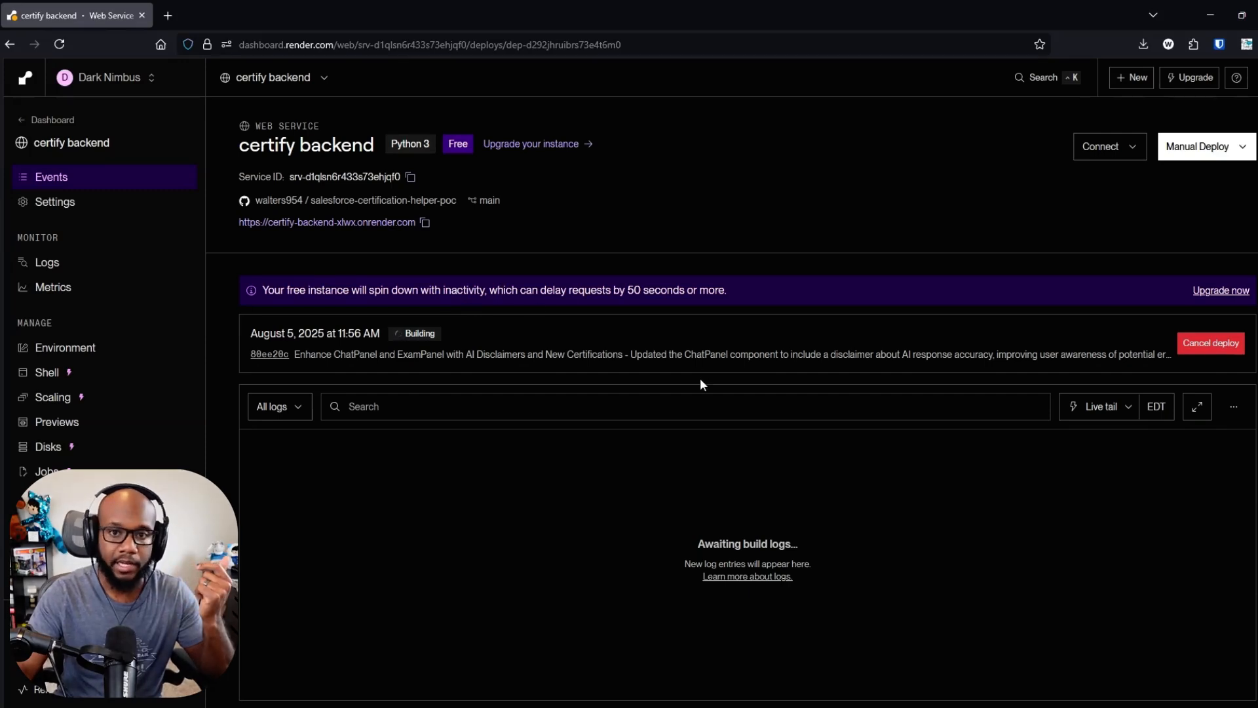
{"action": "mouse_move", "coordinate": [577, 457]}
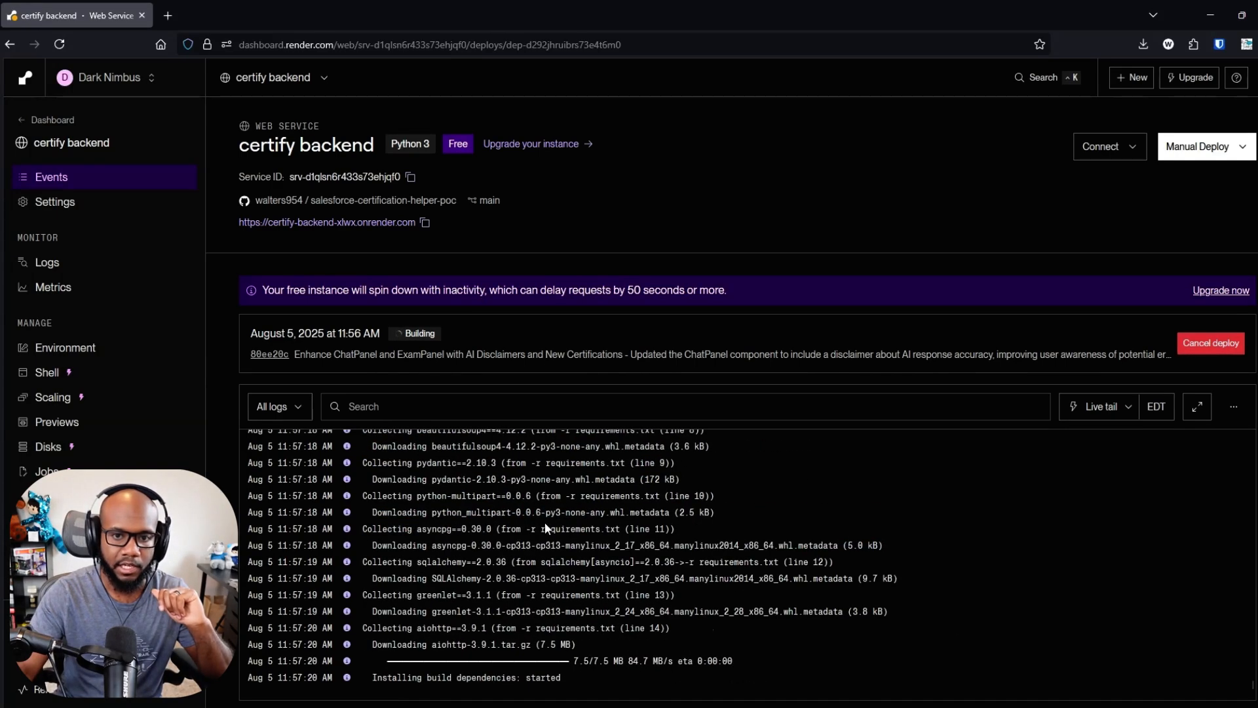
{"action": "scroll", "scroll_direction": "down", "scroll_amount": 3}
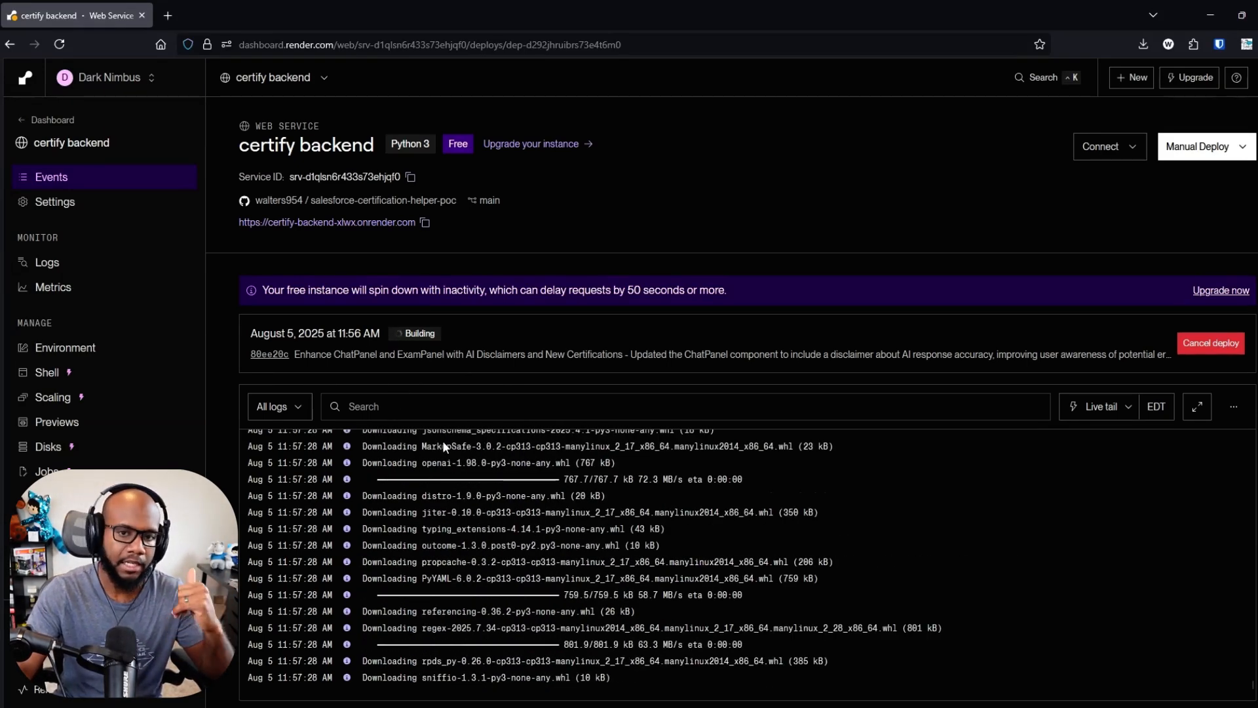
{"action": "scroll", "scroll_direction": "down", "scroll_amount": 3}
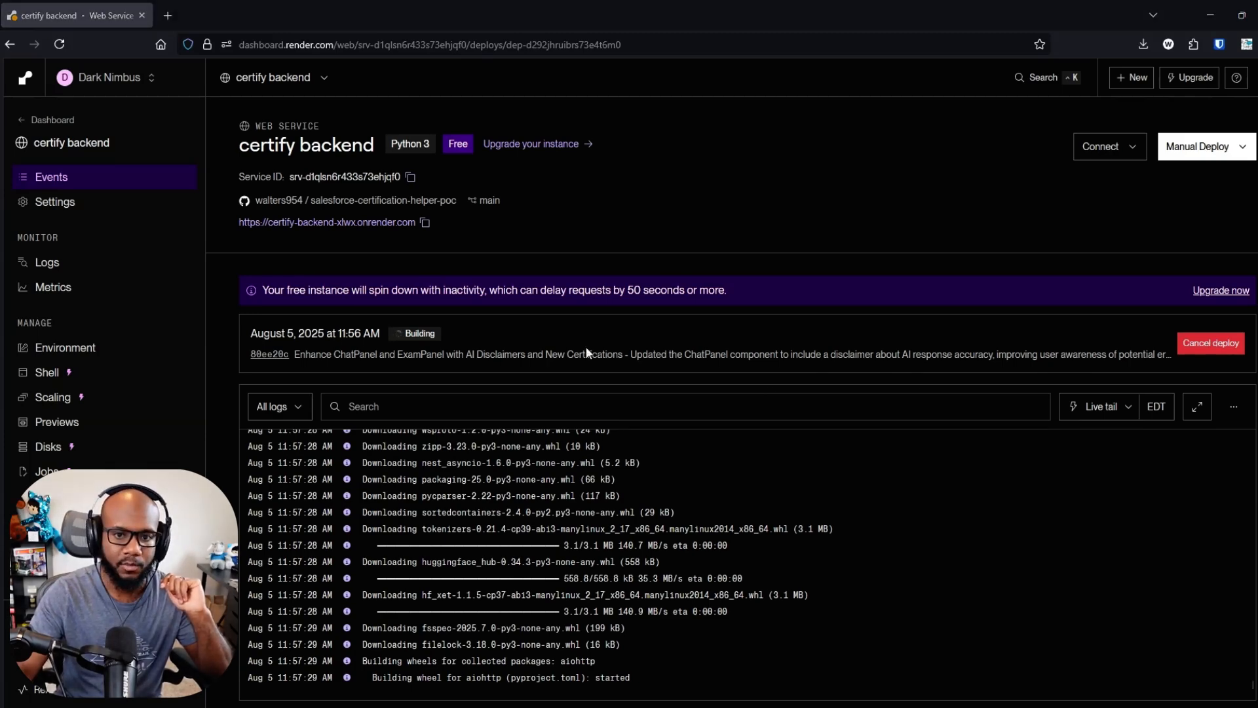
{"action": "mouse_move", "coordinate": [1033, 242]}
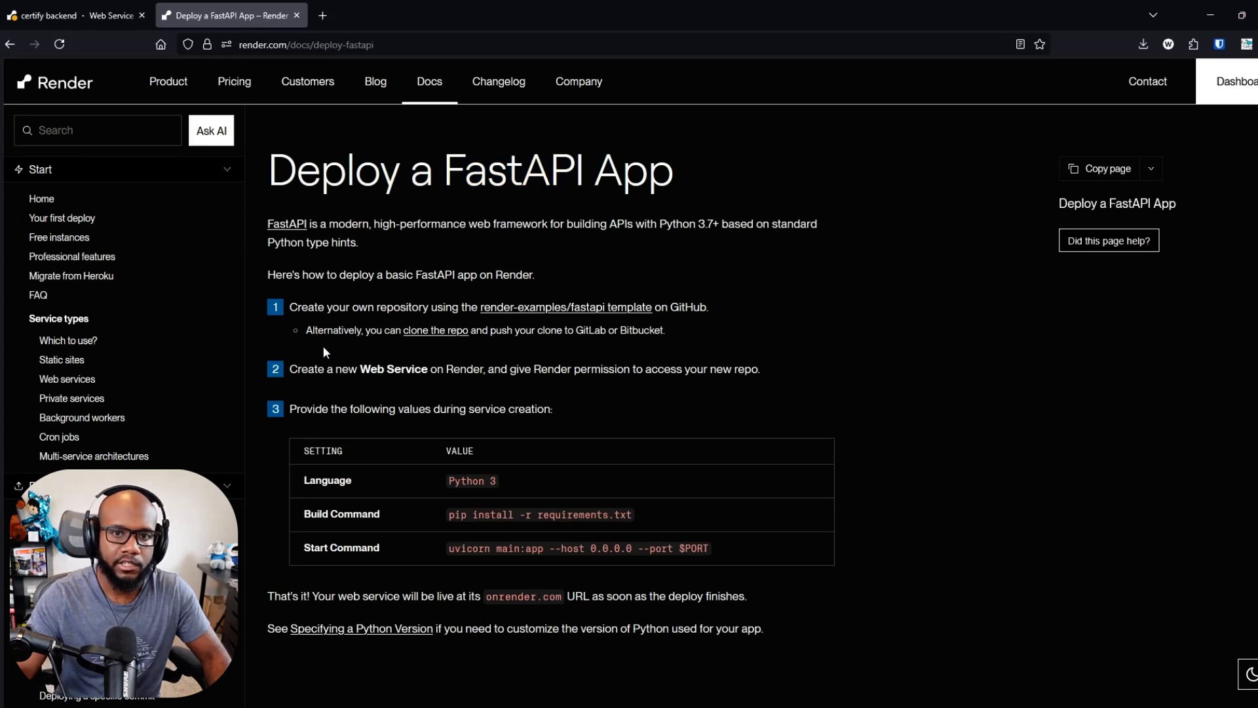
{"action": "mouse_move", "coordinate": [564, 307]}
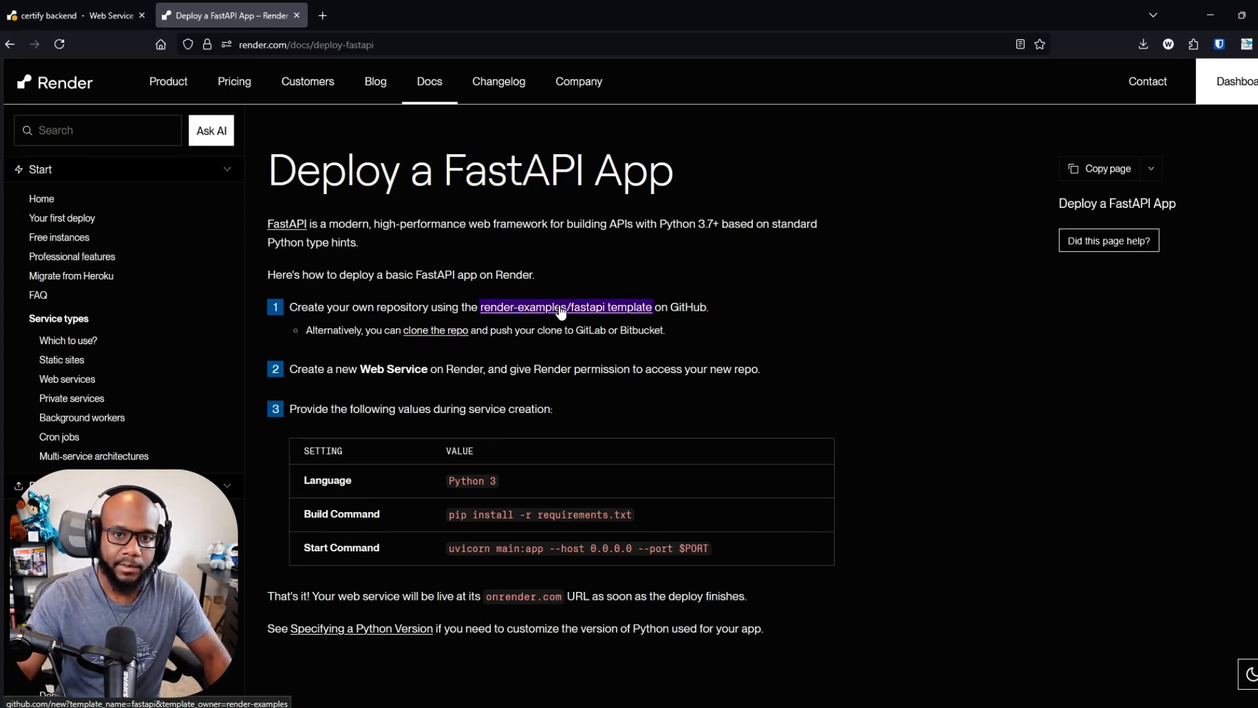
- View the render-examples/fastapi template's render.yaml, then return to the Render build logs
{"action": "left_click", "coordinate": [565, 306]}
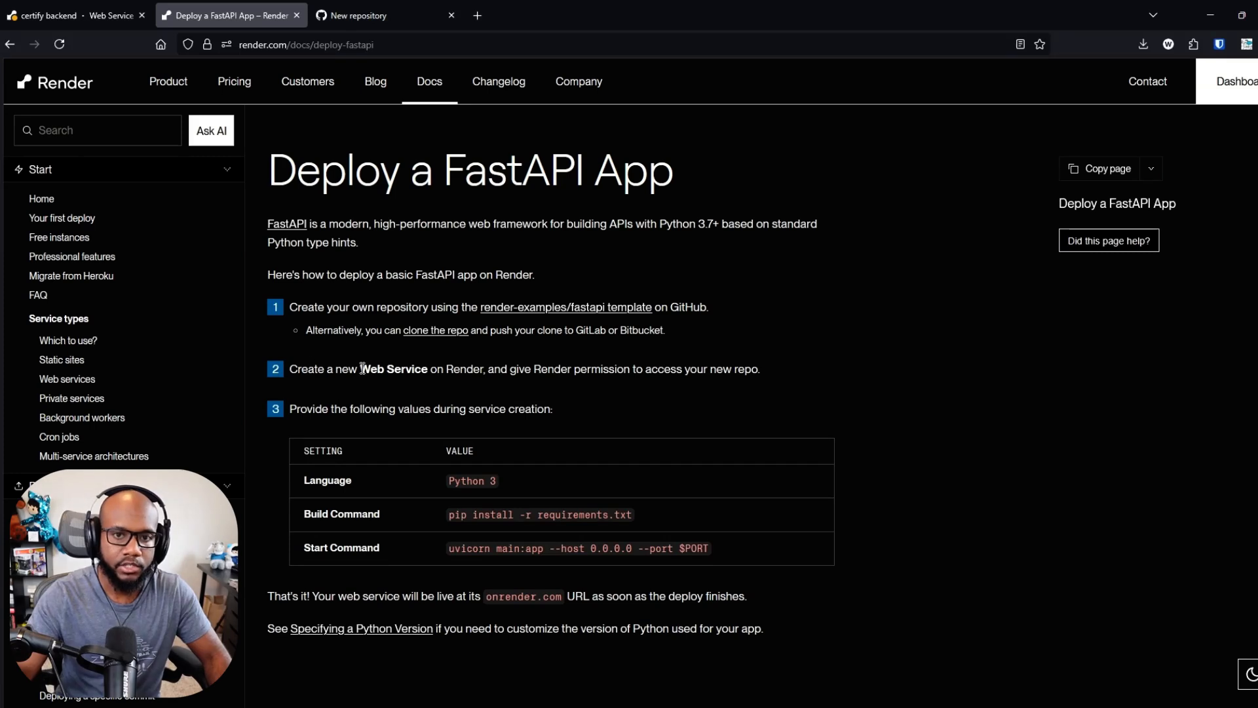
{"action": "double_click", "coordinate": [393, 368]}
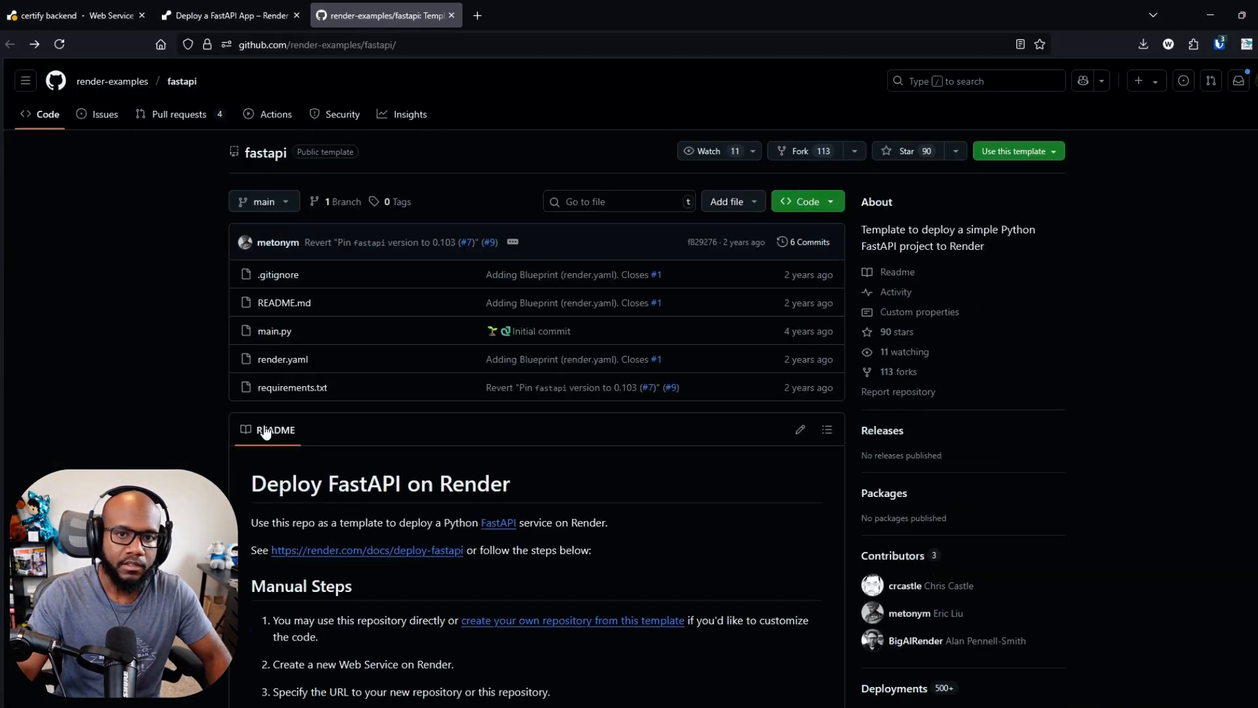
{"action": "scroll", "scroll_direction": "down", "scroll_amount": 3}
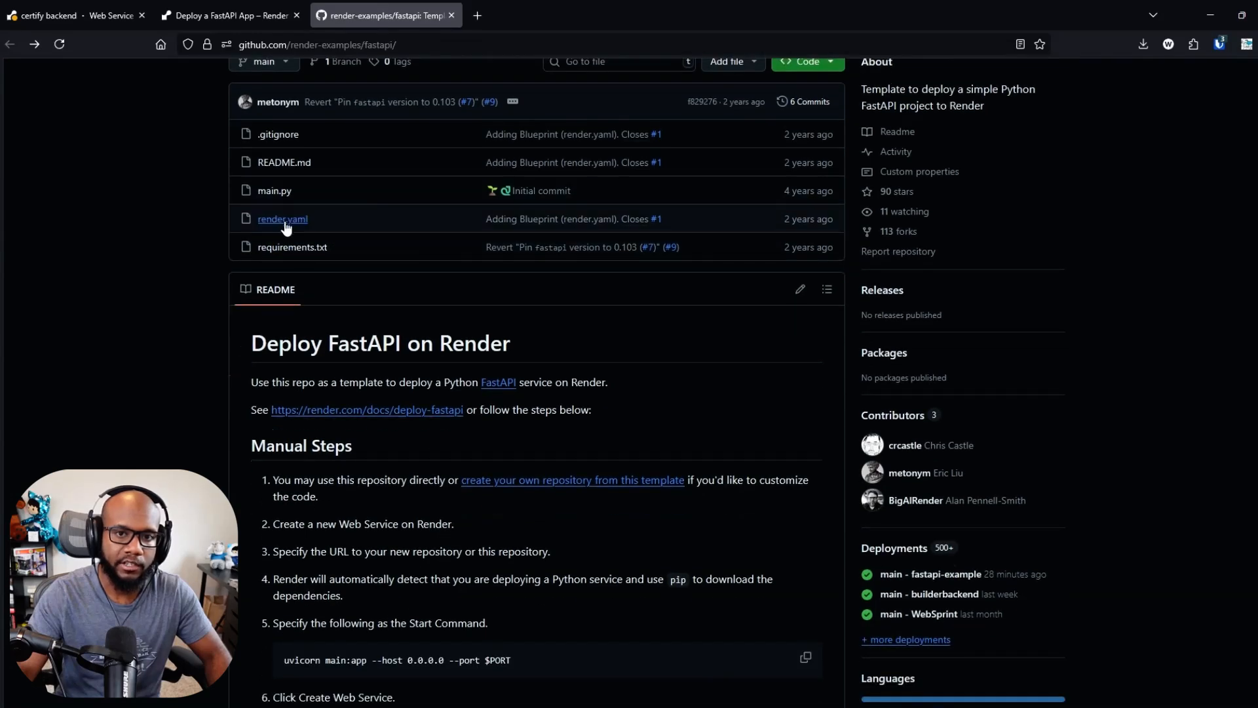
{"action": "left_click", "coordinate": [282, 218]}
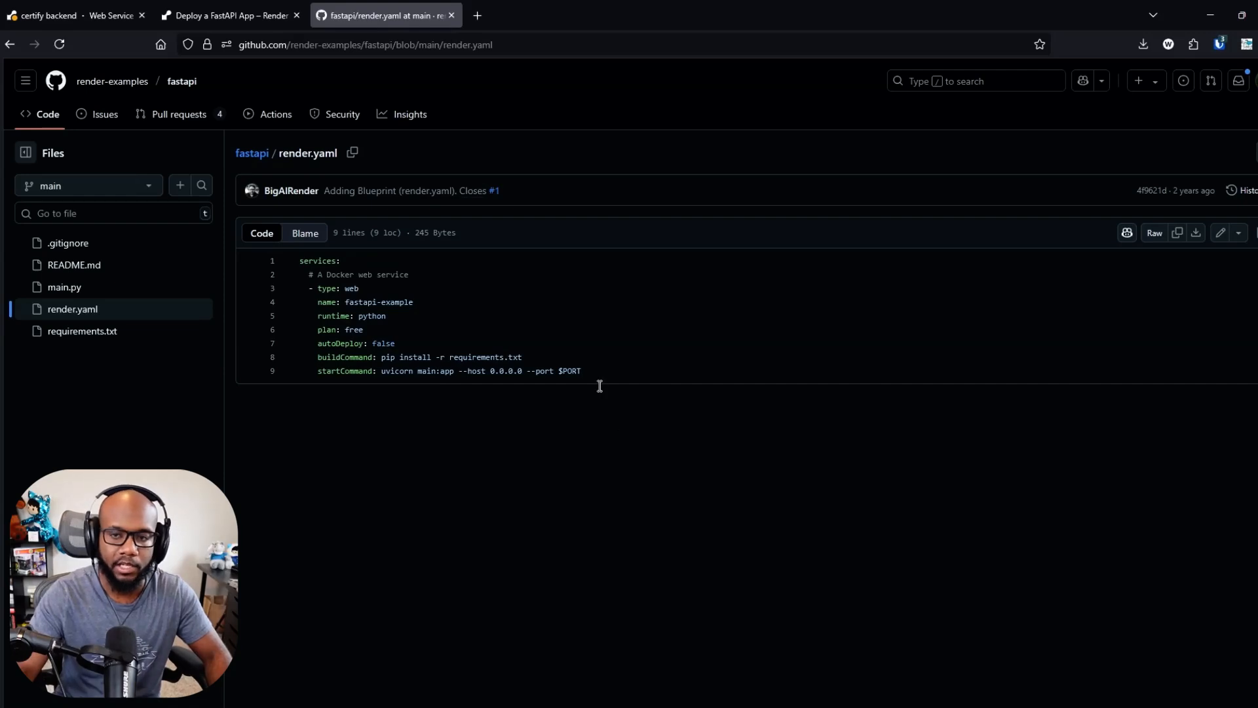
{"action": "left_click", "coordinate": [48, 15]}
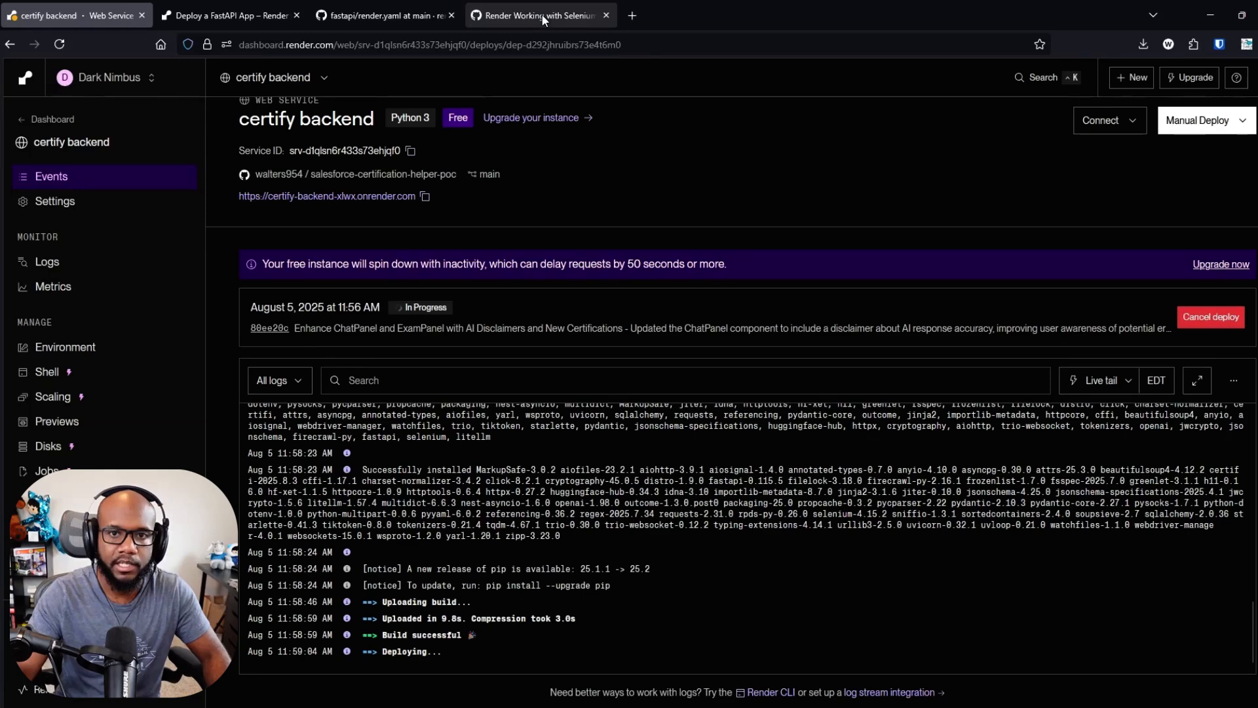
- Read through the render-build.sh gist's Chrome binary setup, then return to Render
{"action": "left_click", "coordinate": [537, 15]}
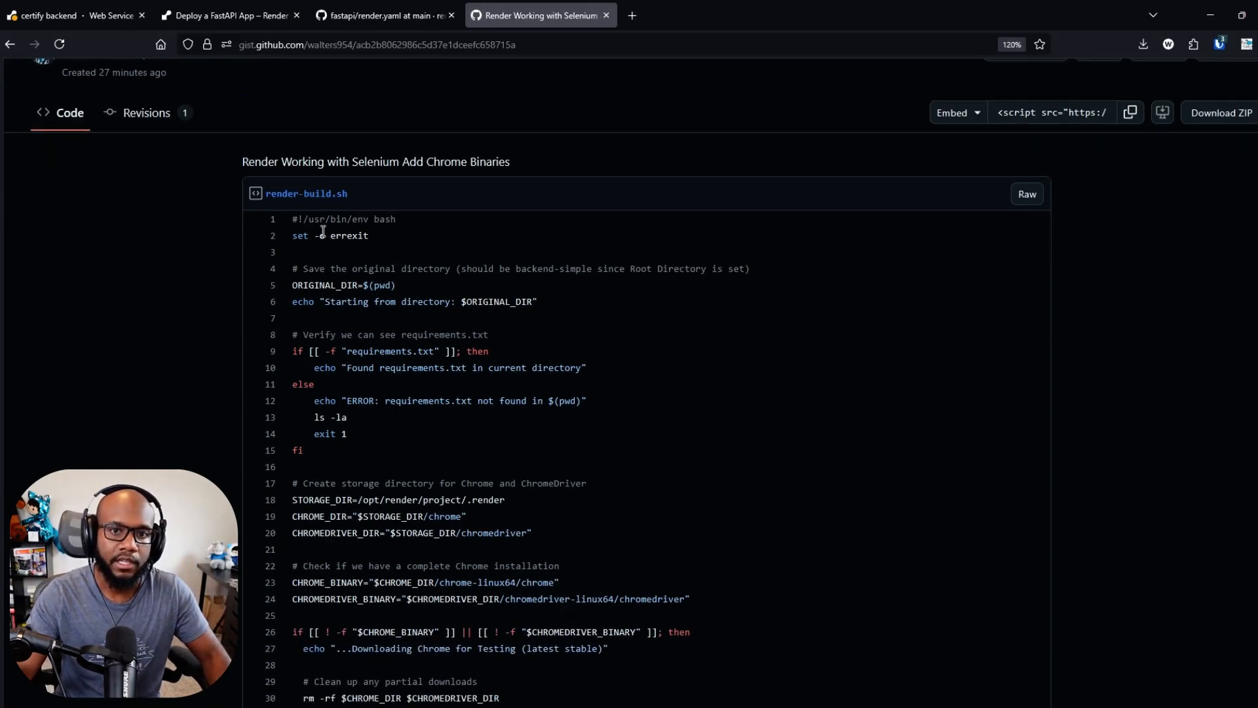
{"action": "scroll", "scroll_direction": "down", "scroll_amount": 3}
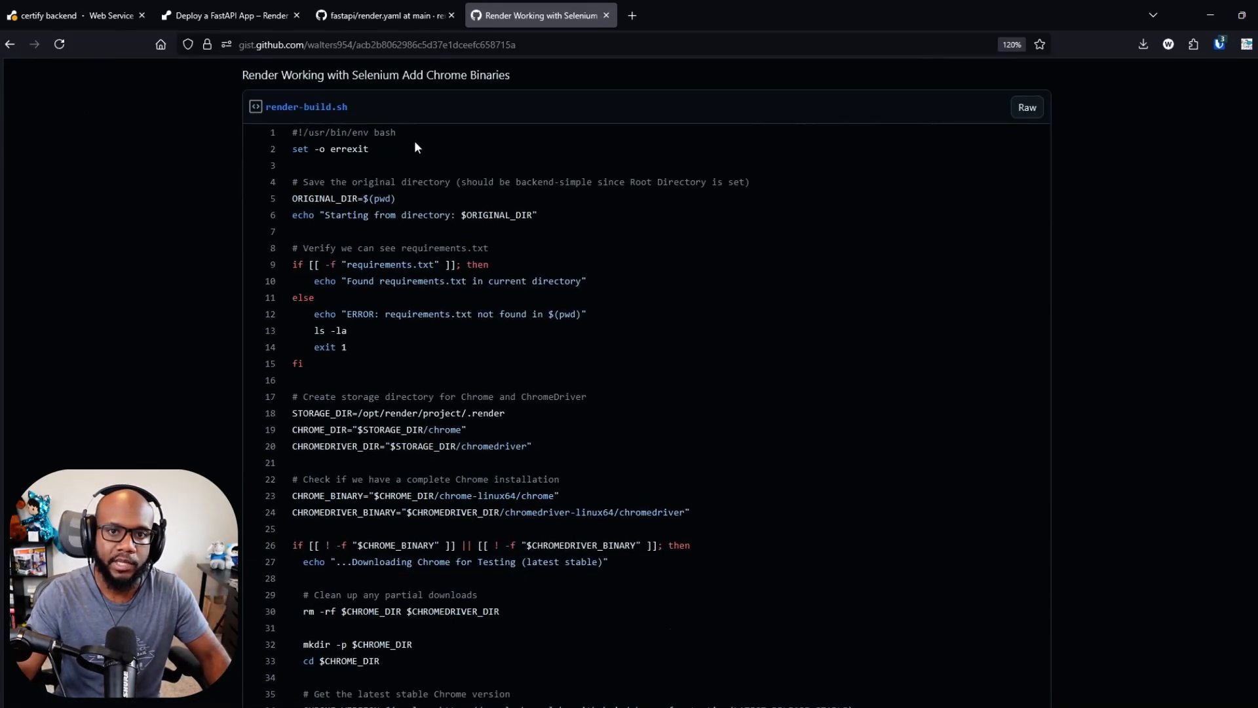
{"action": "scroll", "scroll_direction": "down", "scroll_amount": 3}
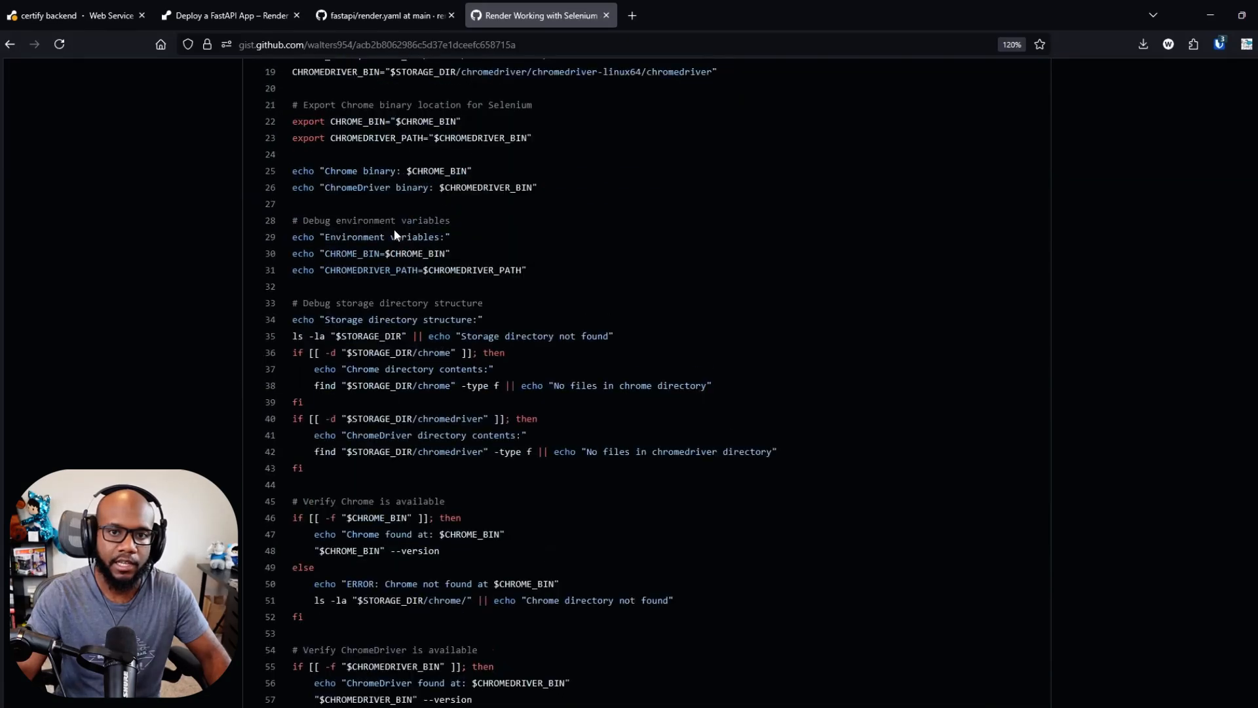
{"action": "scroll", "scroll_direction": "up", "scroll_amount": 3}
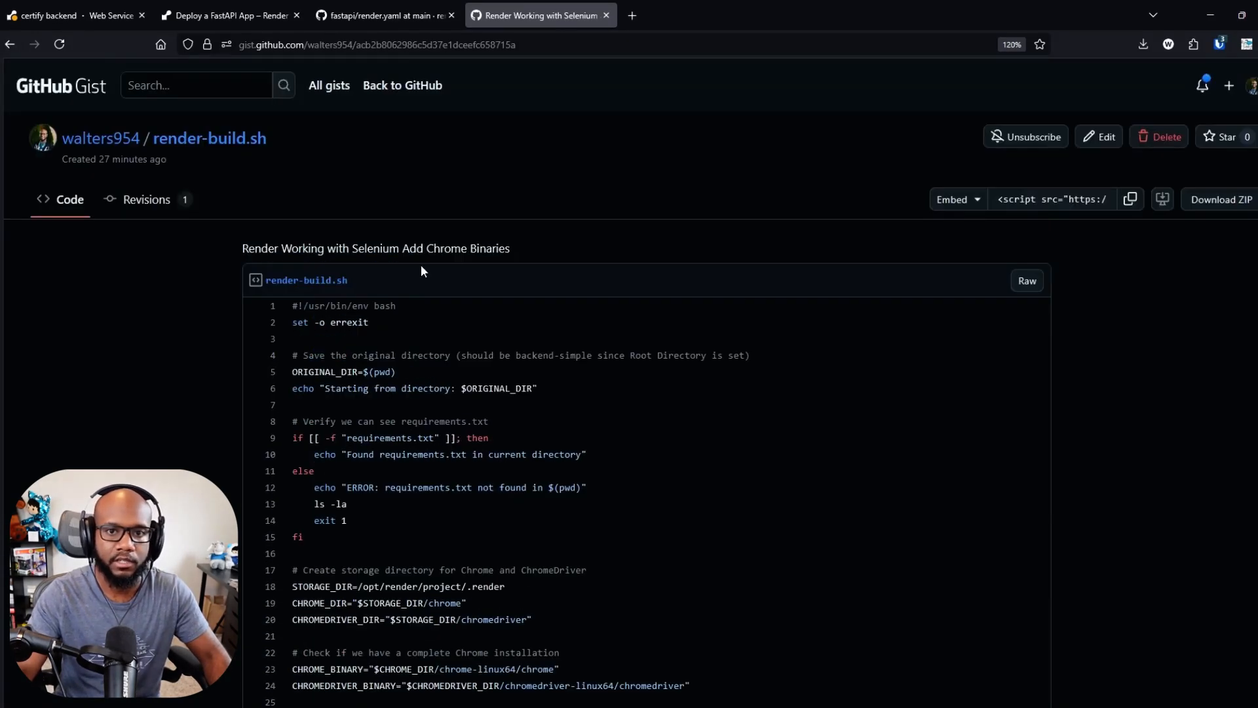
{"action": "mouse_move", "coordinate": [48, 15]}
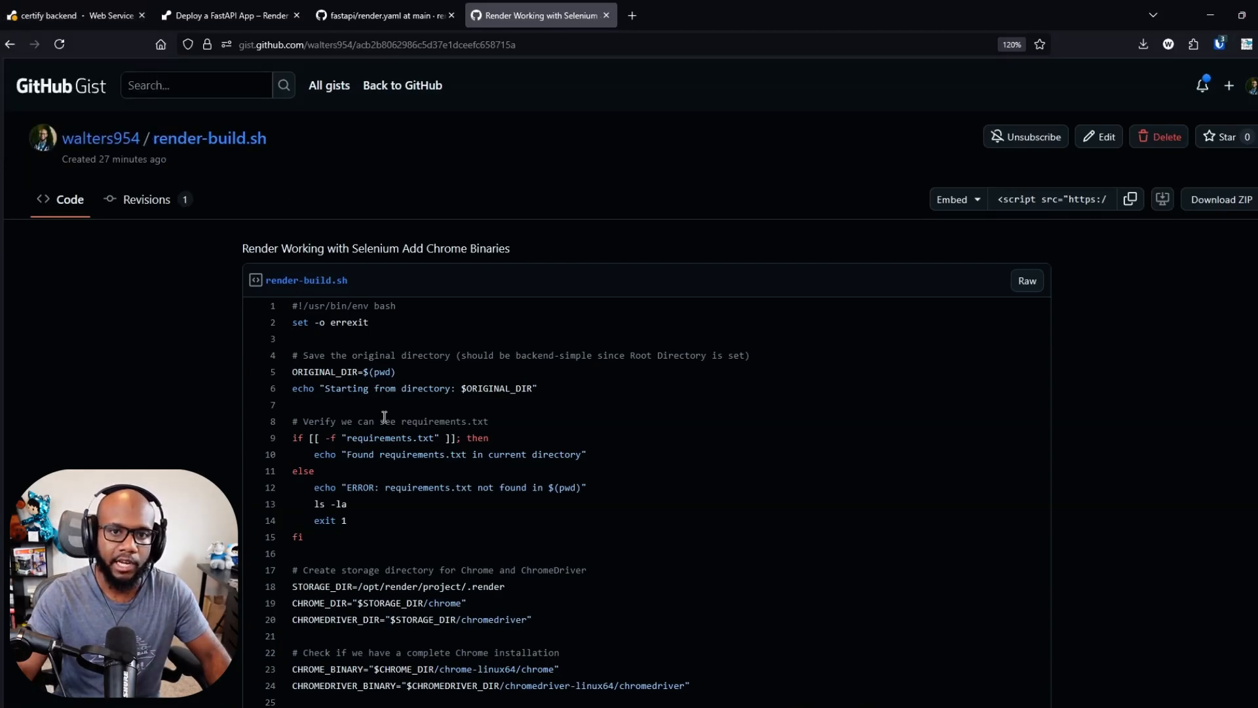
{"action": "left_click", "coordinate": [48, 15]}
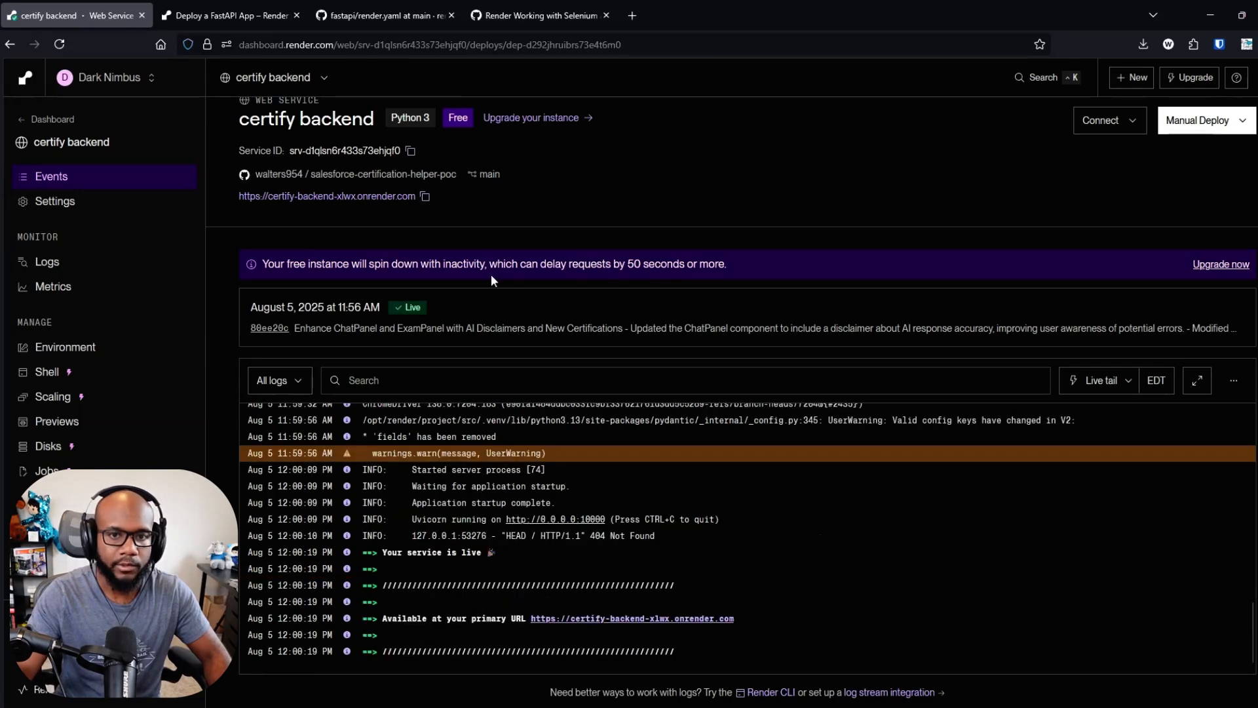
{"action": "mouse_move", "coordinate": [424, 196]}
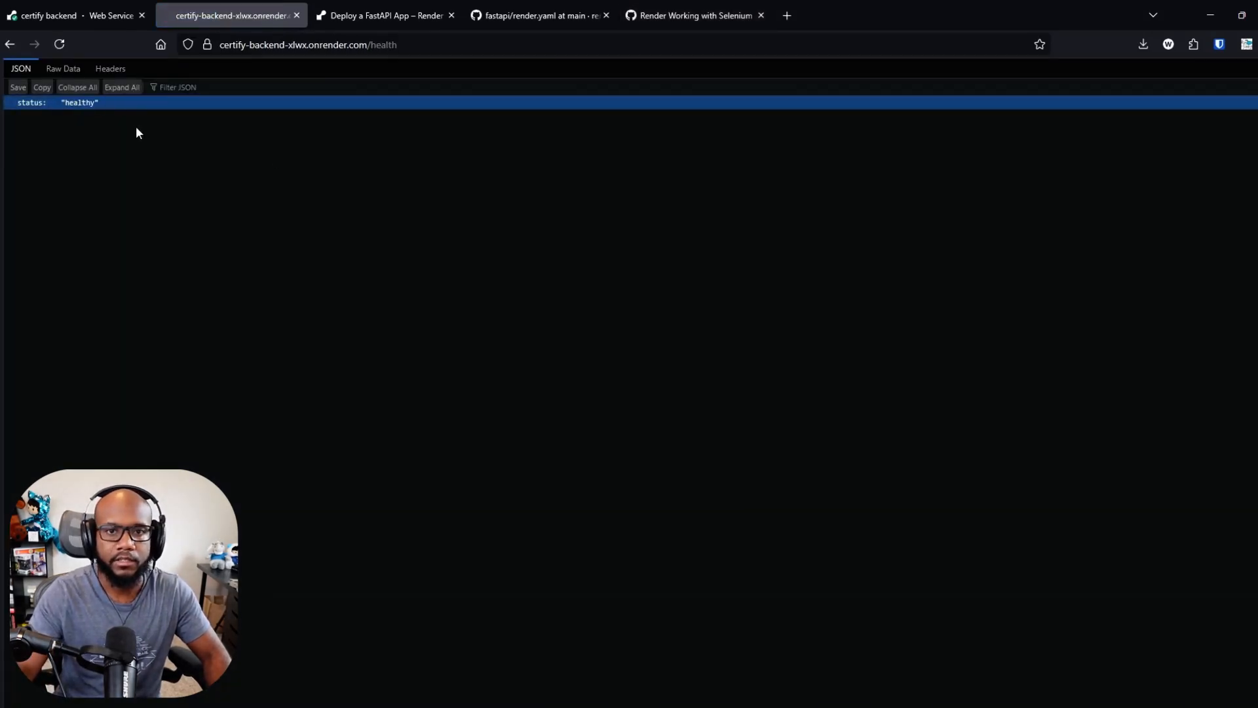
- Check certify-backend-xlwx.onrender.com/health in a new tab and confirm status healthy
{"action": "left_click", "coordinate": [48, 14]}
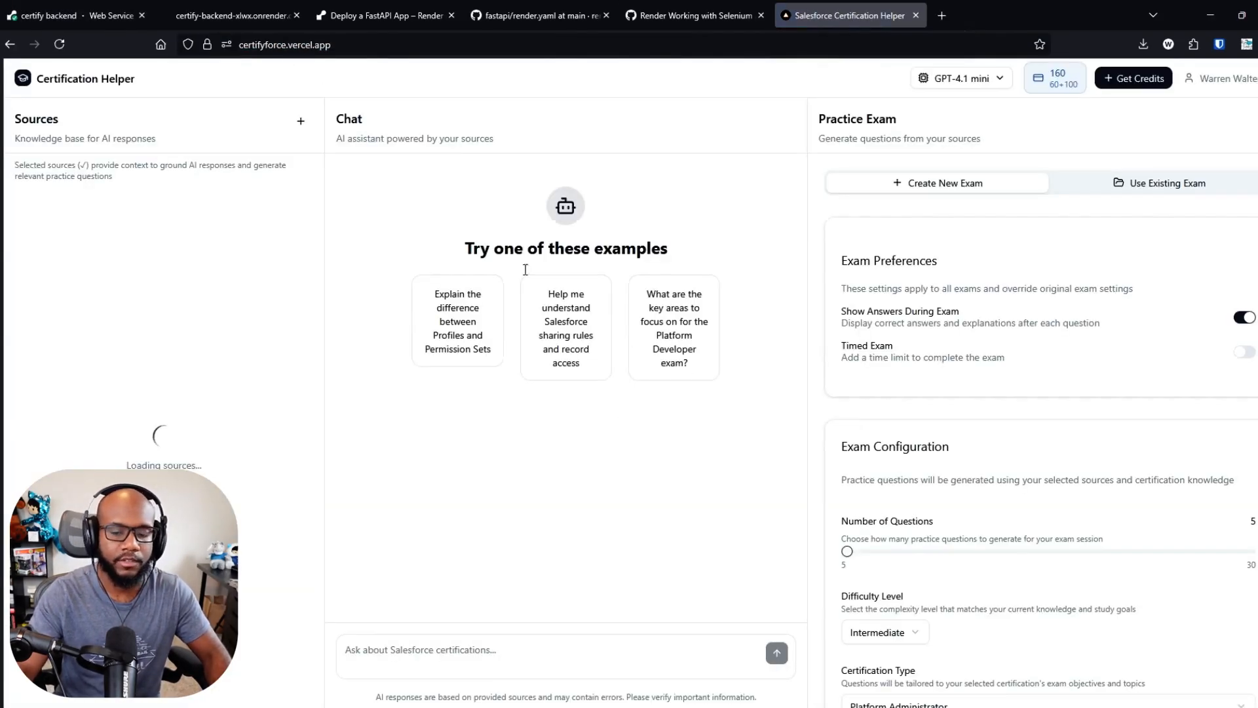
{"action": "mouse_move", "coordinate": [167, 421]}
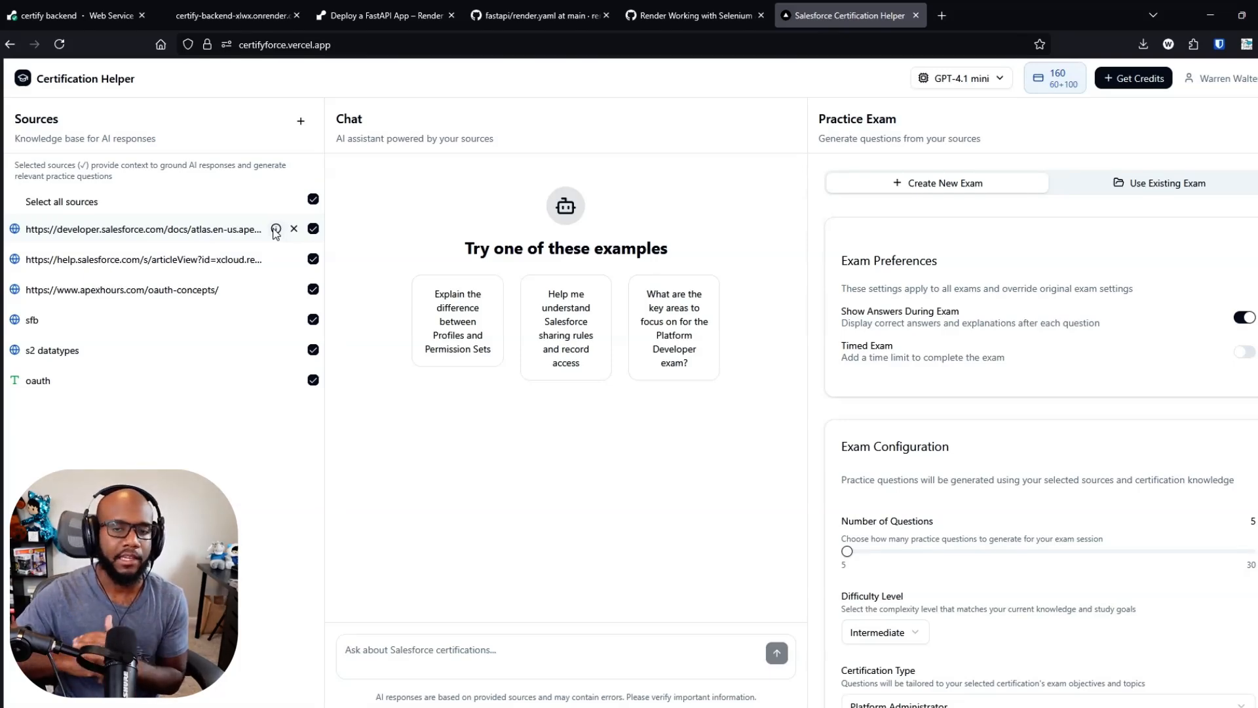
- Switch to the Render tab to confirm deploy 80ee20c is live
{"action": "left_click", "coordinate": [72, 15]}
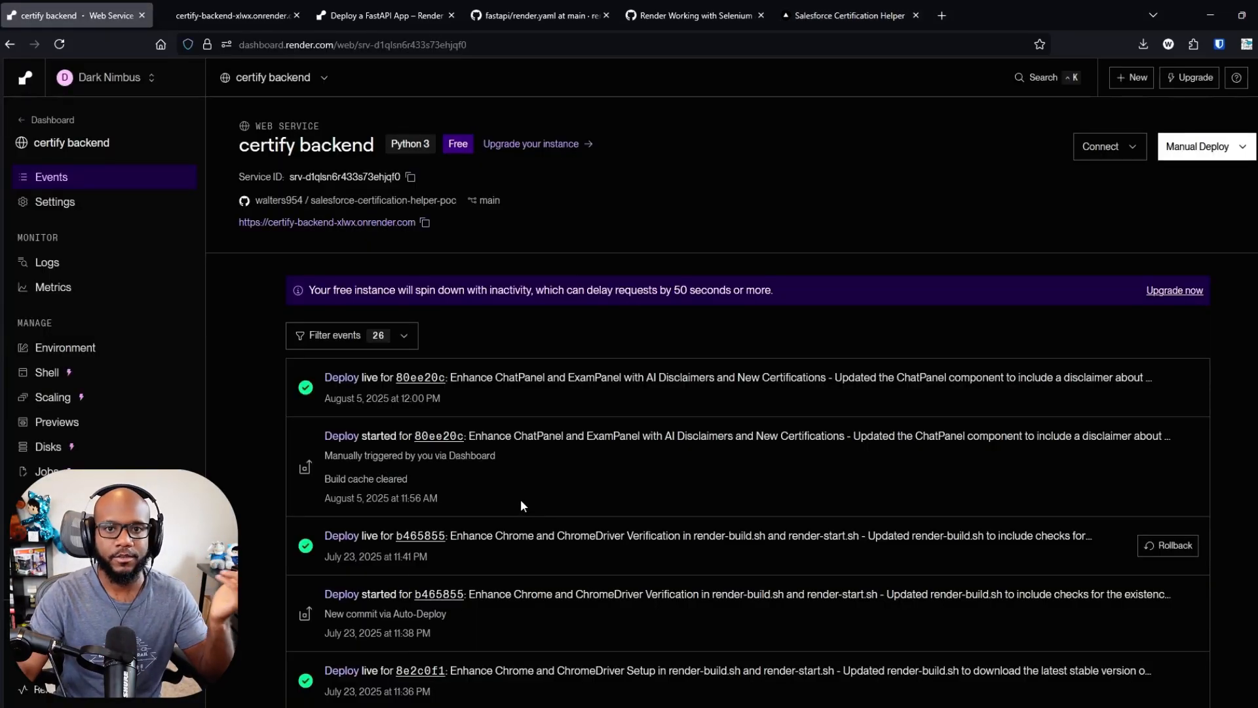